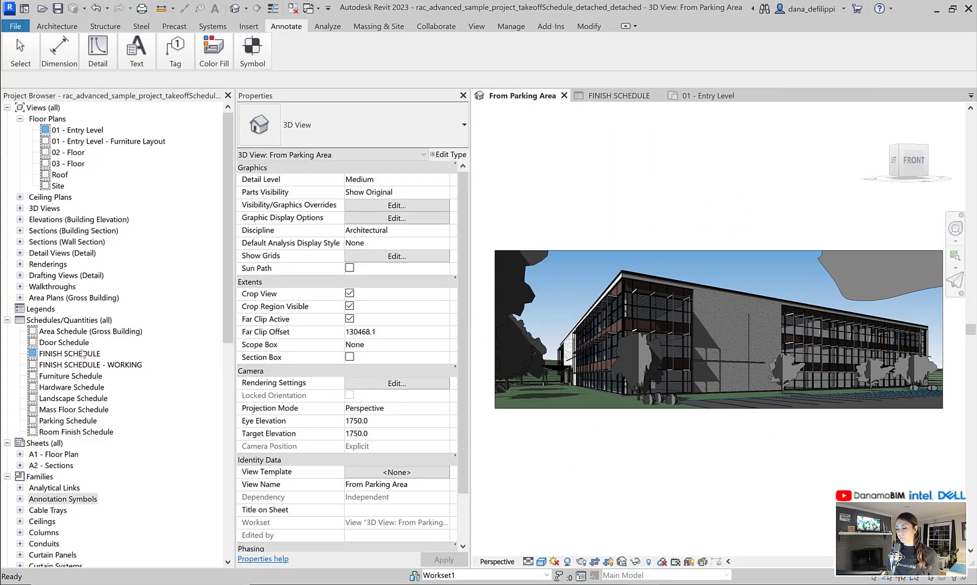
Step: Go to the 01 - Entry Level plan and select the RB-01 swatch box
double_click(71, 353)
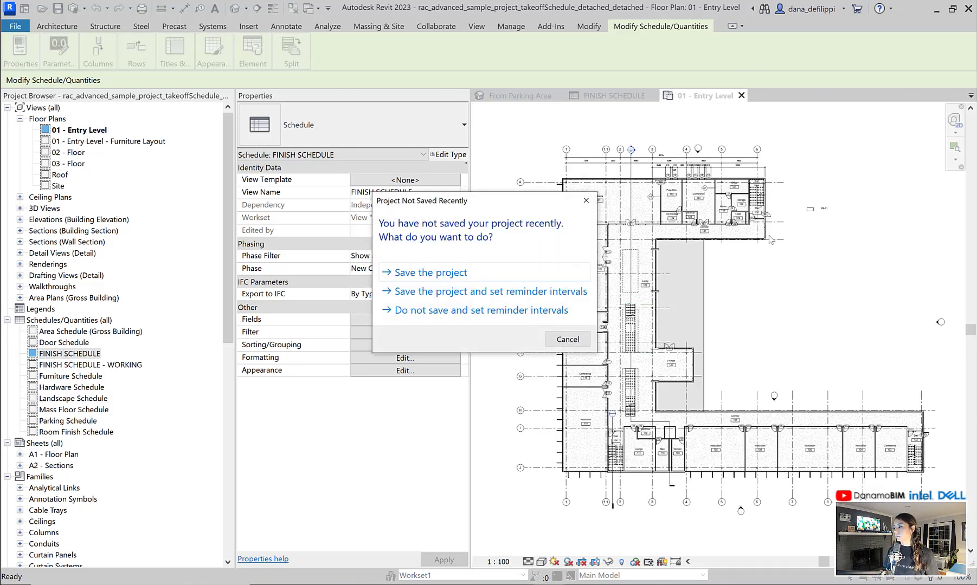
left_click(479, 310)
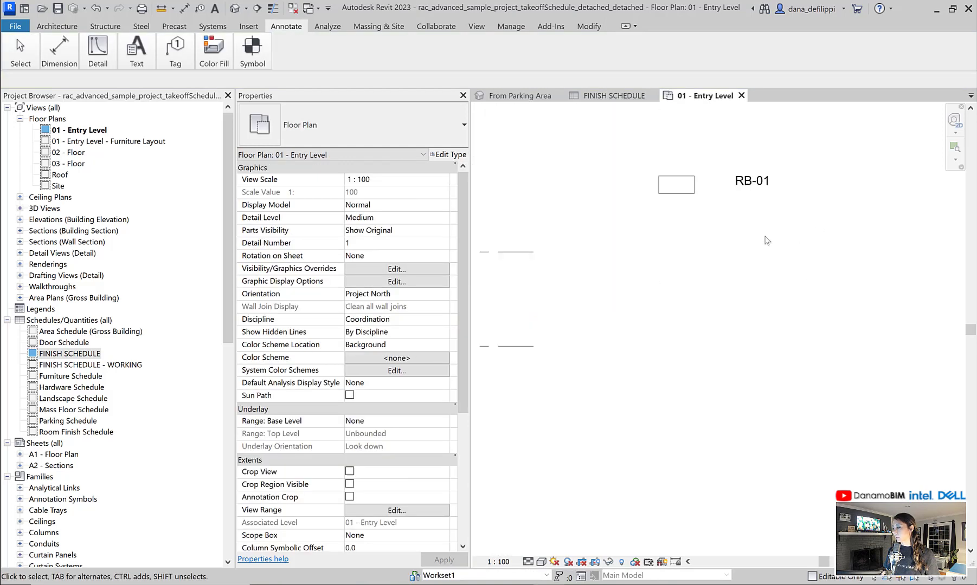
left_click(675, 186)
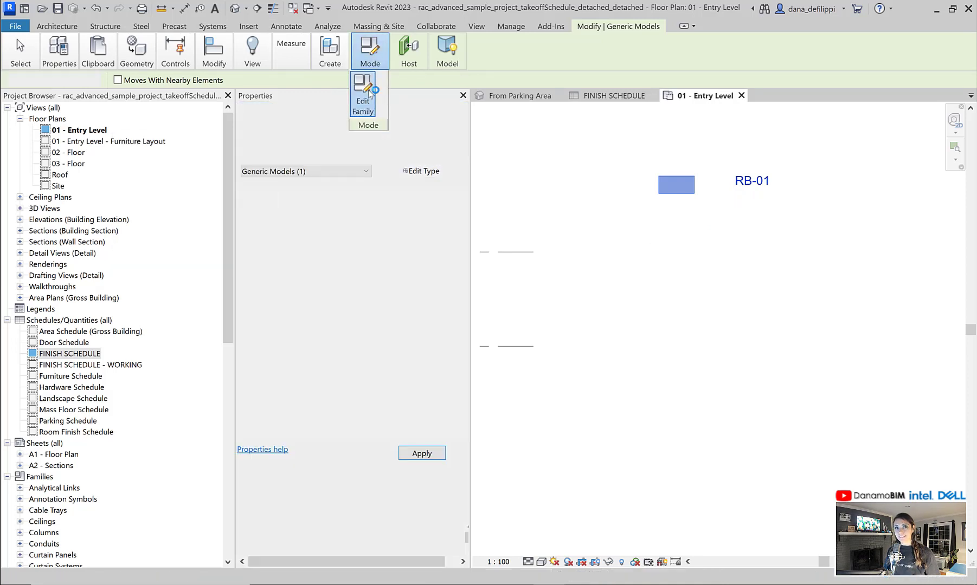
Step: Edit the swatch family and select its box extrusion in the Ref. Level plan
left_click(362, 93)
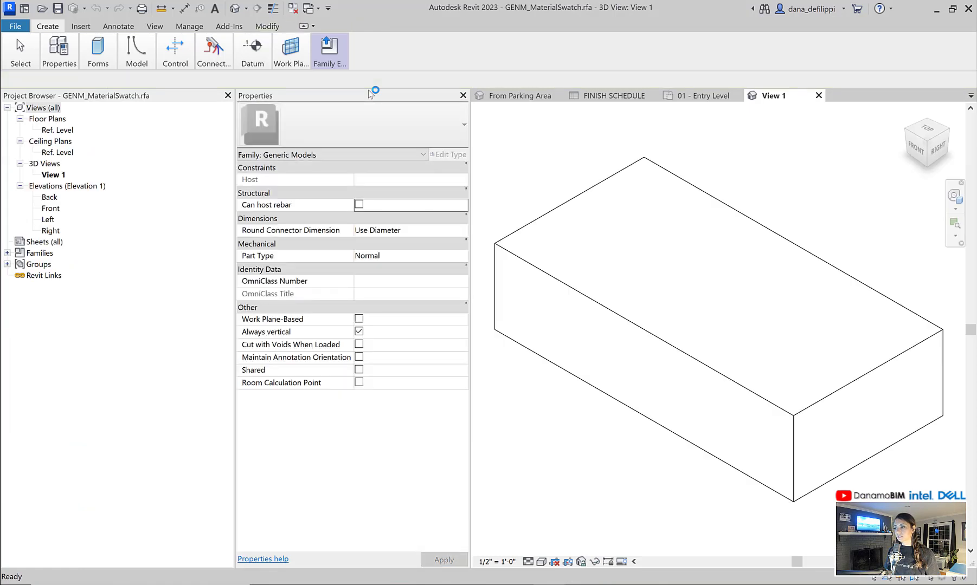
mouse_move(519, 148)
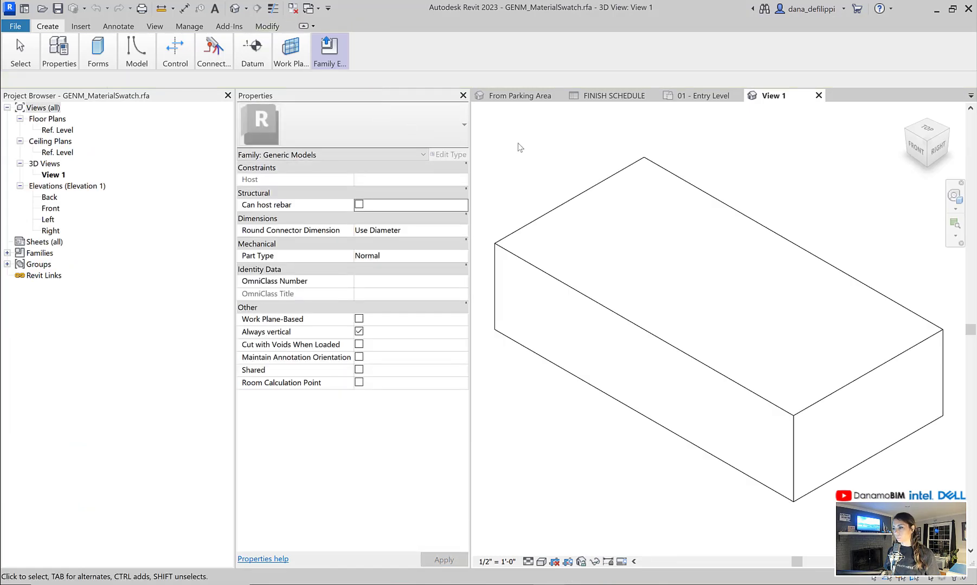
left_click(56, 130)
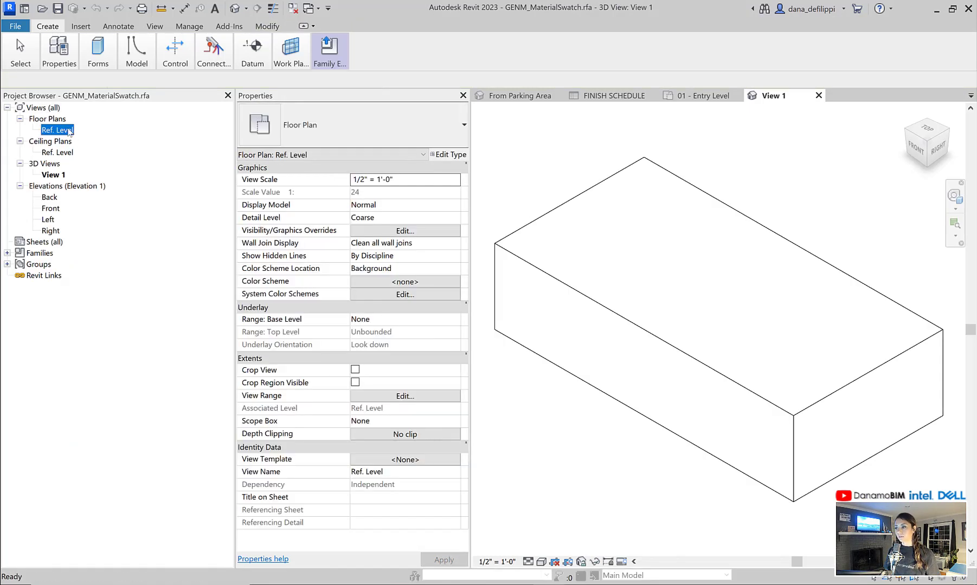
double_click(56, 129)
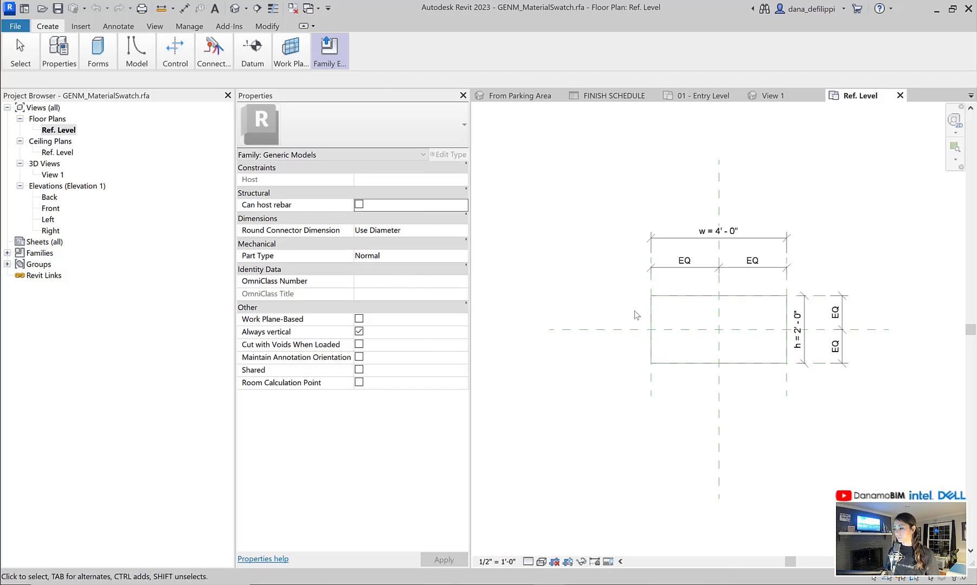
left_click(717, 330)
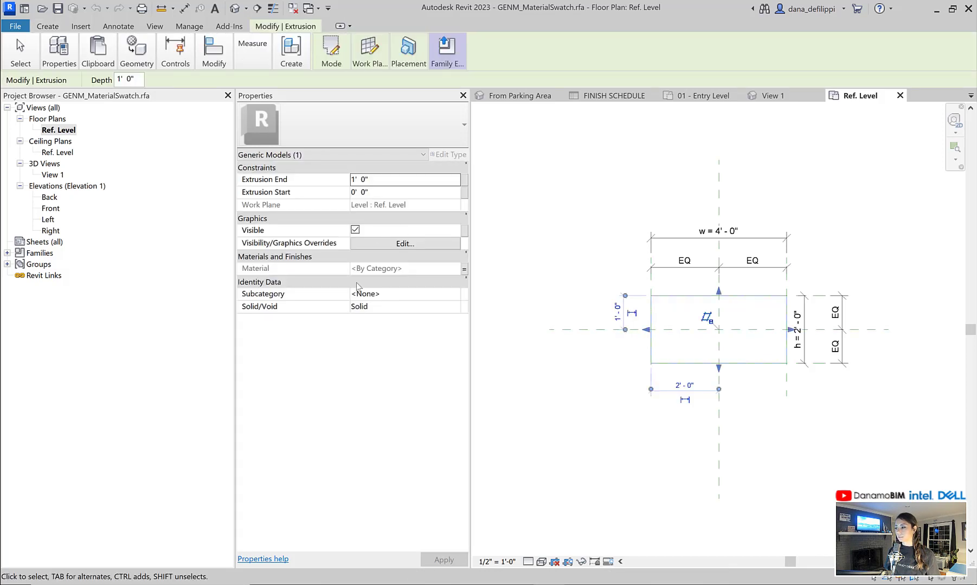
mouse_move(464, 269)
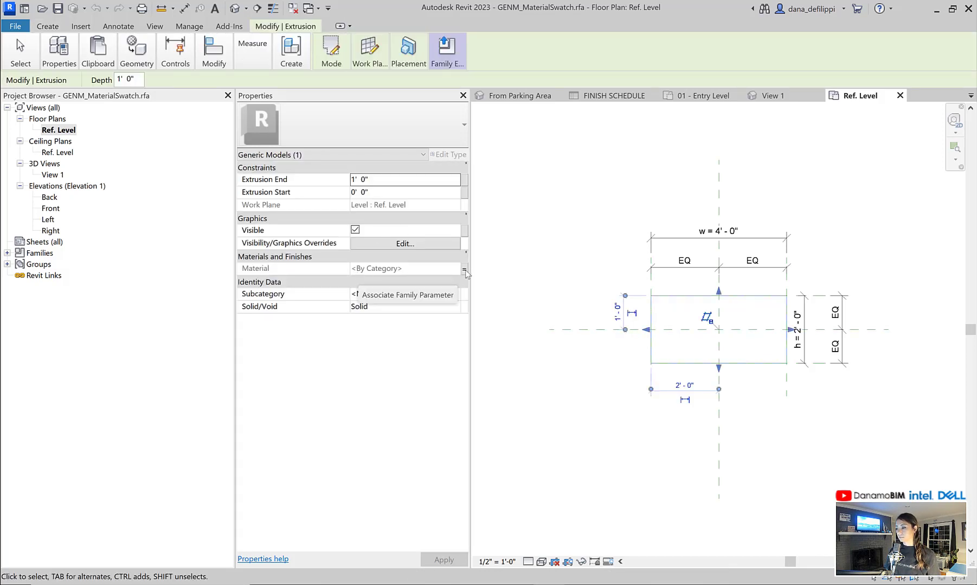
Step: Confirm the extrusion material is linked to the Material parameter, then close the family views
left_click(463, 273)
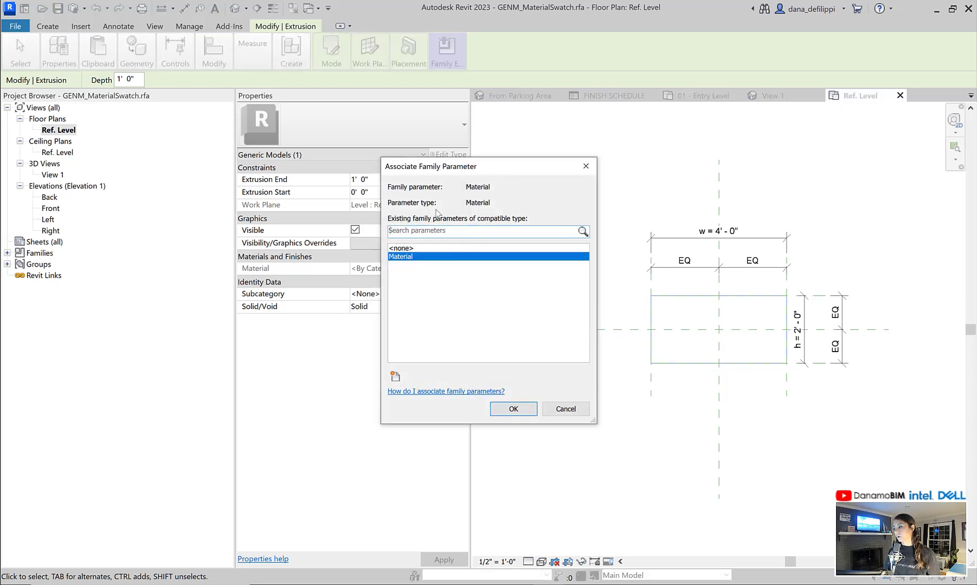
left_click(513, 408)
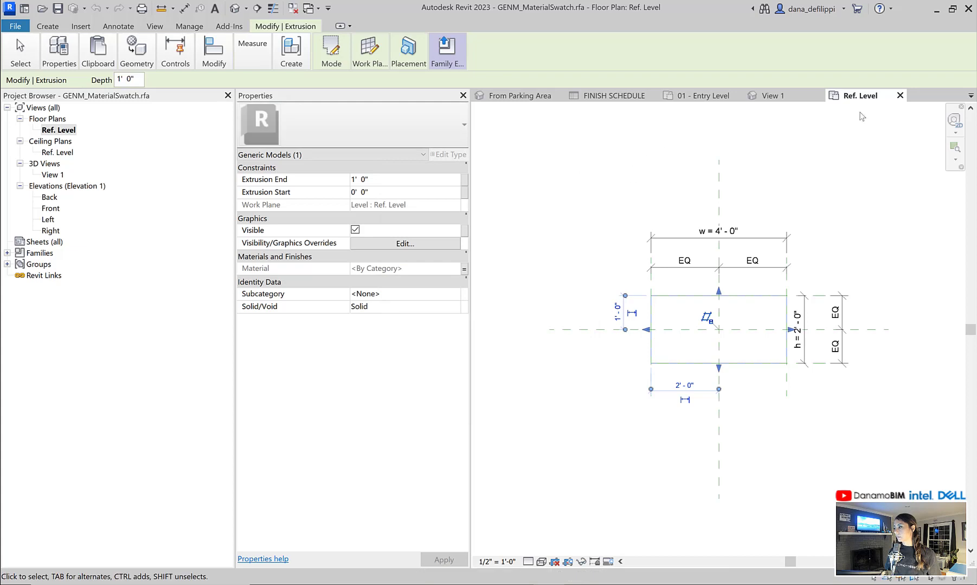
left_click(771, 95)
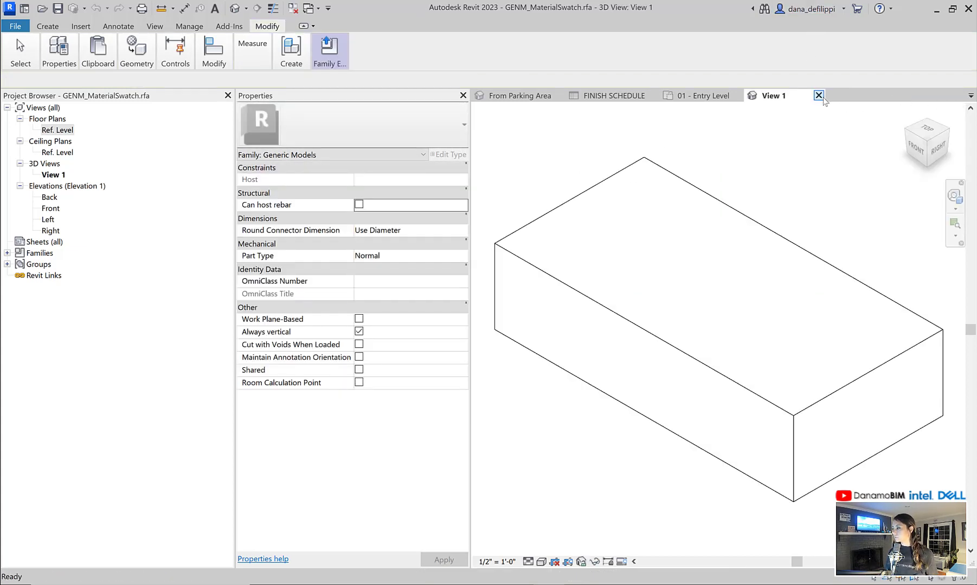
left_click(817, 95)
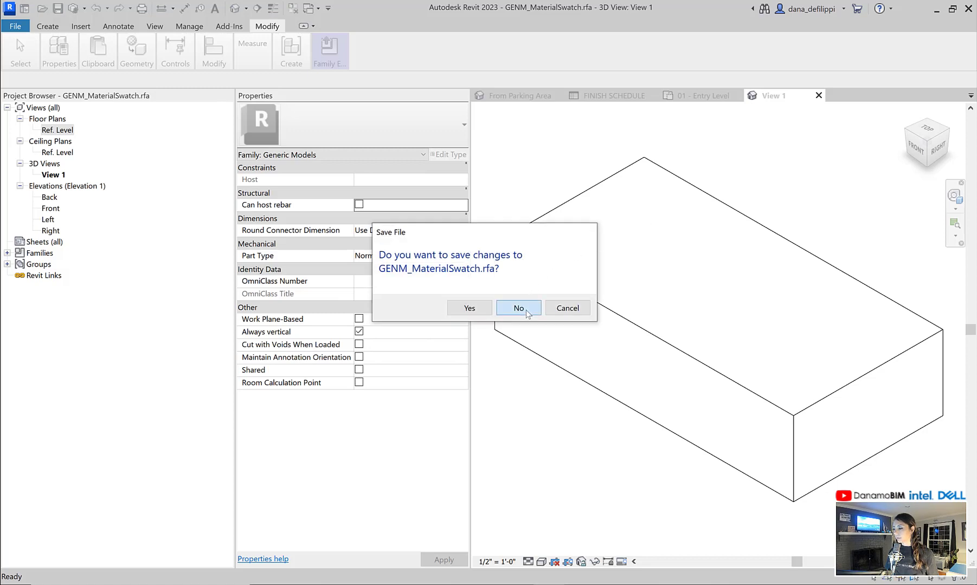
Step: Close the family without saving, back to the Entry Level plan
left_click(518, 308)
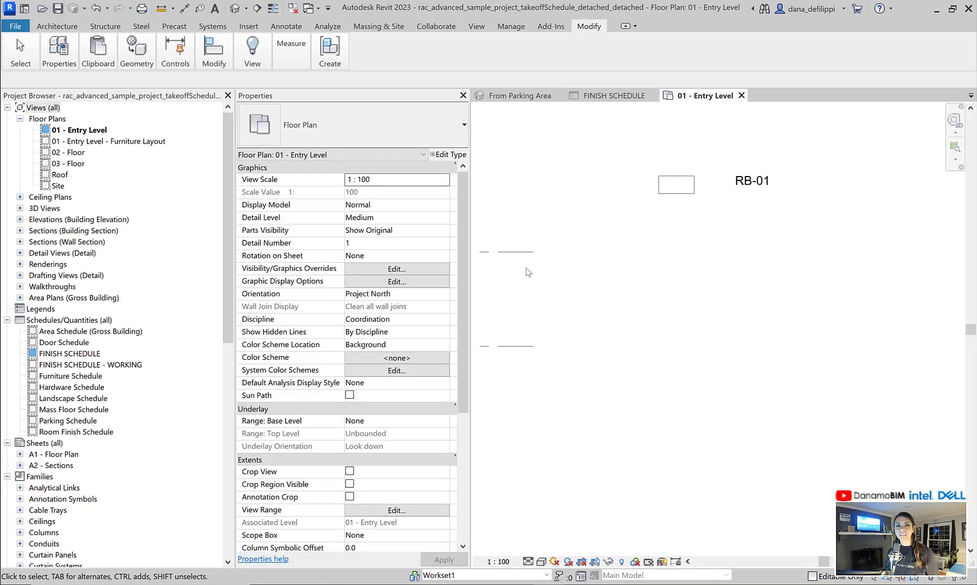
mouse_move(508, 253)
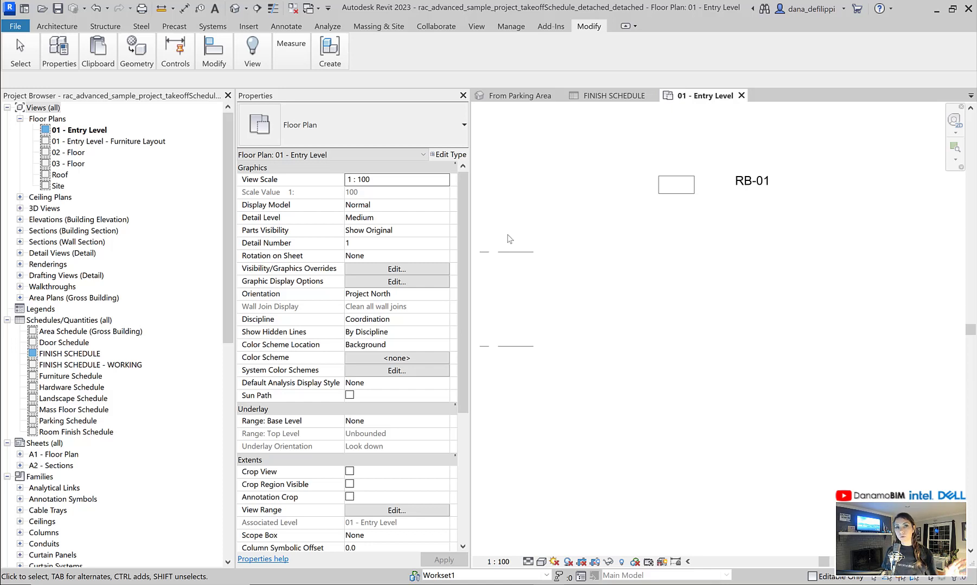
mouse_move(518, 251)
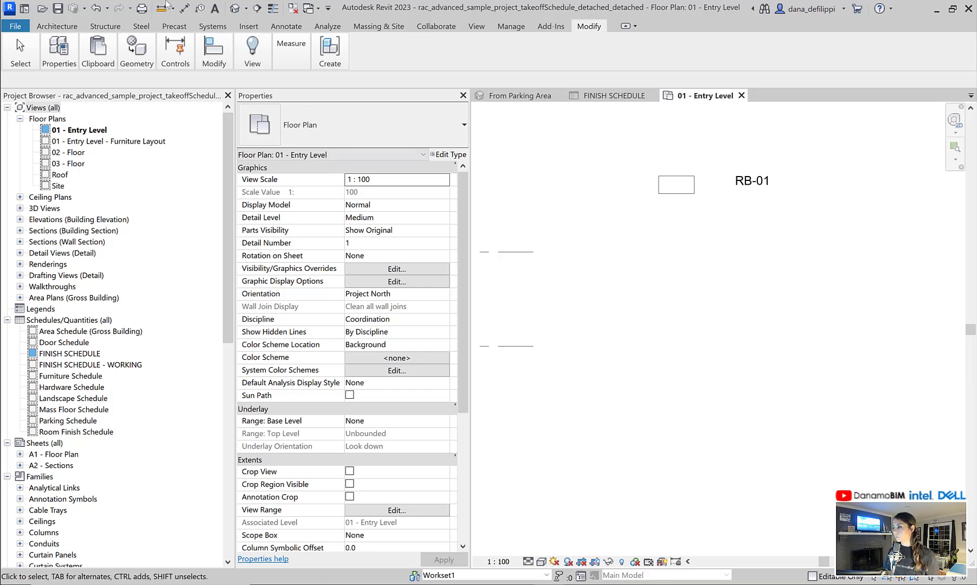
left_click(477, 26)
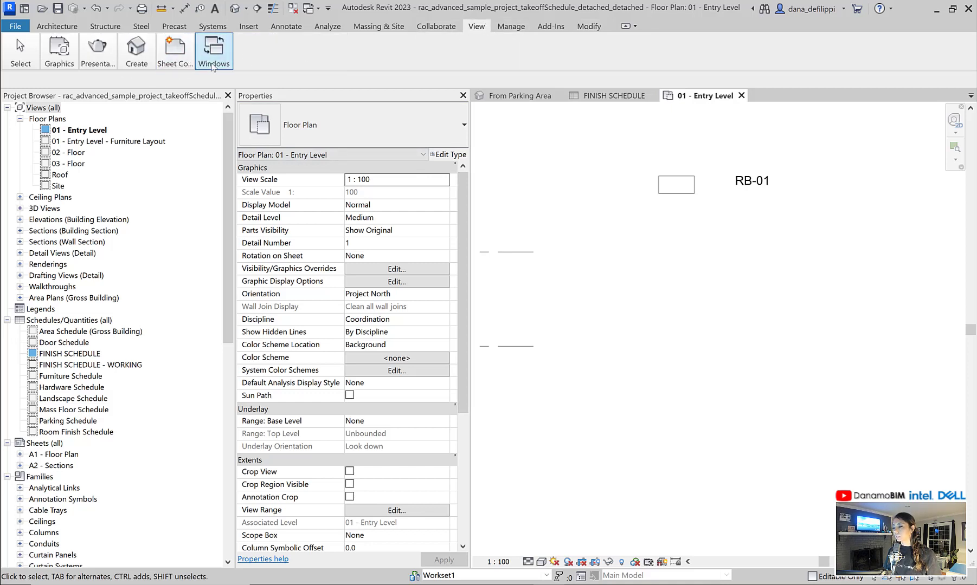
Step: Create a new legend view named FINISH LEGEND
left_click(135, 51)
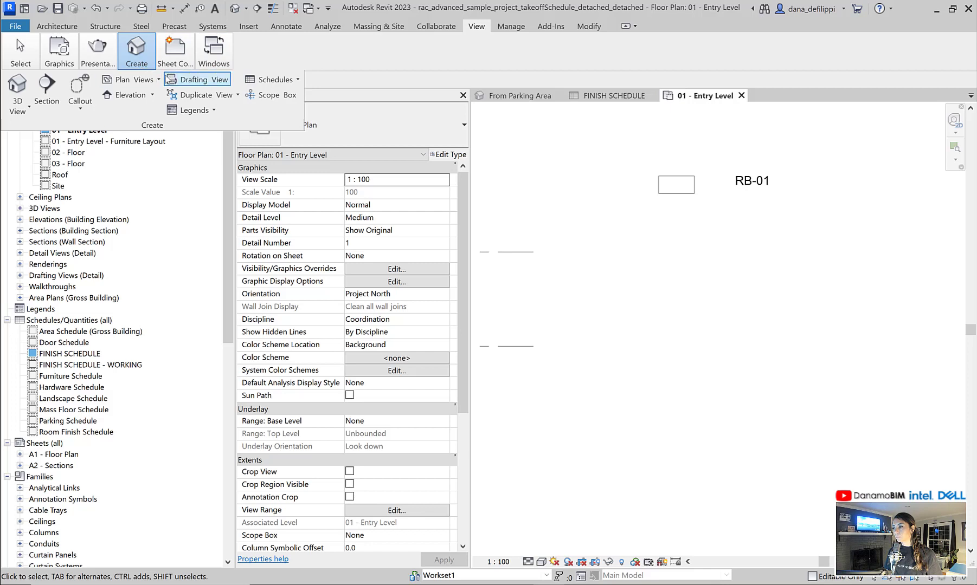
left_click(195, 110)
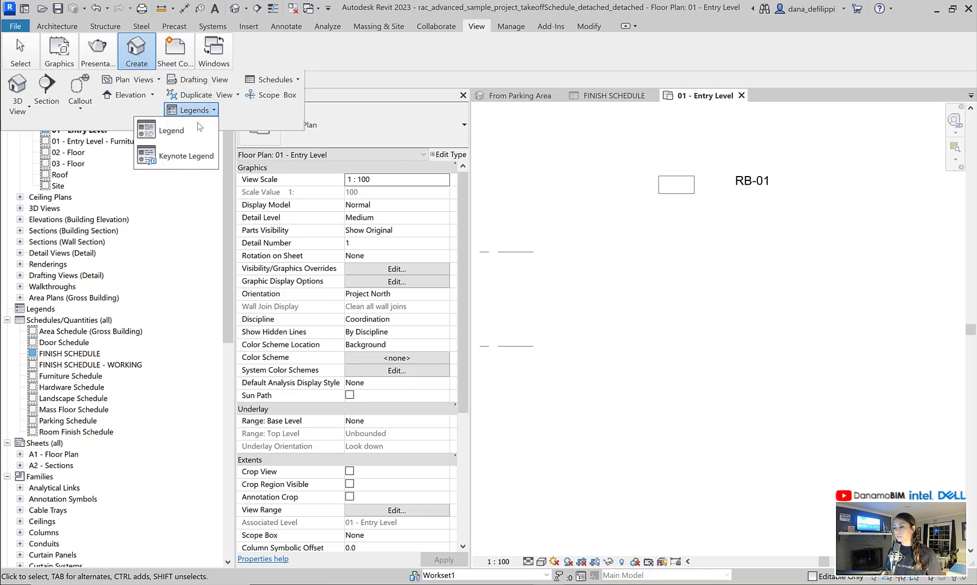
left_click(171, 129)
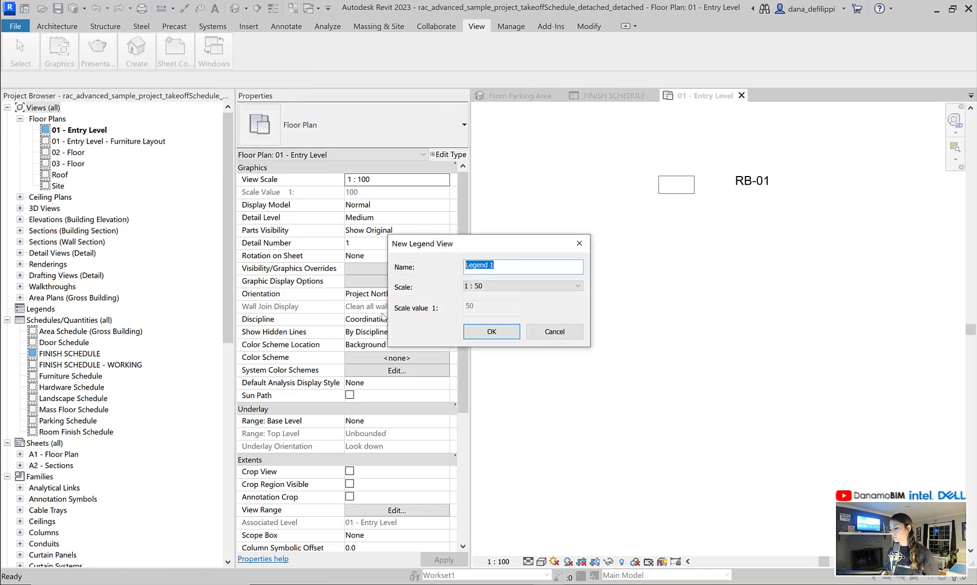
type("FINIS")
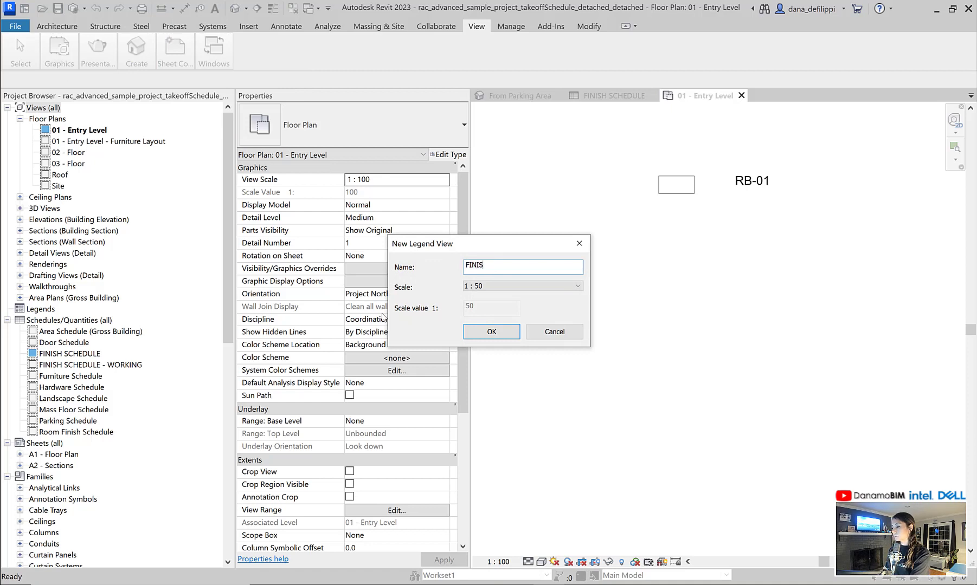
left_click(490, 332)
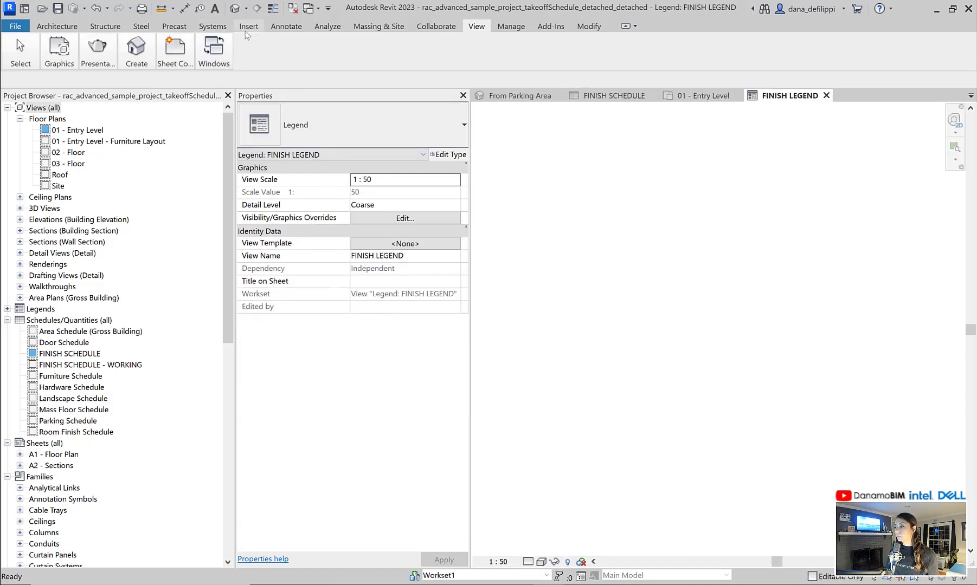
Step: Place GENM_MaterialSwatch legend components in the FINISH LEGEND view
left_click(286, 26)
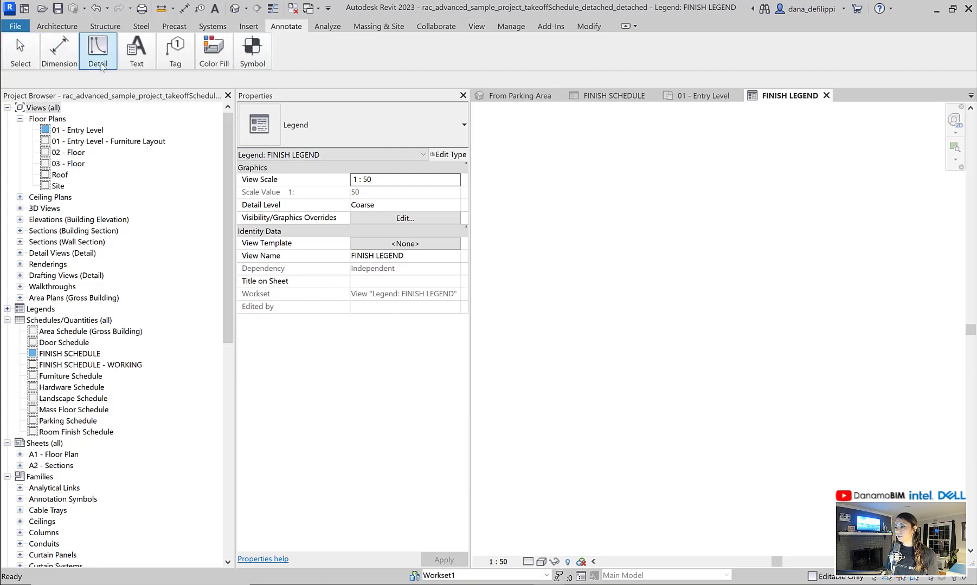
left_click(97, 51)
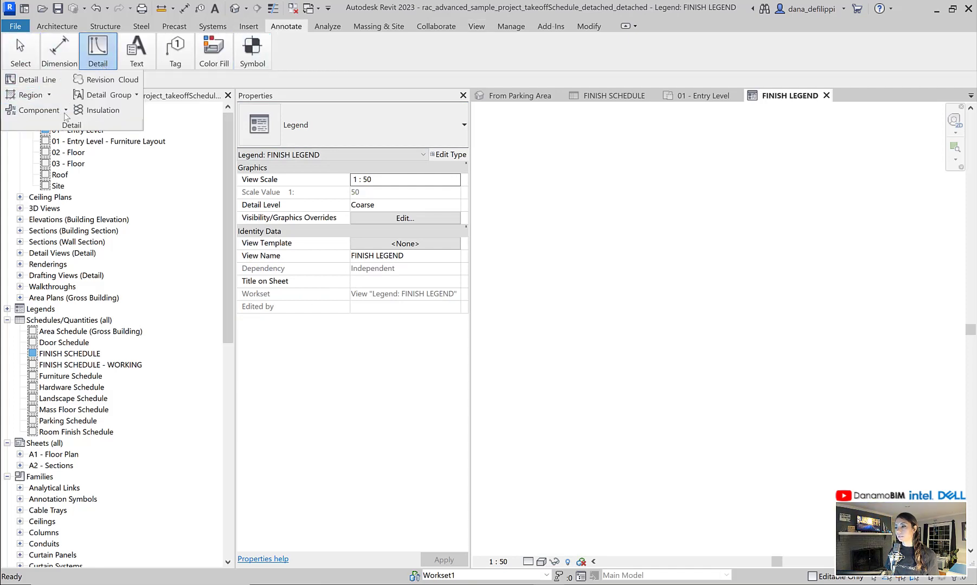
left_click(65, 109)
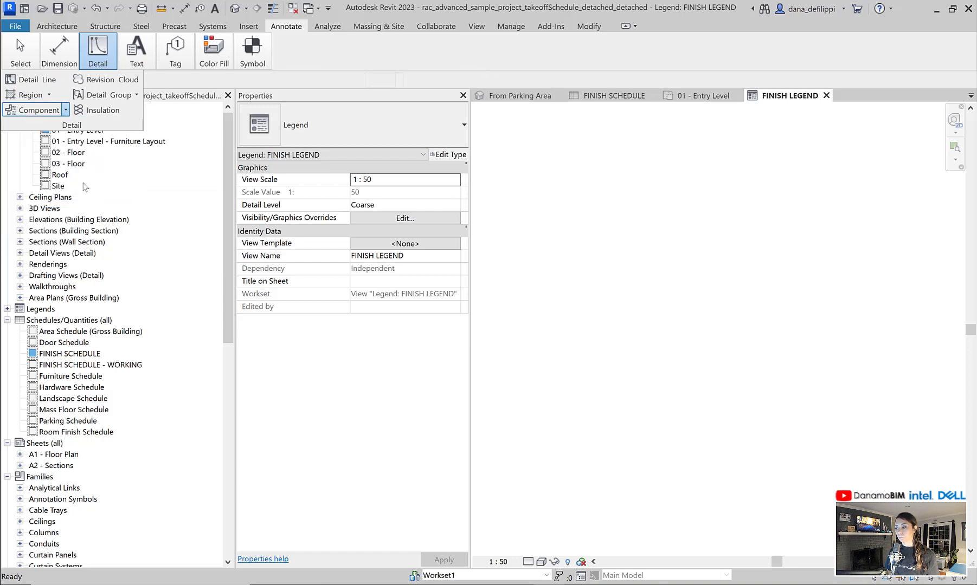
left_click(36, 110)
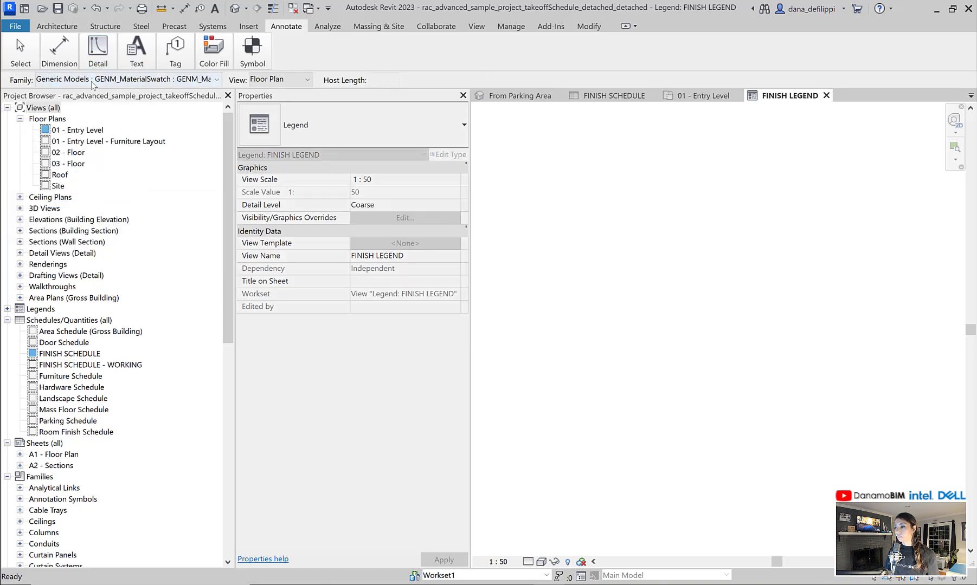
left_click(218, 79)
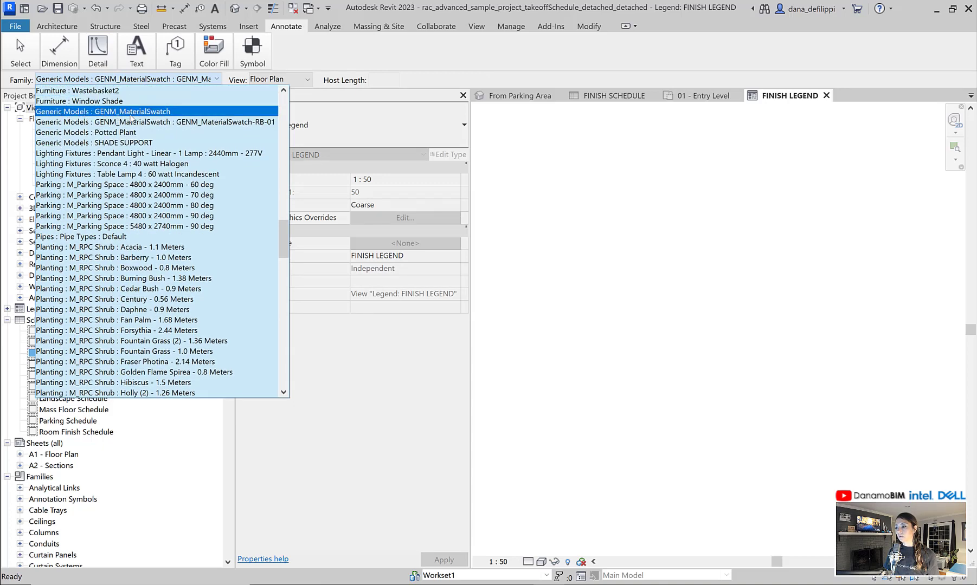
left_click(103, 112)
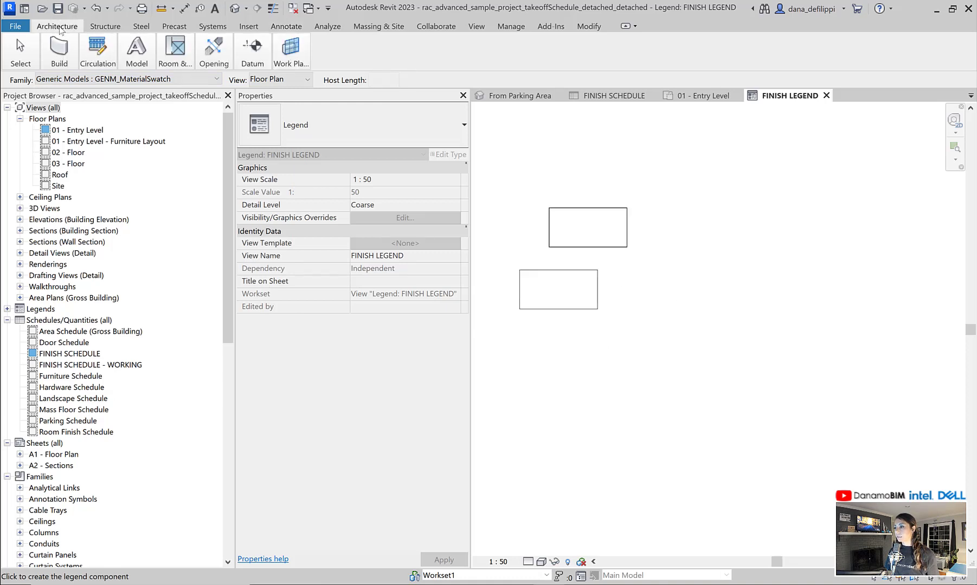
Step: Add a Tag by Material beside the legend swatch; it reads a question mark
left_click(286, 26)
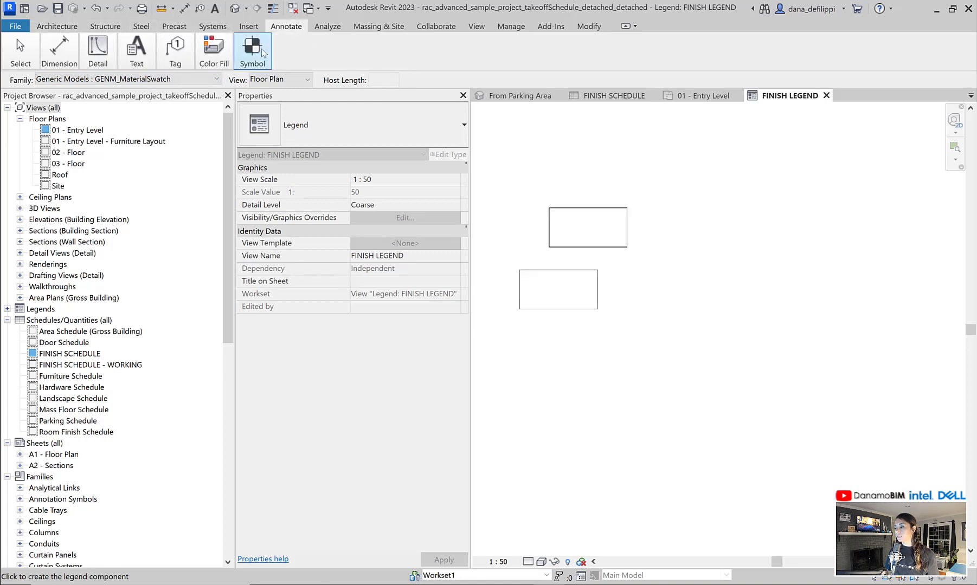
left_click(174, 50)
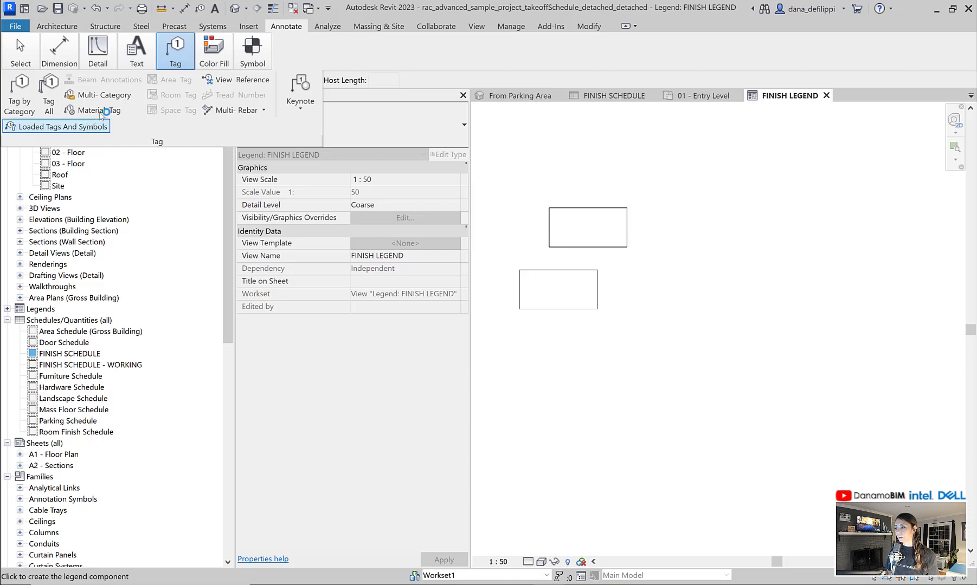
left_click(94, 111)
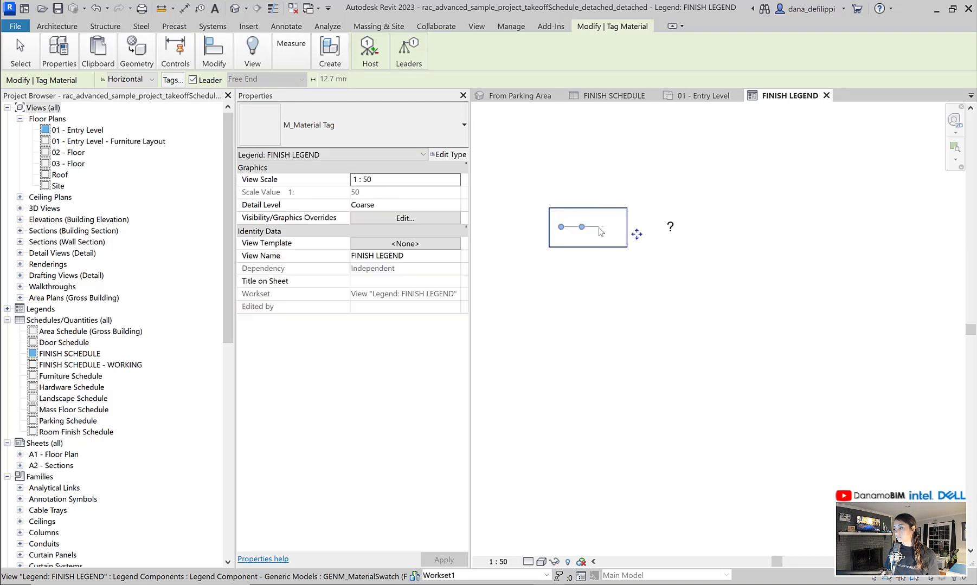
left_click(20, 50)
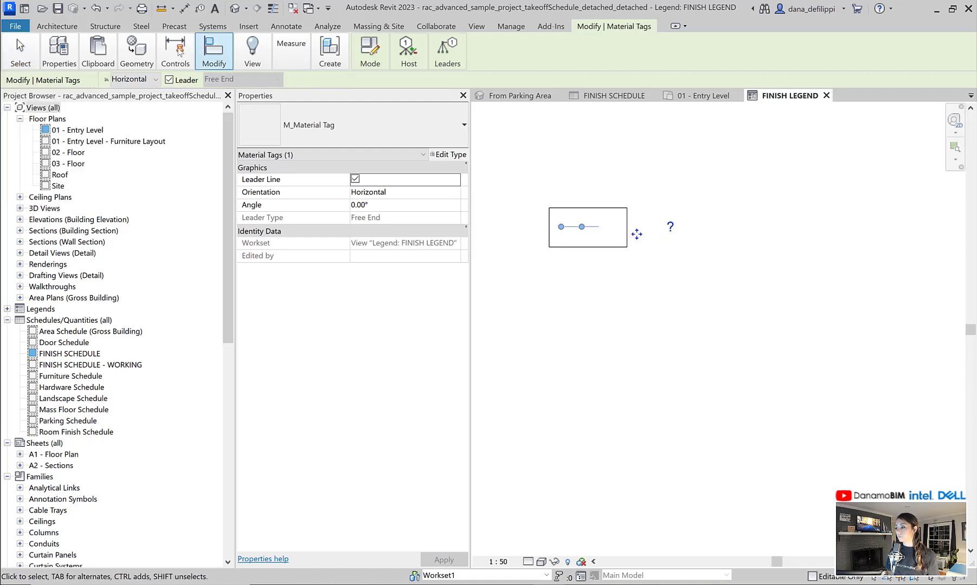
left_click(356, 179)
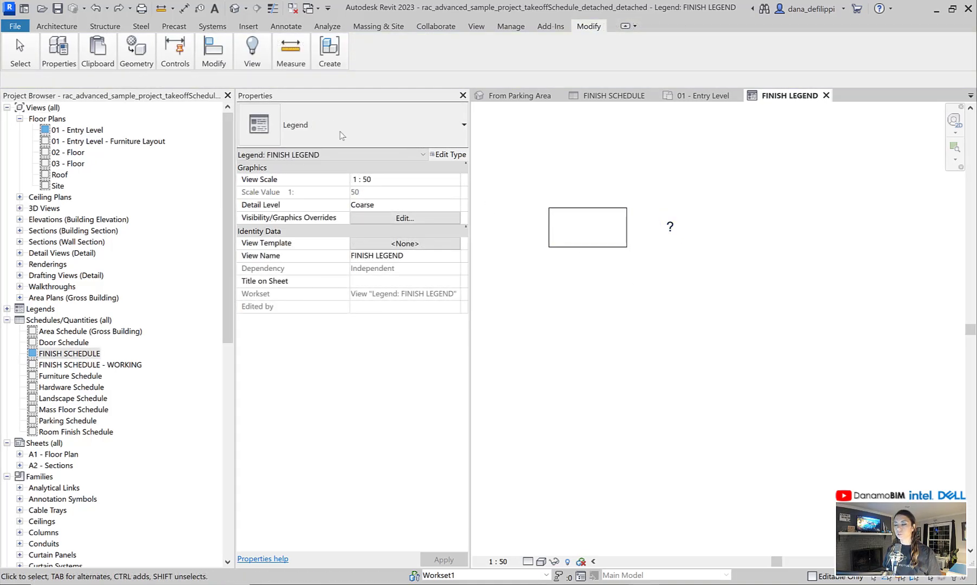
Step: Inspect the GENM_MaterialSwatch-RB-01 type in the browser and return to the Entry Level plan
left_click(585, 226)
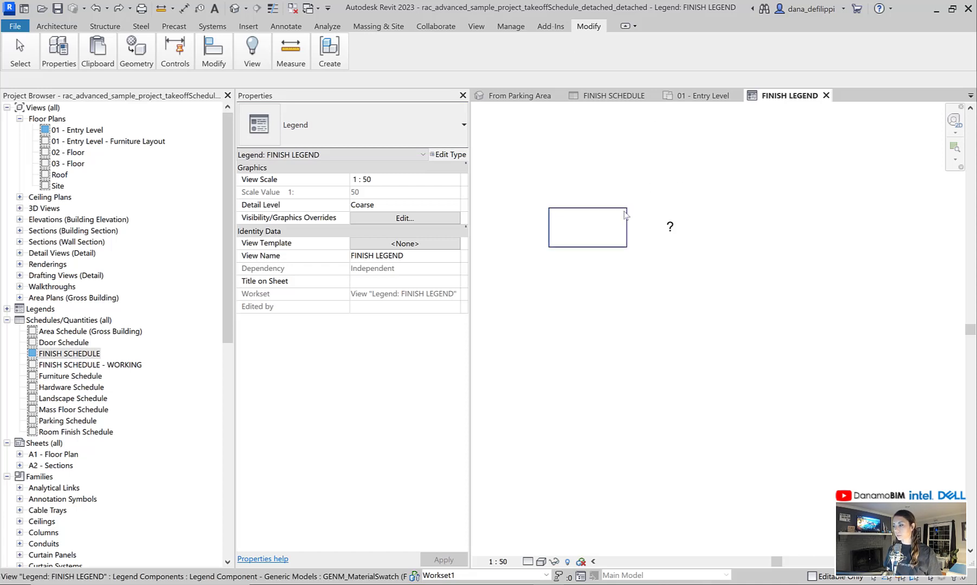
left_click(586, 228)
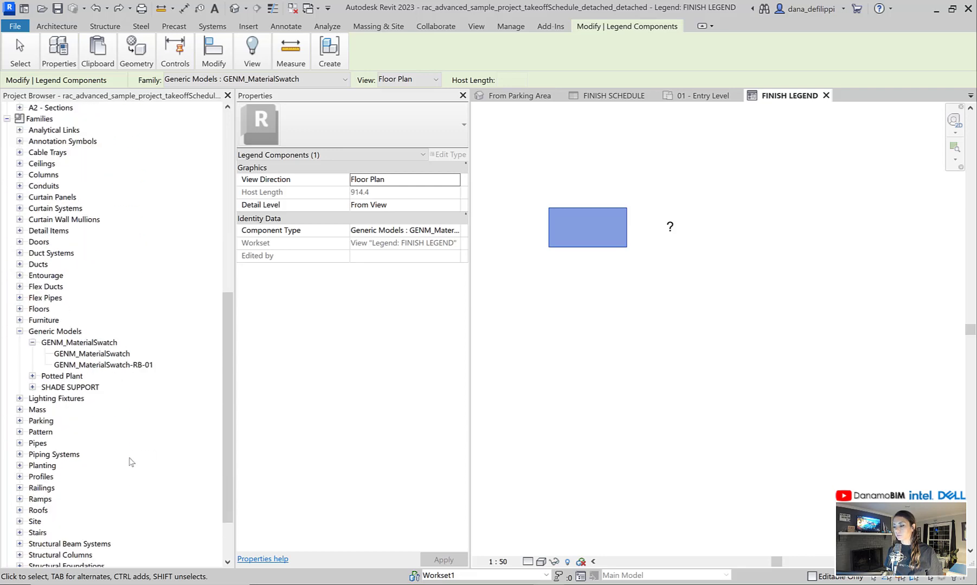
left_click(79, 310)
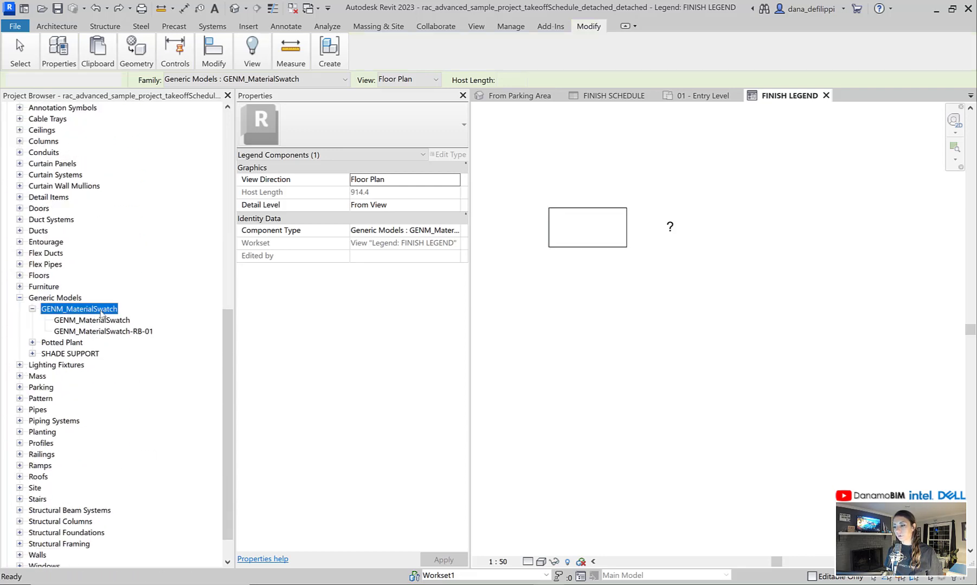
left_click(103, 331)
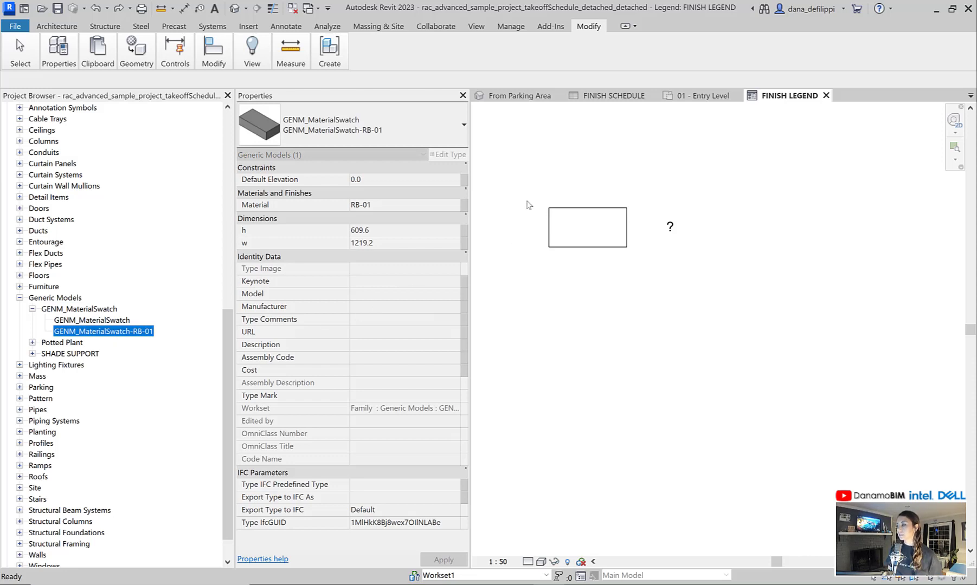
left_click(698, 96)
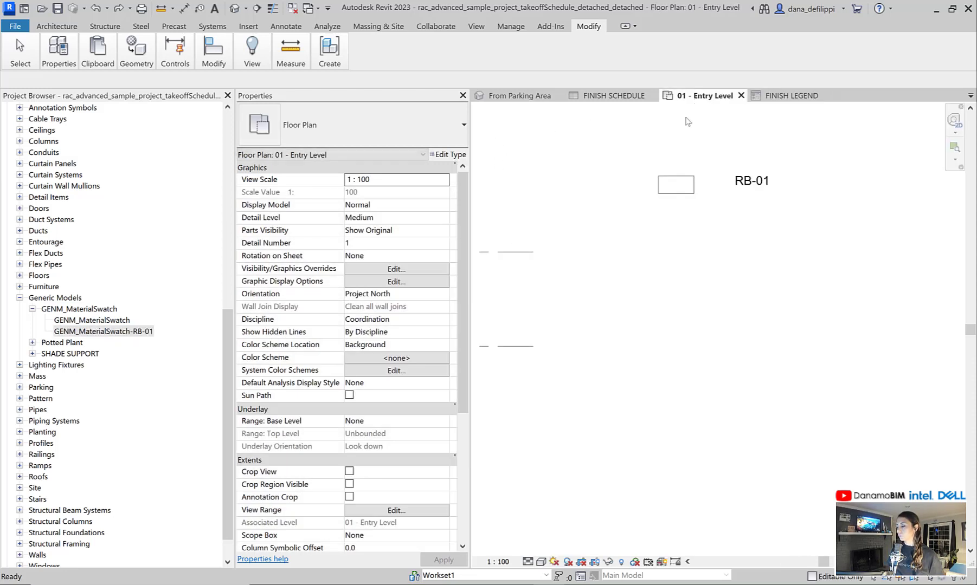
left_click(675, 185)
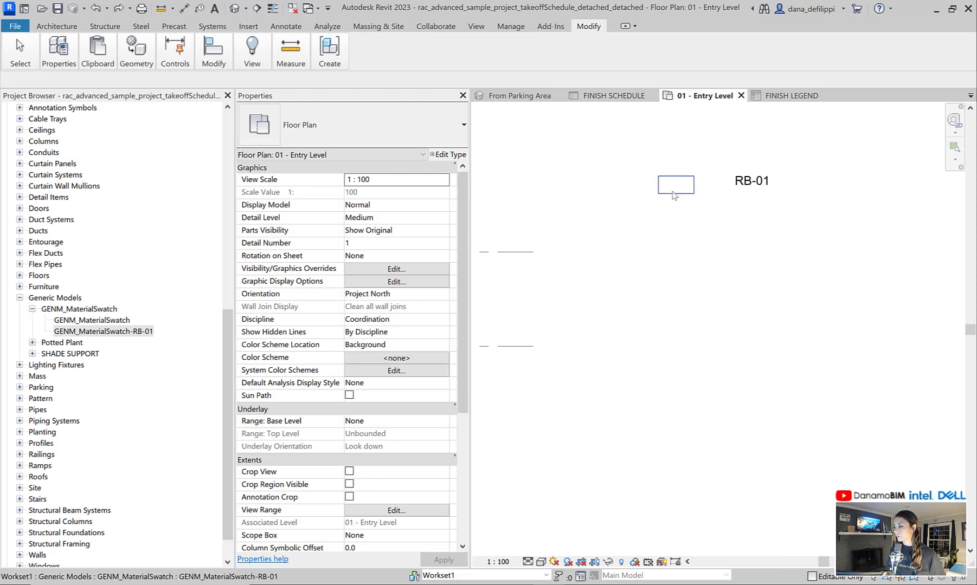
left_click(675, 185)
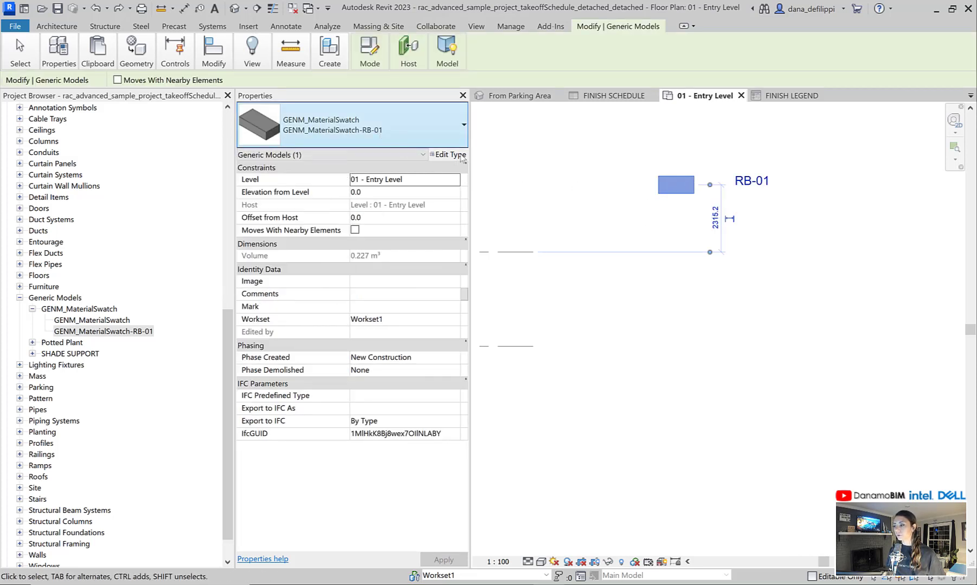
left_click(449, 154)
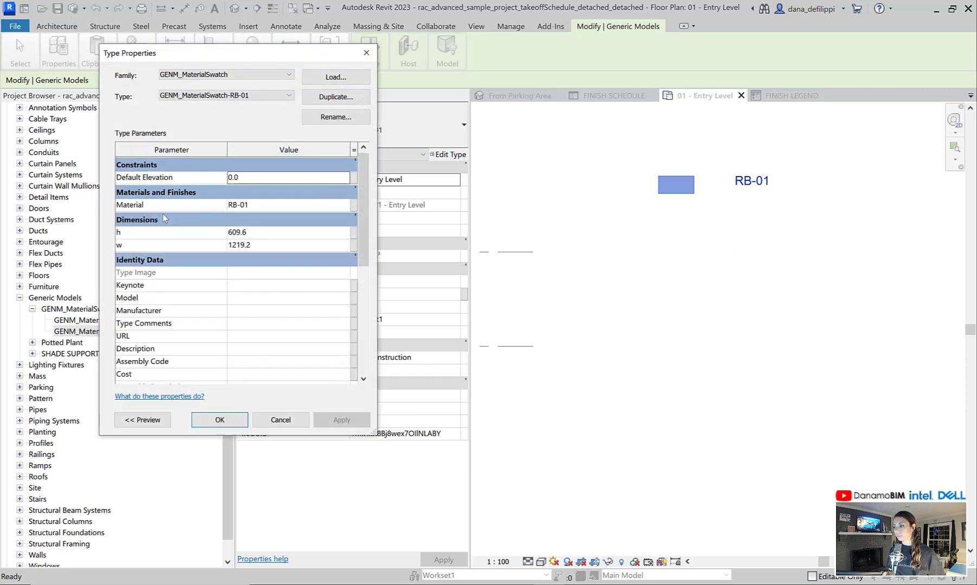
left_click(261, 205)
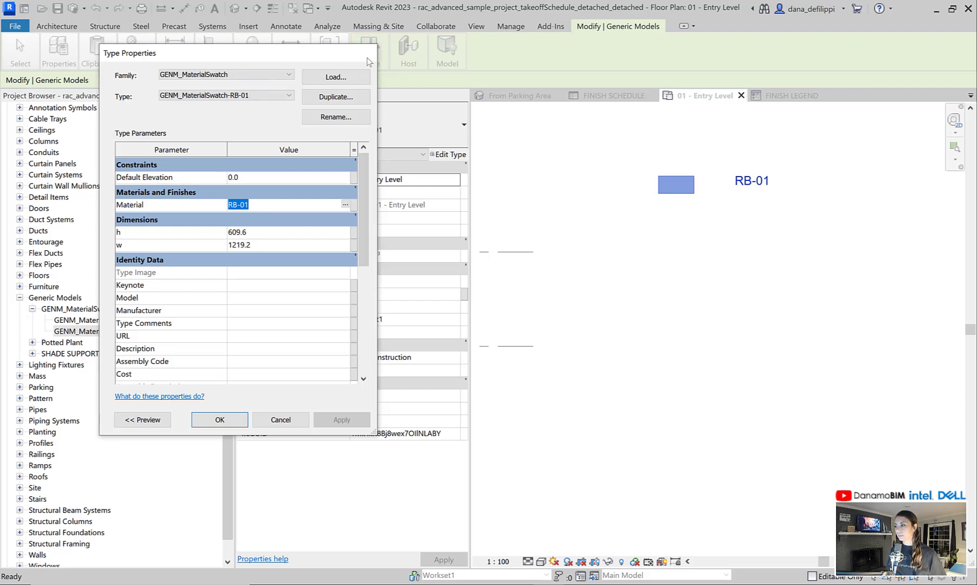
left_click(219, 419)
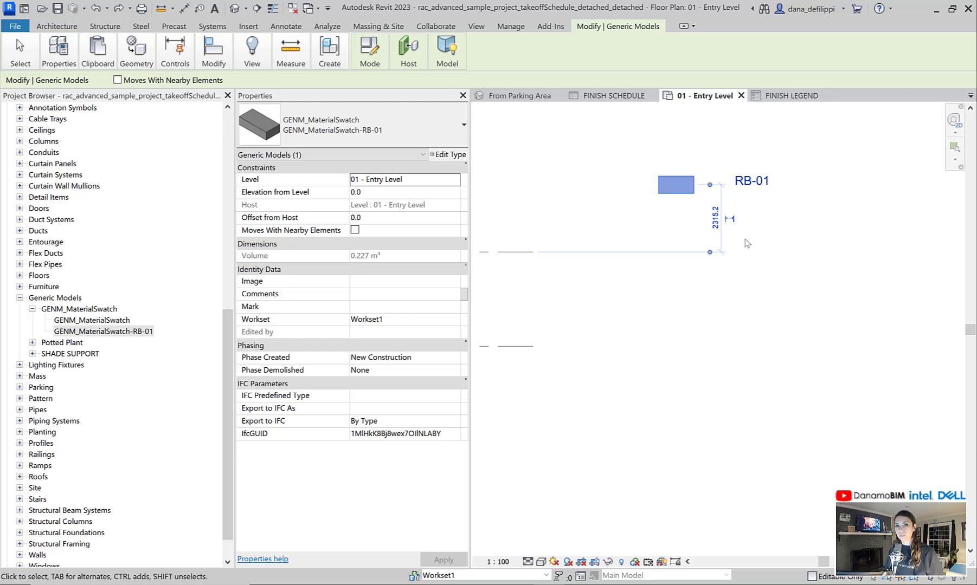
mouse_move(705, 235)
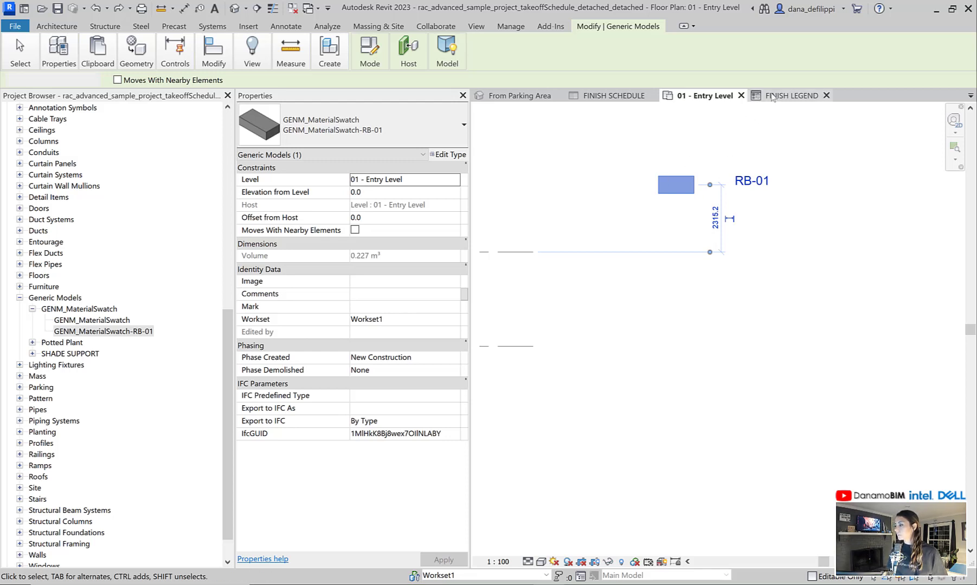
Step: Back in FINISH LEGEND, reselect the material tag so it now shows RB-01
left_click(792, 95)
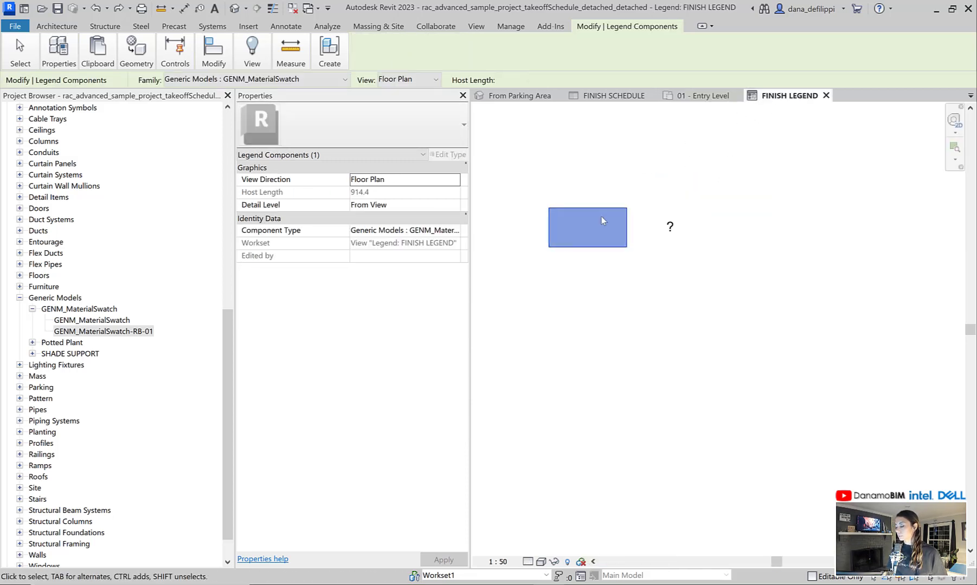
mouse_move(582, 237)
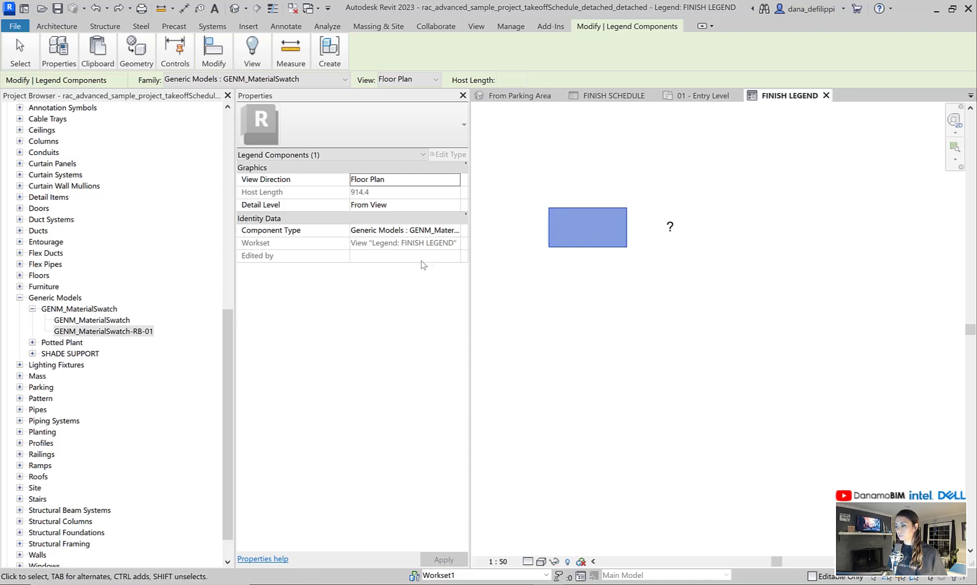
left_click(454, 229)
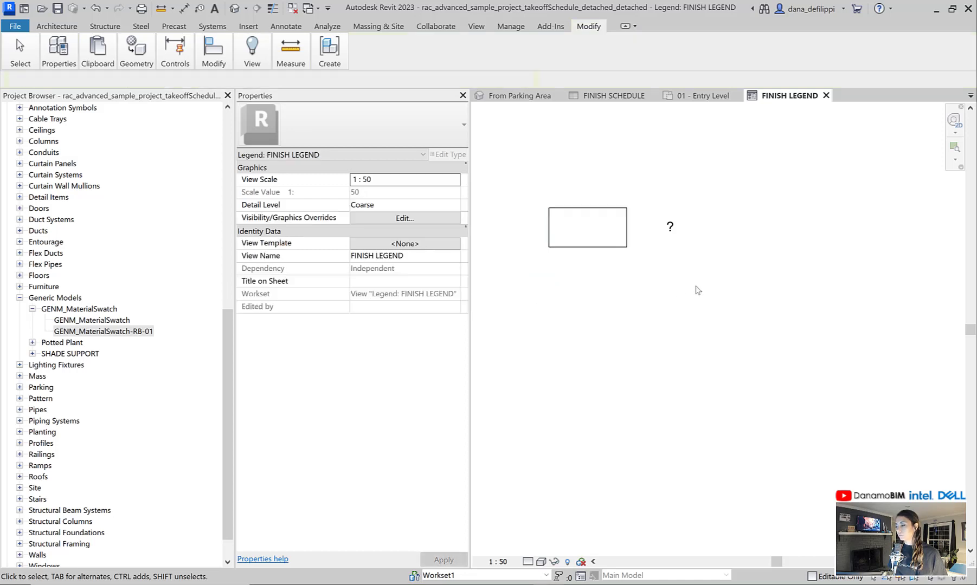
left_click(669, 227)
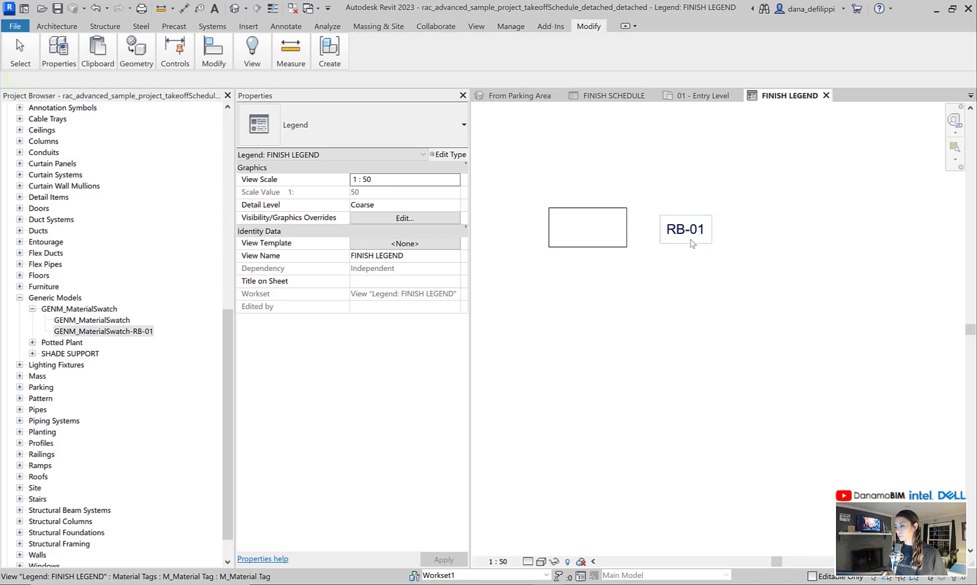
left_click(685, 229)
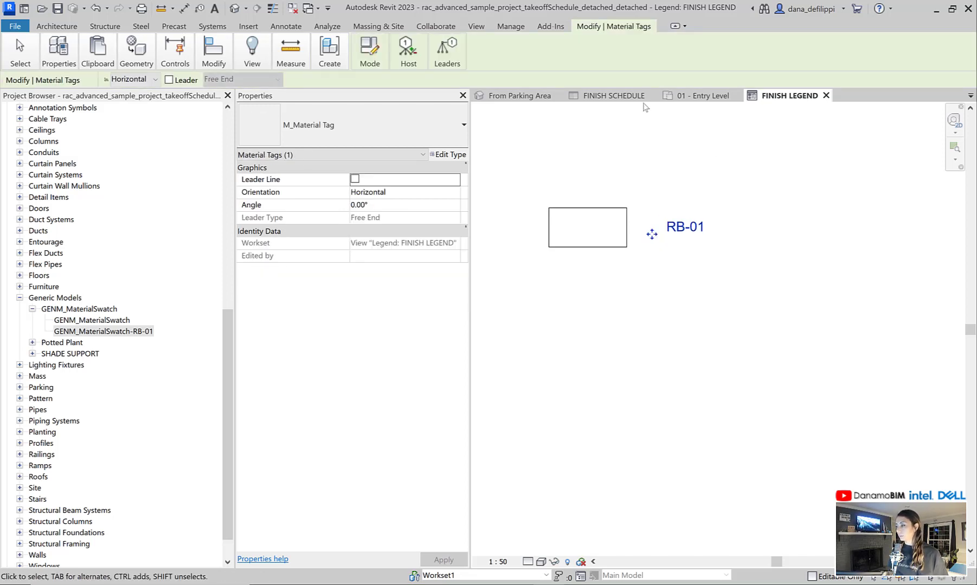
left_click(685, 227)
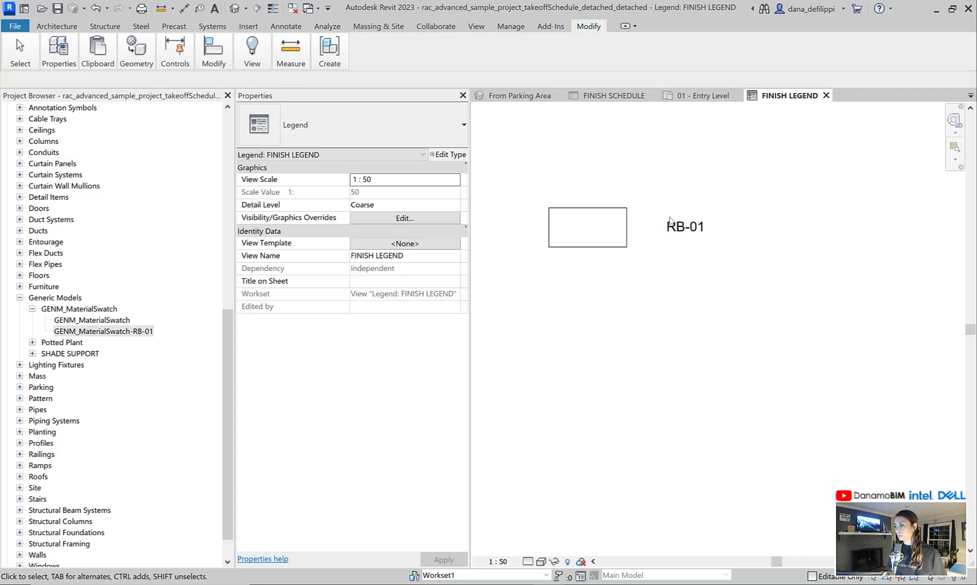
left_click(685, 226)
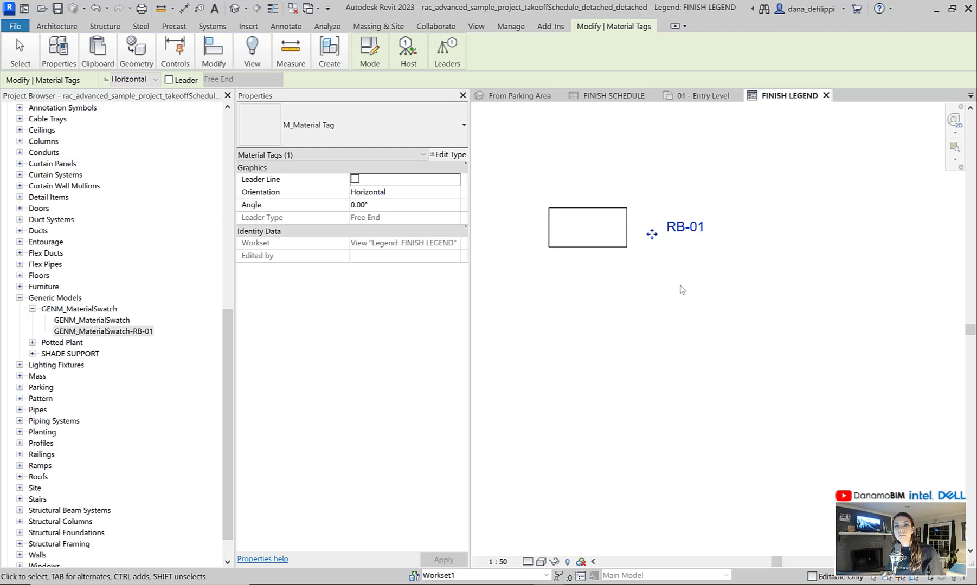
mouse_move(668, 324)
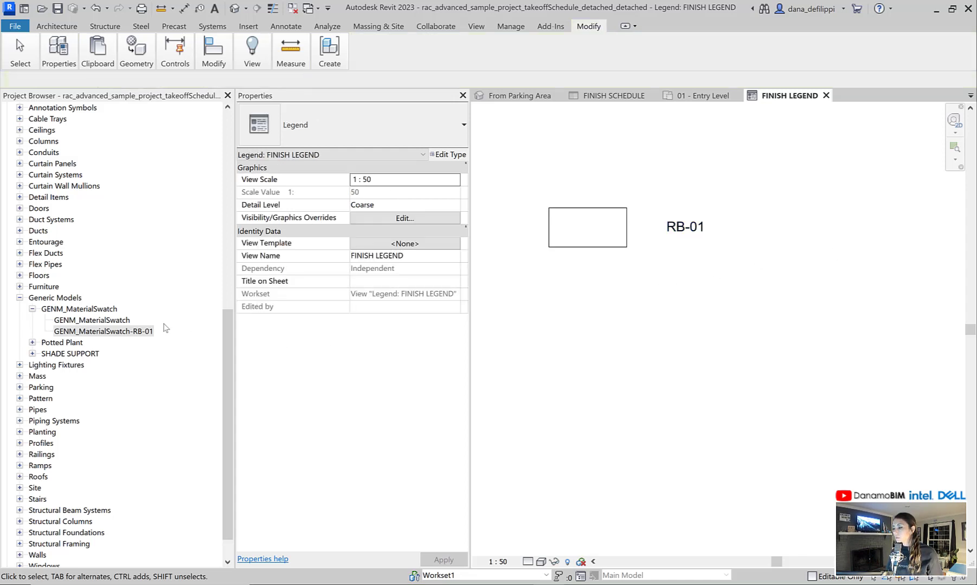
Step: Duplicate the swatch type twice to make CPT-01 and CT-01 types
right_click(91, 320)
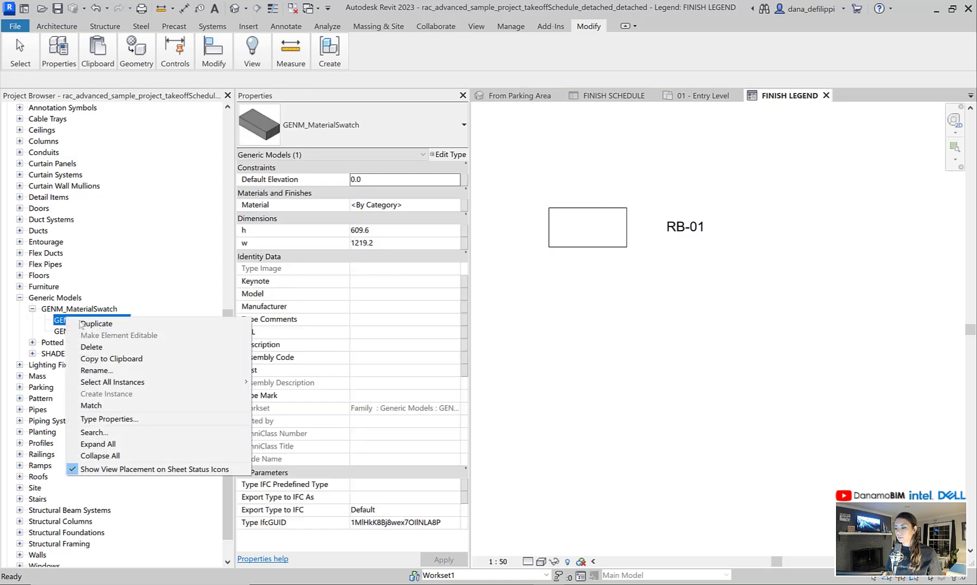
left_click(98, 323)
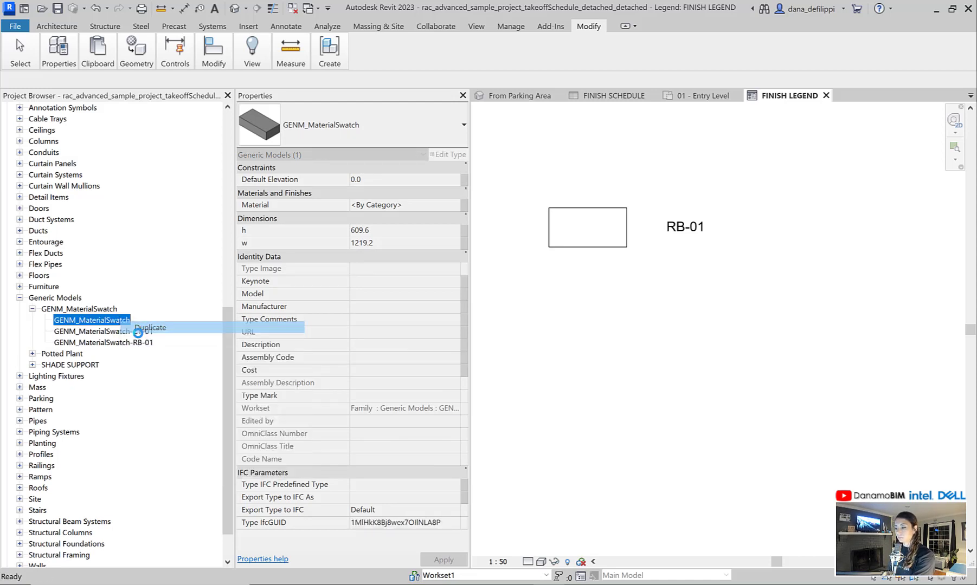
left_click(149, 327)
type("GENM_MaterialSwatch-")
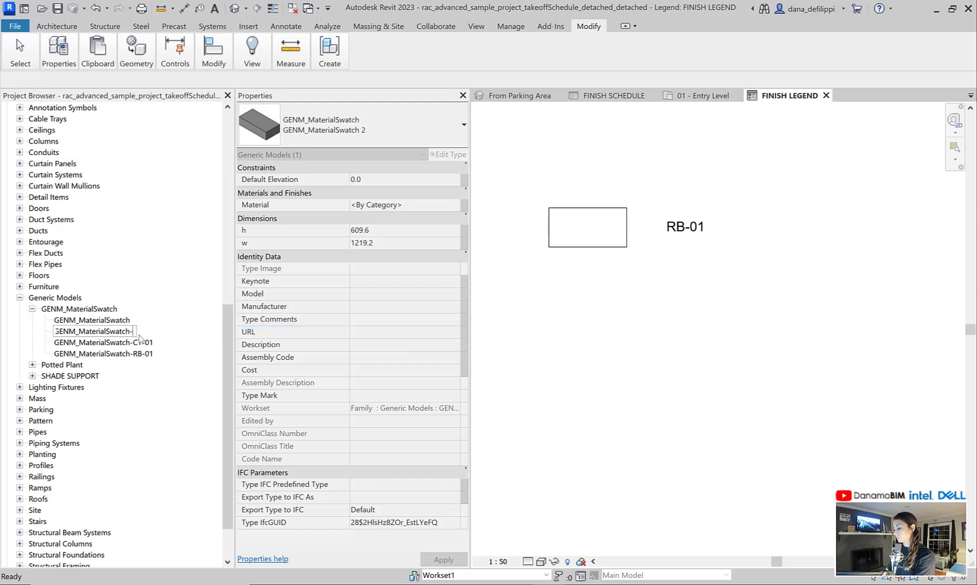
type("CPT-01")
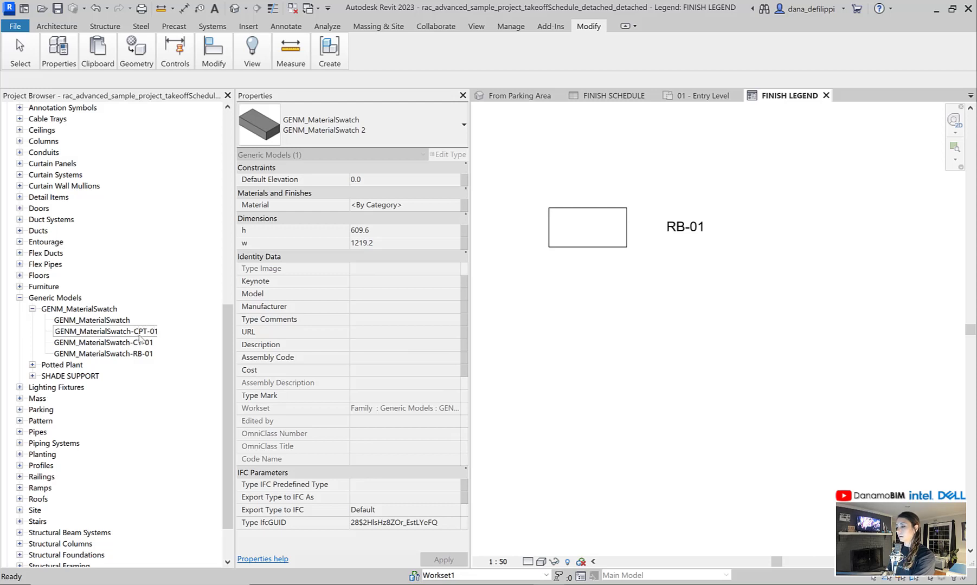
left_click(105, 331)
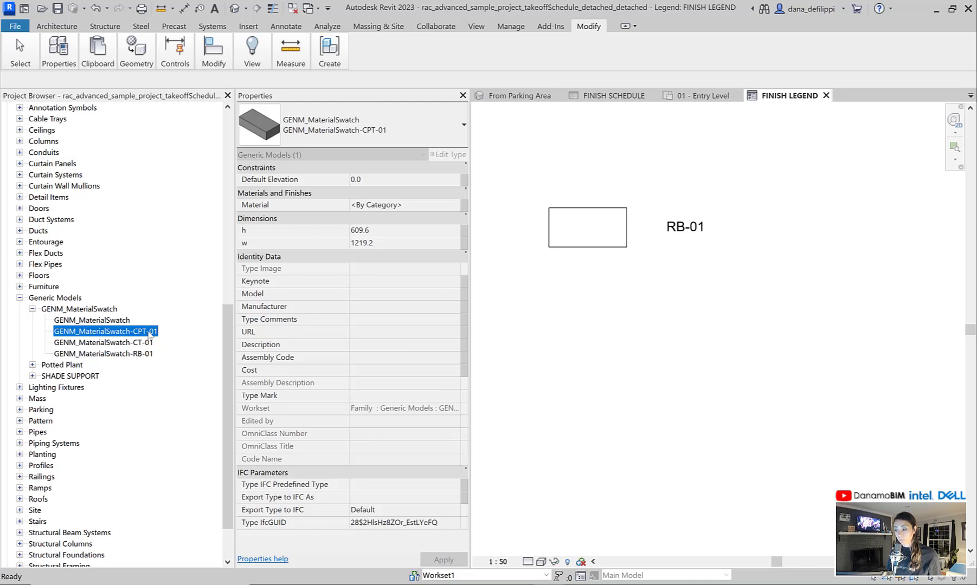
Step: In CPT-01 Type Properties, a typed material name CPT-0 is rejected as invalid
right_click(105, 331)
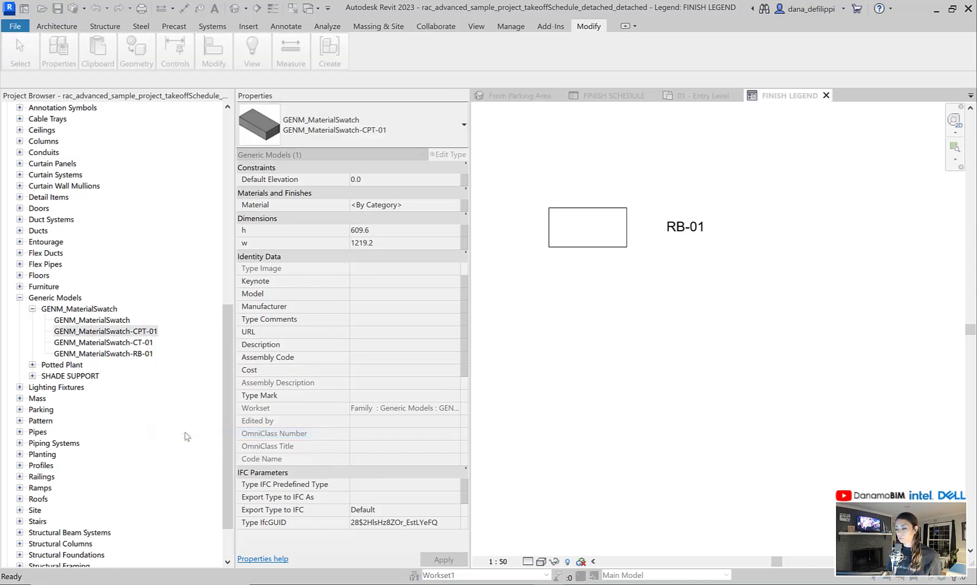
left_click(447, 154)
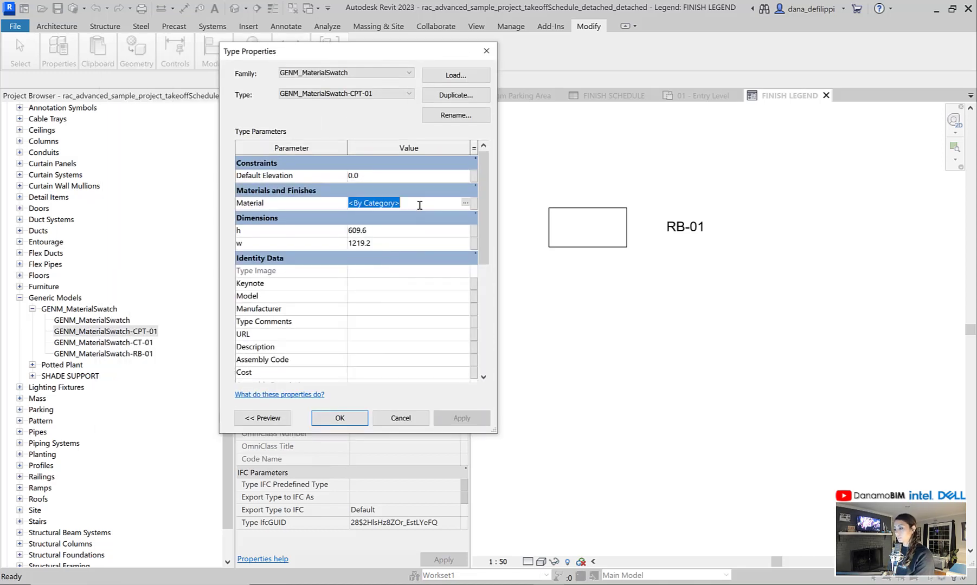
type("CPR")
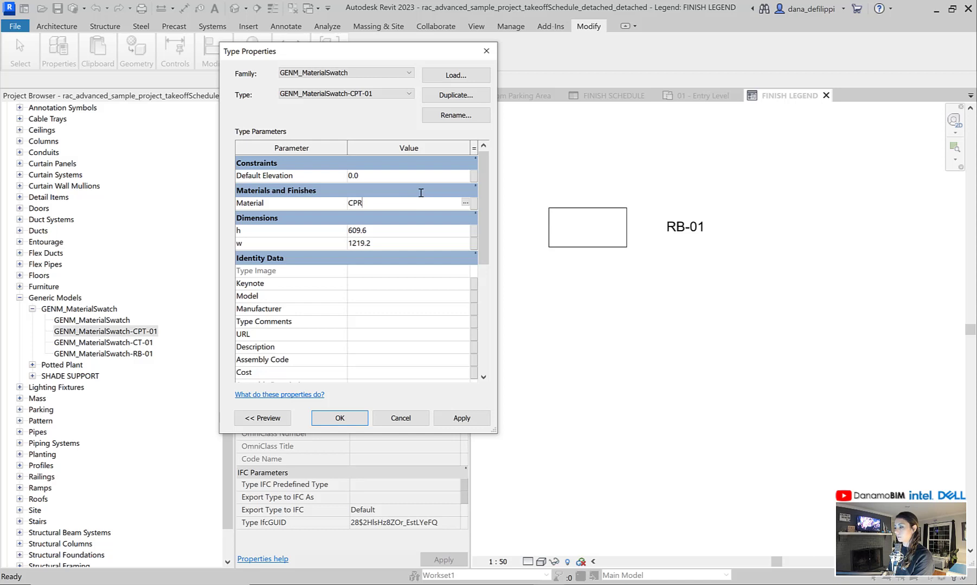
type("CPT-0")
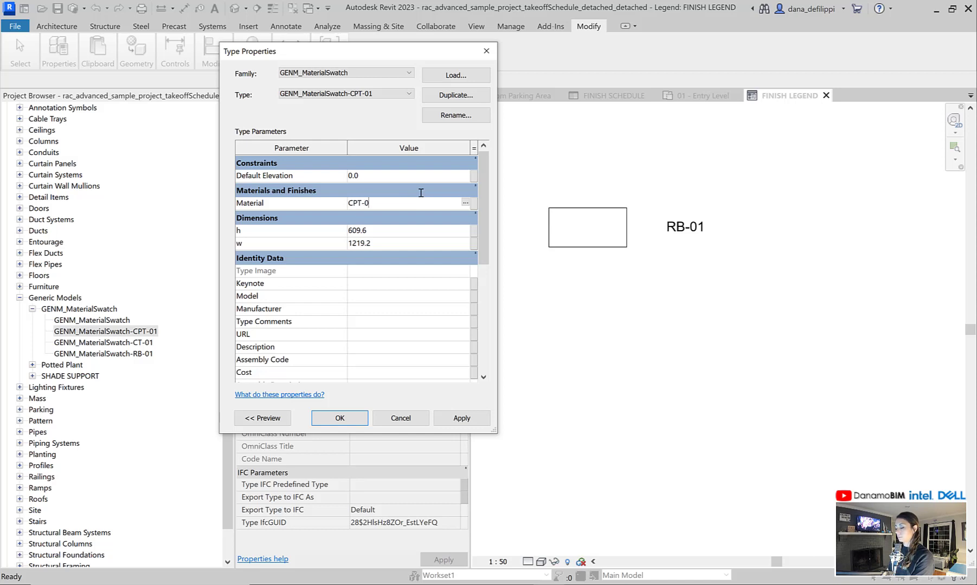
left_click(340, 418)
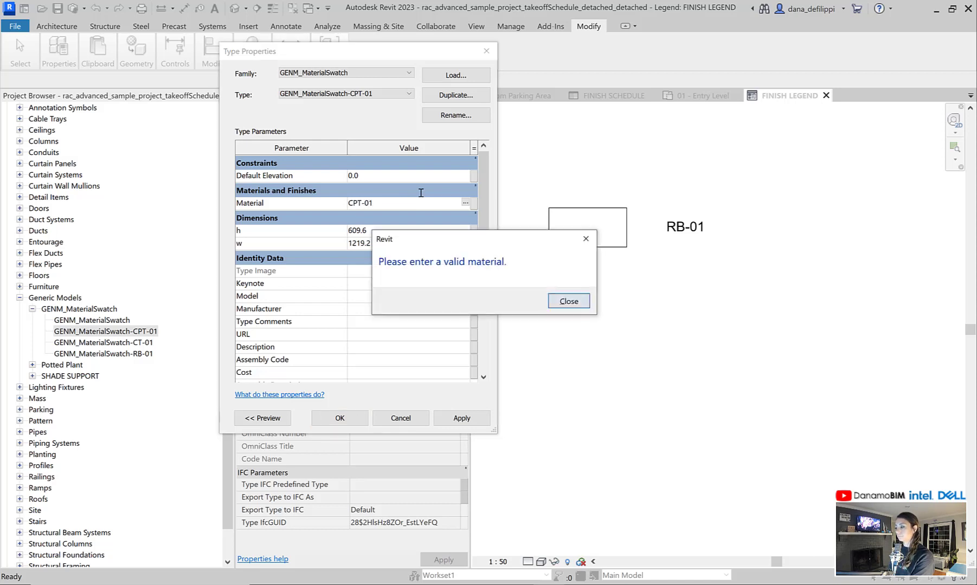
left_click(567, 300)
type("c")
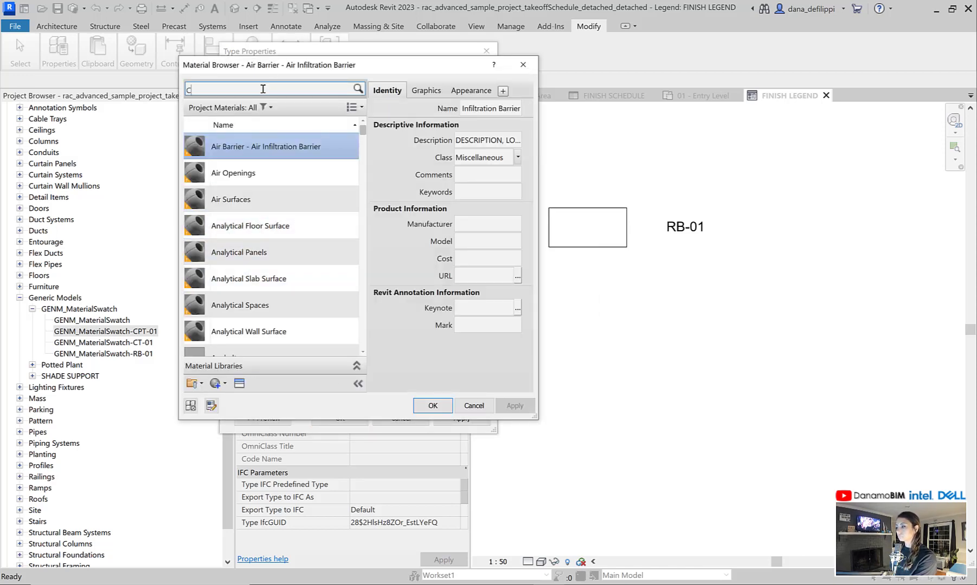
Step: Search CARPET and assign Carpet (1) as the CPT-01 swatch material
type("ARPET")
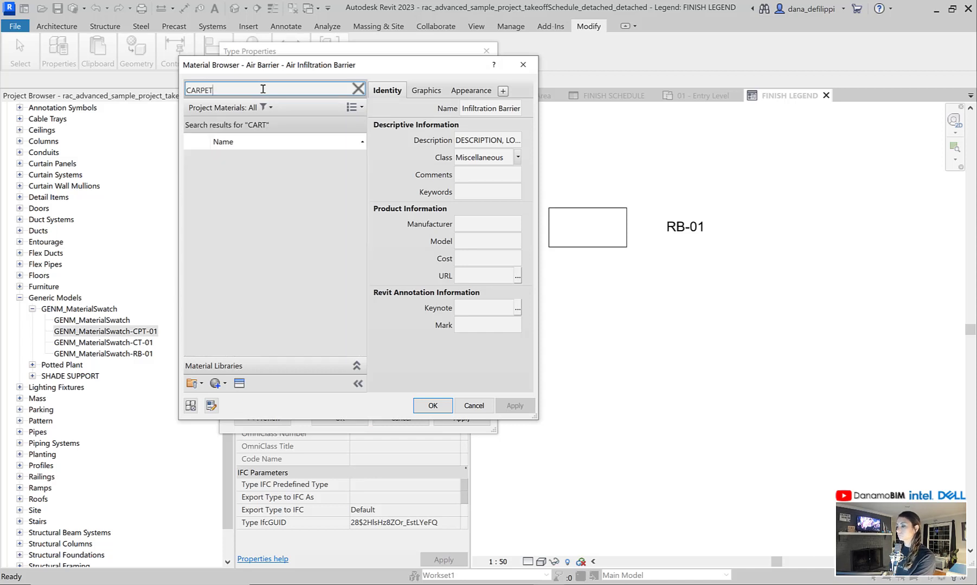
left_click(228, 190)
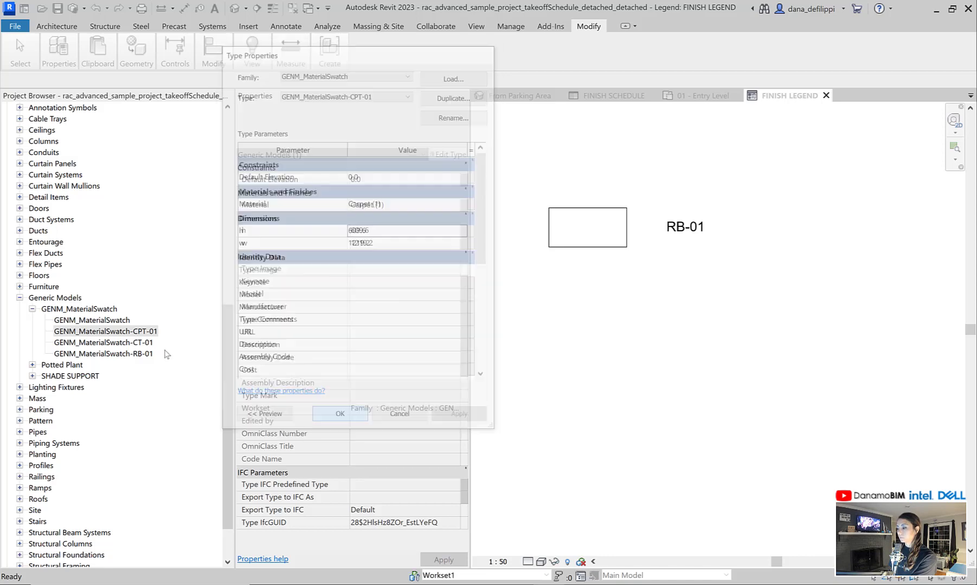
left_click(339, 413)
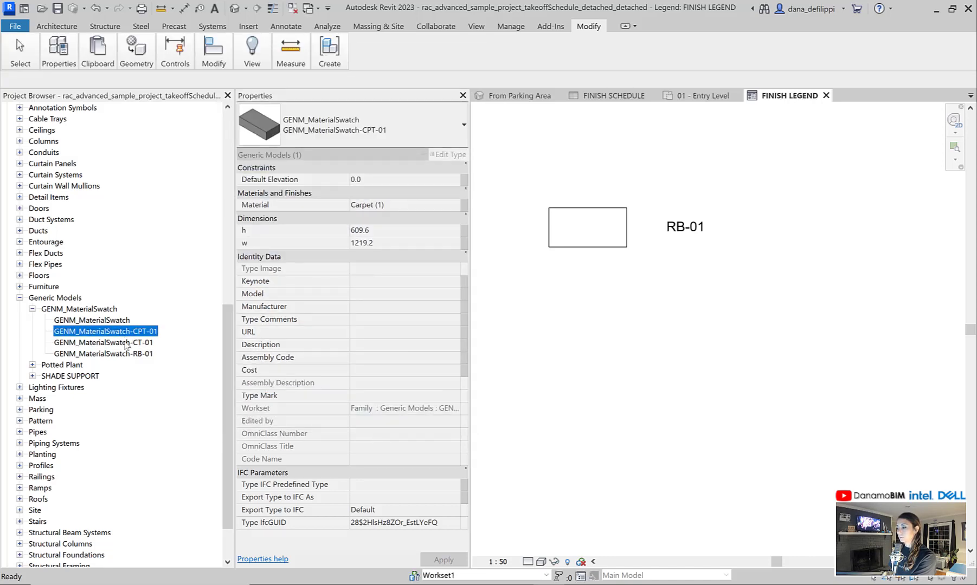
Step: Set the CT-01 swatch type's material to Ceramic - Tan
right_click(104, 342)
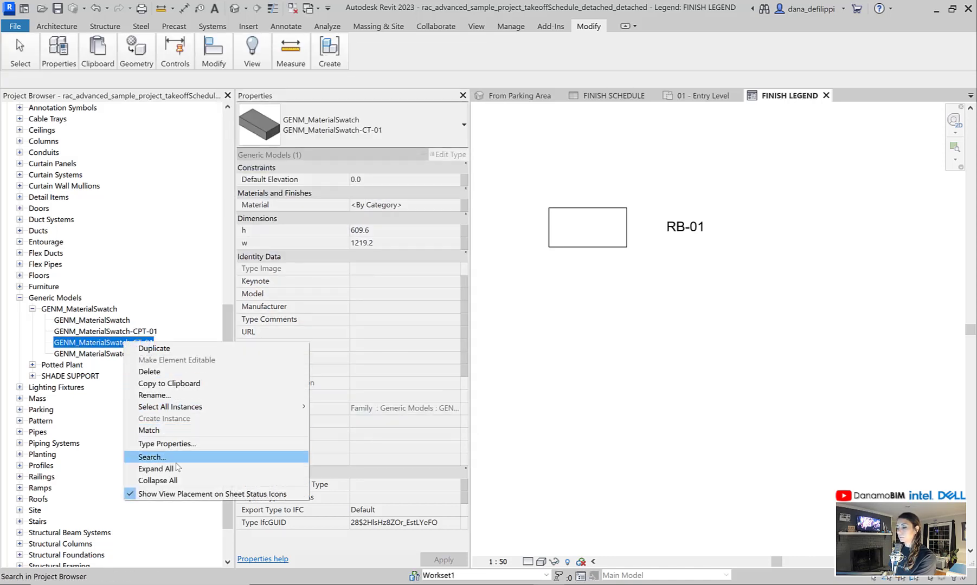
left_click(166, 443)
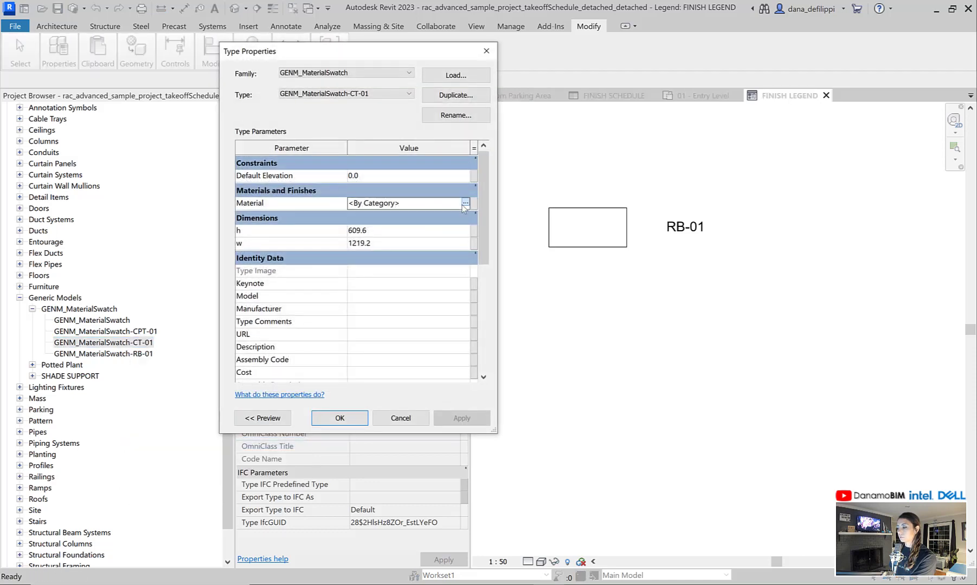
left_click(465, 203)
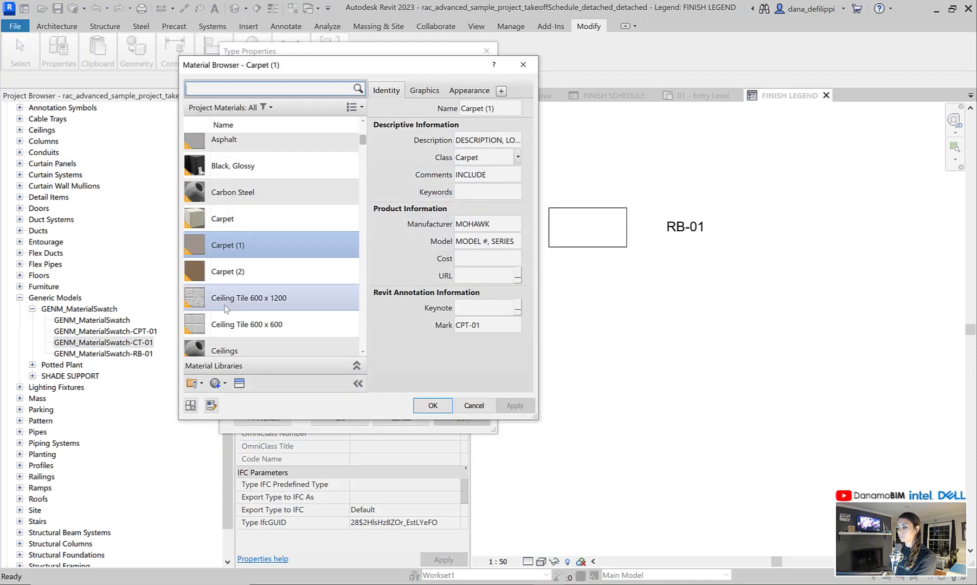
scroll("down", 3)
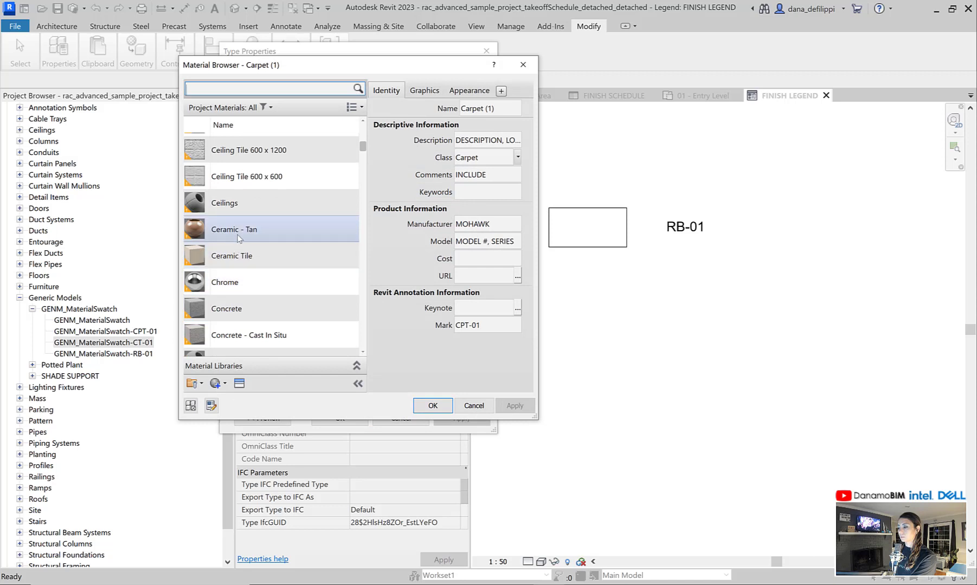
left_click(233, 228)
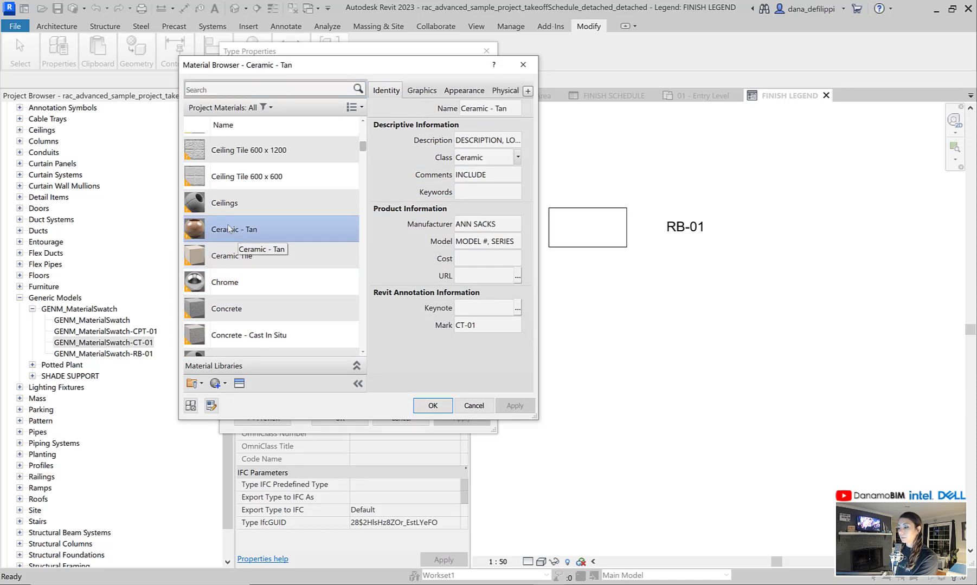
mouse_move(233, 241)
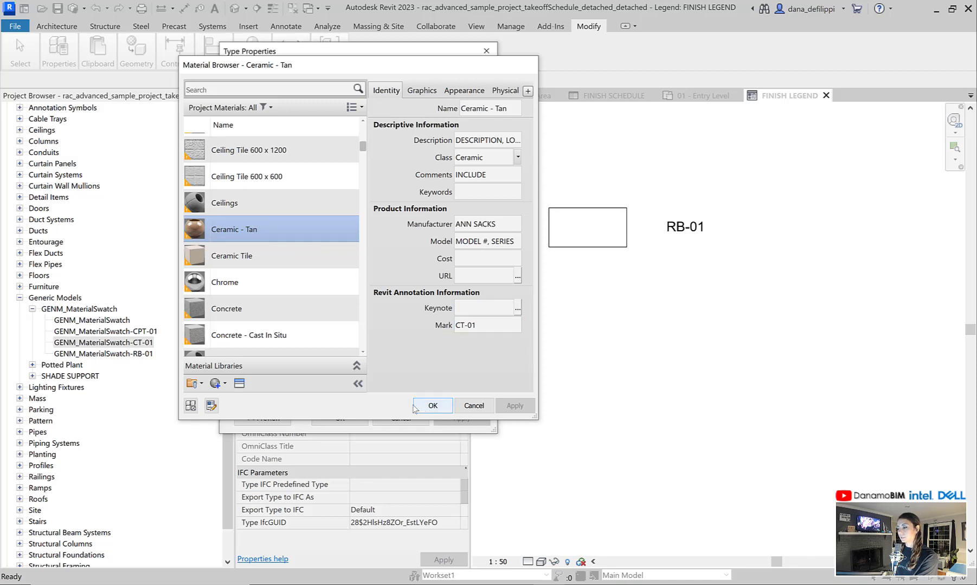
left_click(433, 406)
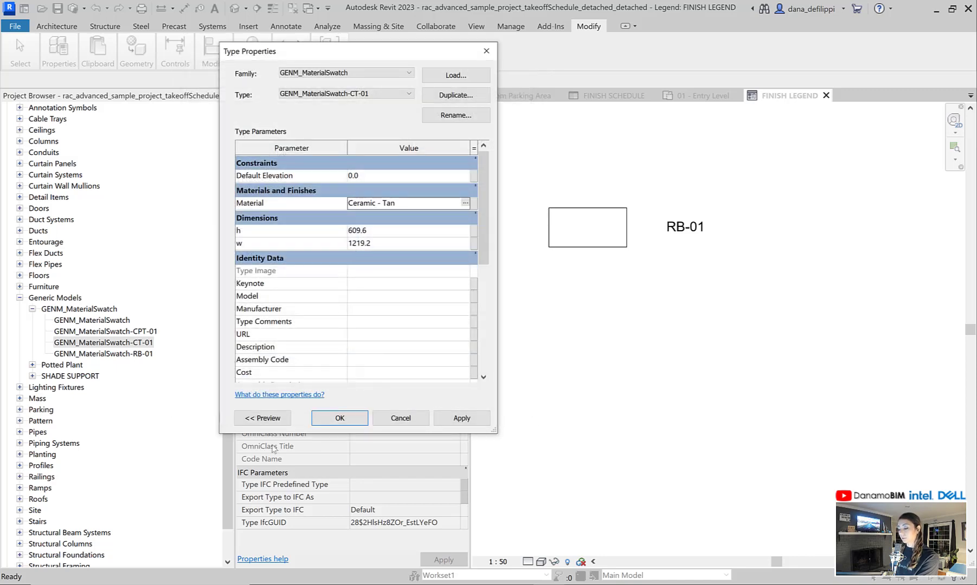
left_click(339, 417)
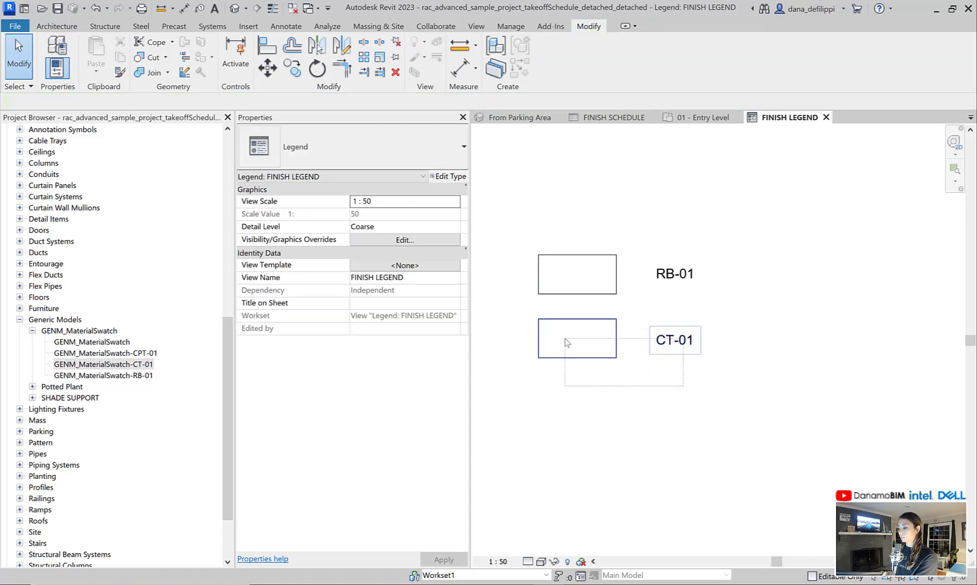
Step: Place the CT-01 swatch below RB-01 in the FINISH LEGEND
left_click(576, 340)
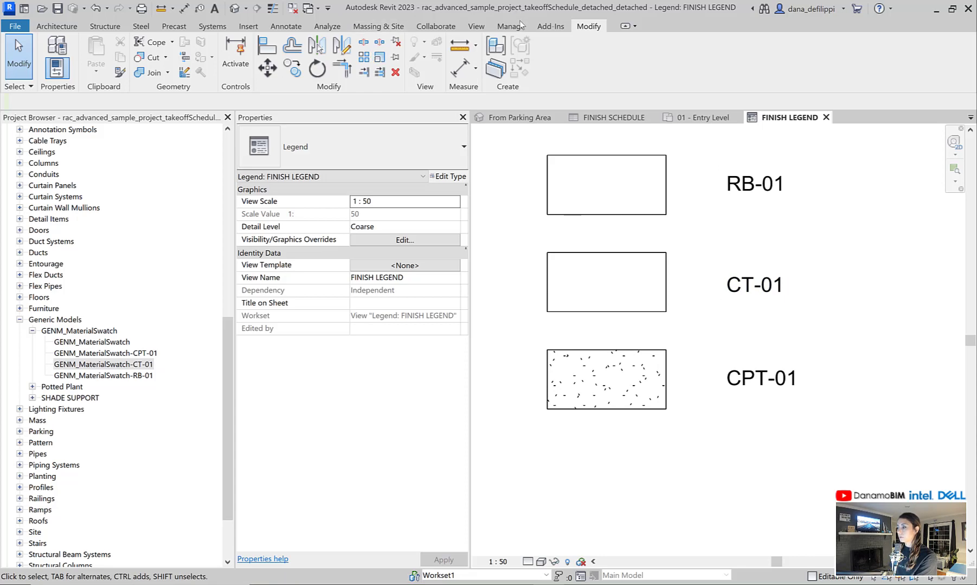
Step: Set Ceramic - Tan's surface foreground pattern to the 100mm Squares model pattern and apply it
left_click(510, 26)
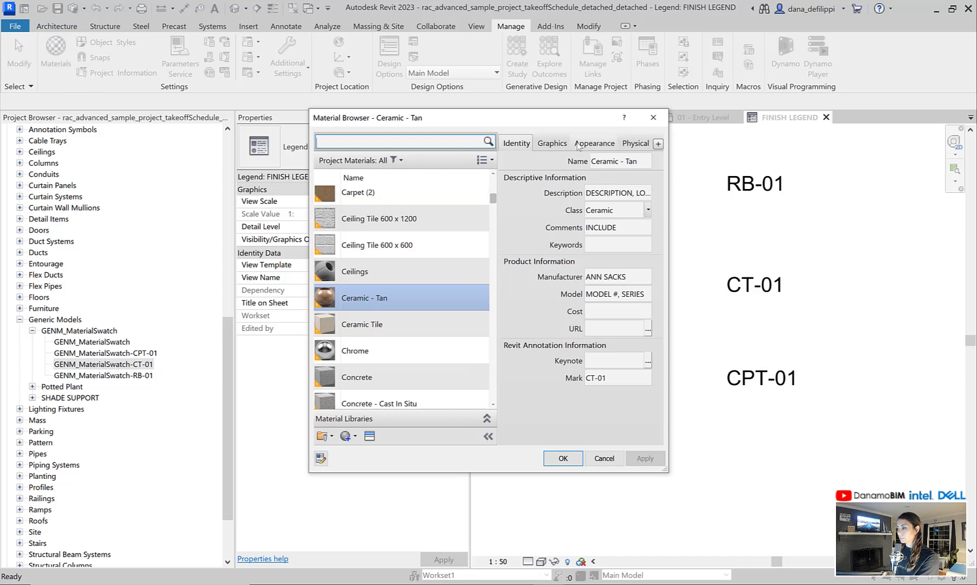
left_click(551, 143)
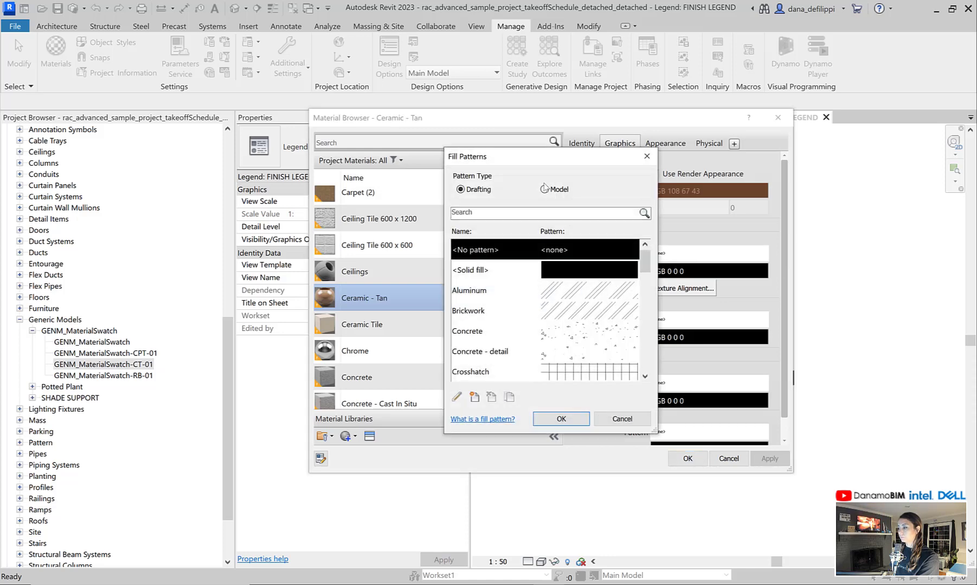
left_click(544, 190)
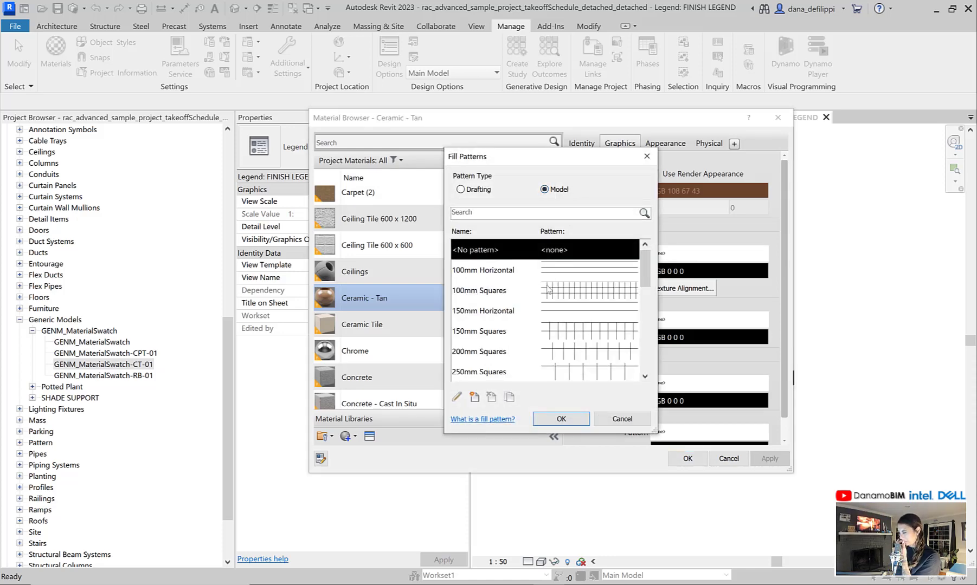
left_click(479, 291)
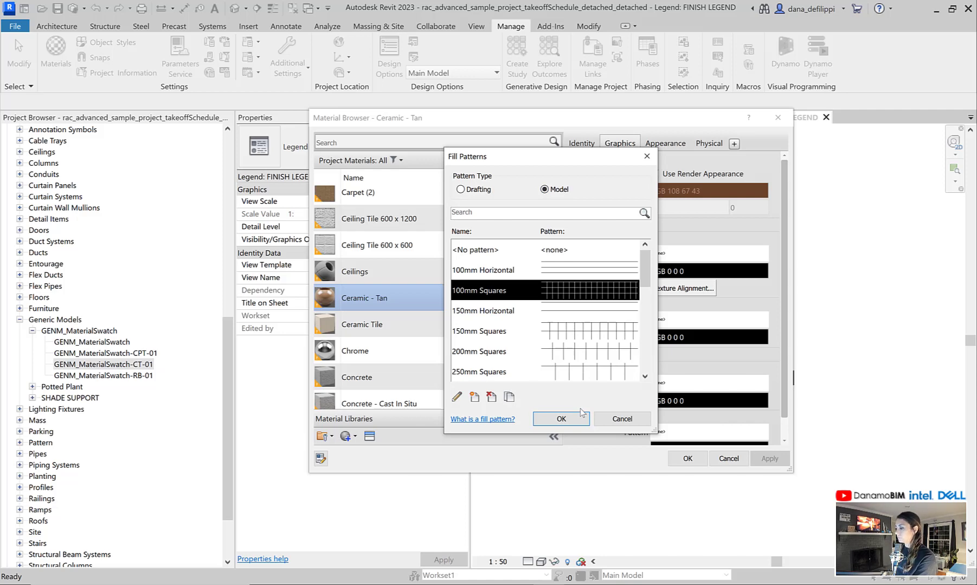
left_click(559, 419)
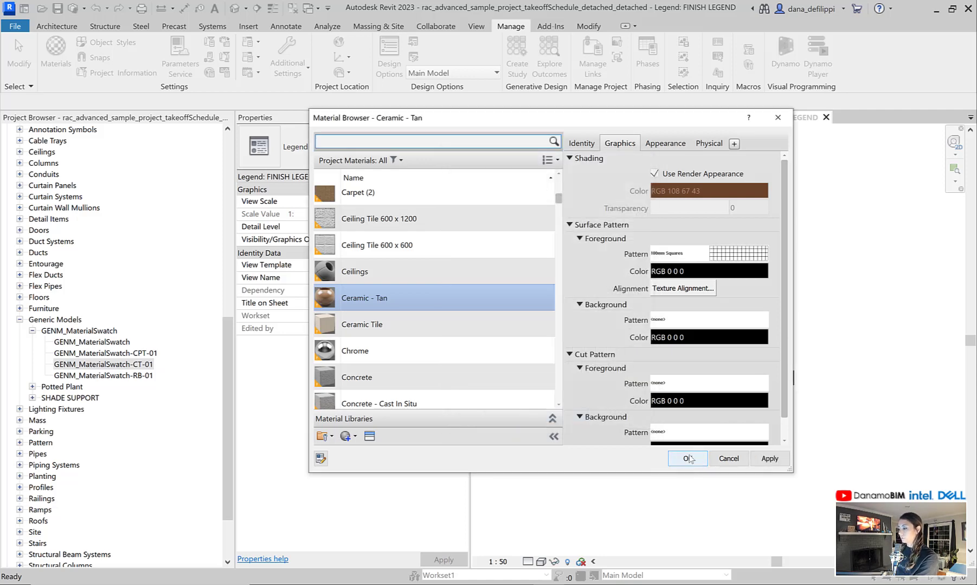
left_click(685, 458)
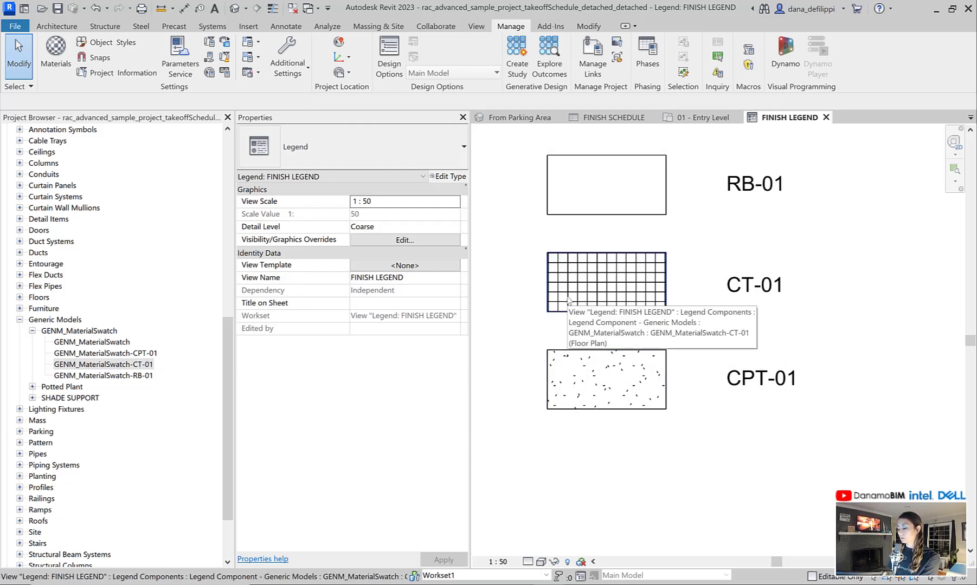
mouse_move(629, 327)
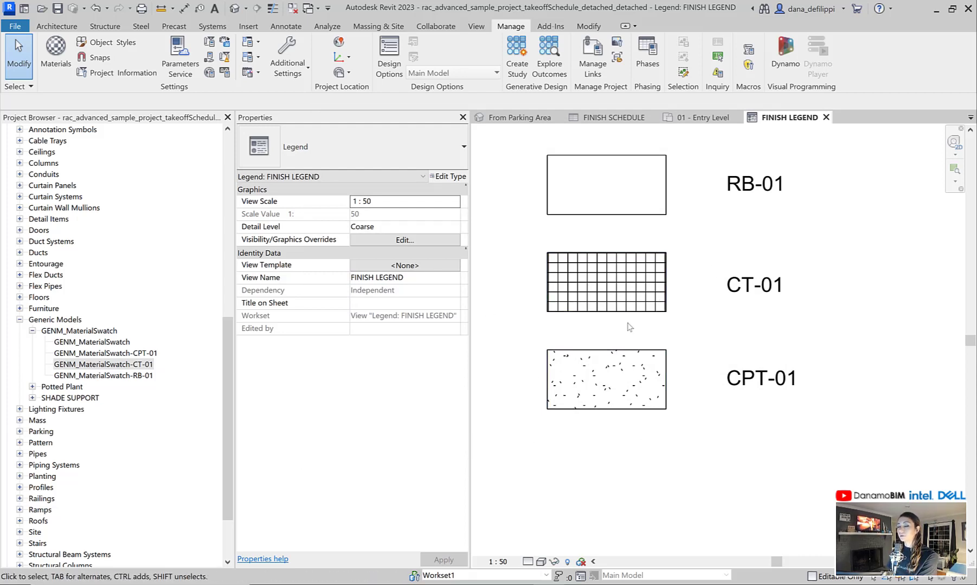
mouse_move(629, 317)
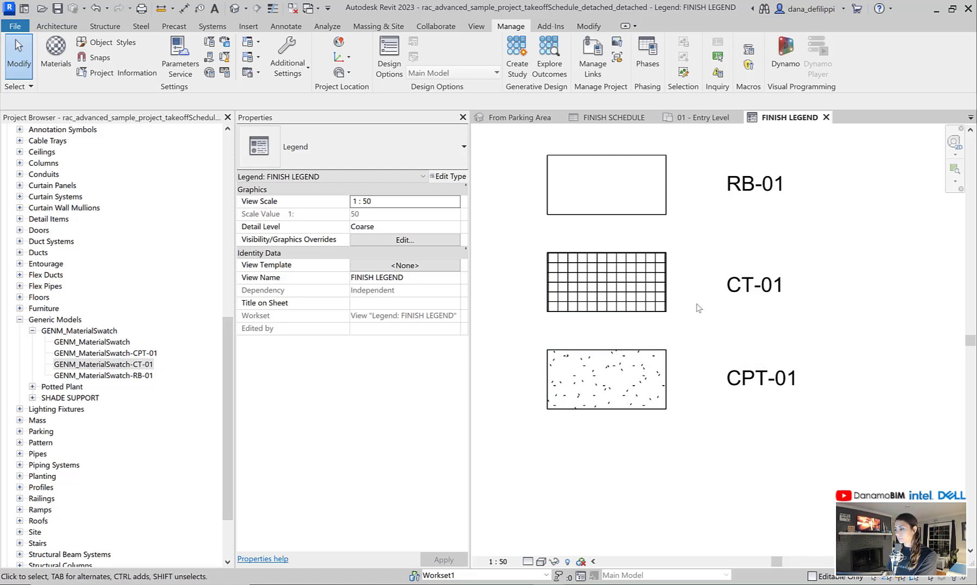
mouse_move(588, 307)
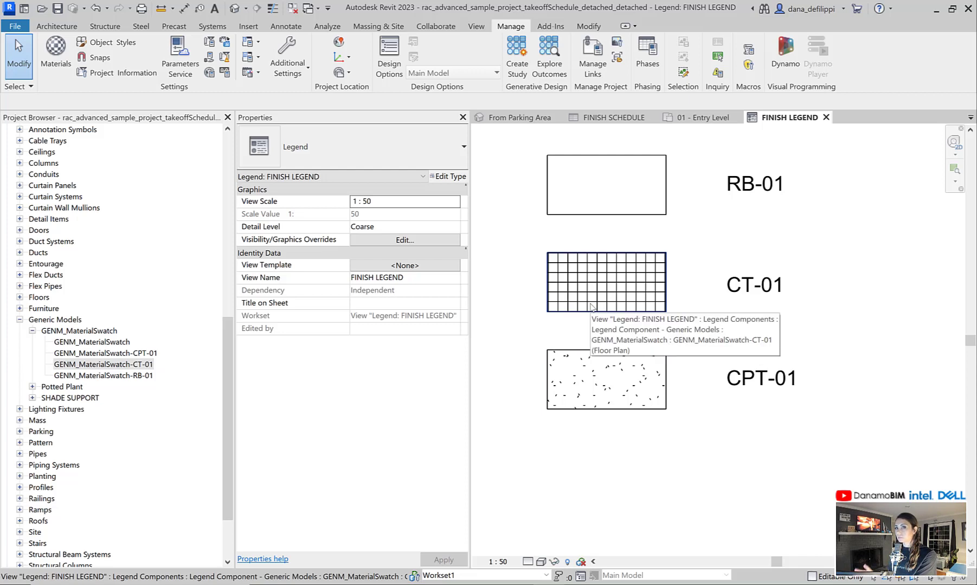
mouse_move(641, 498)
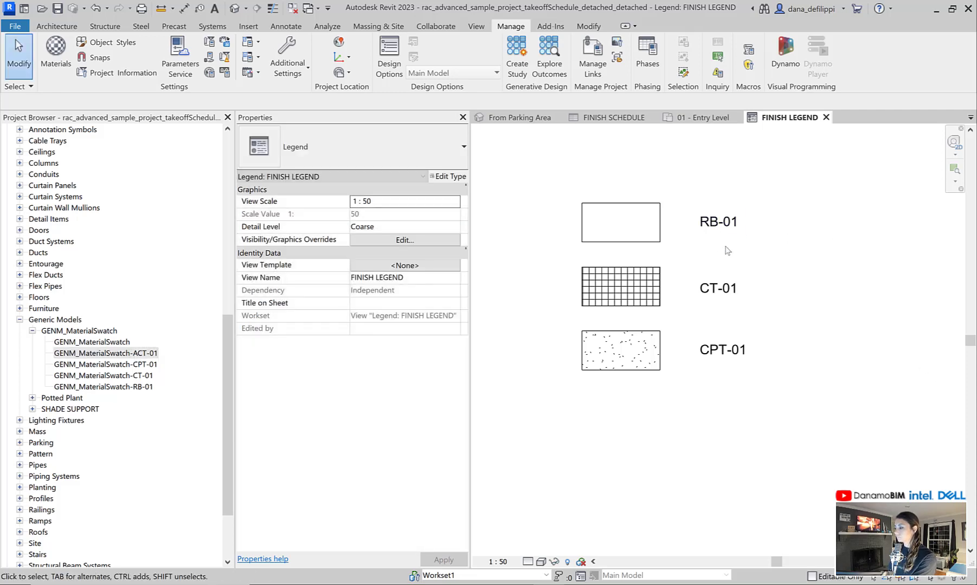
Step: Copy the RB-01 swatch and its tag to a position above it in the legend
left_click(619, 223)
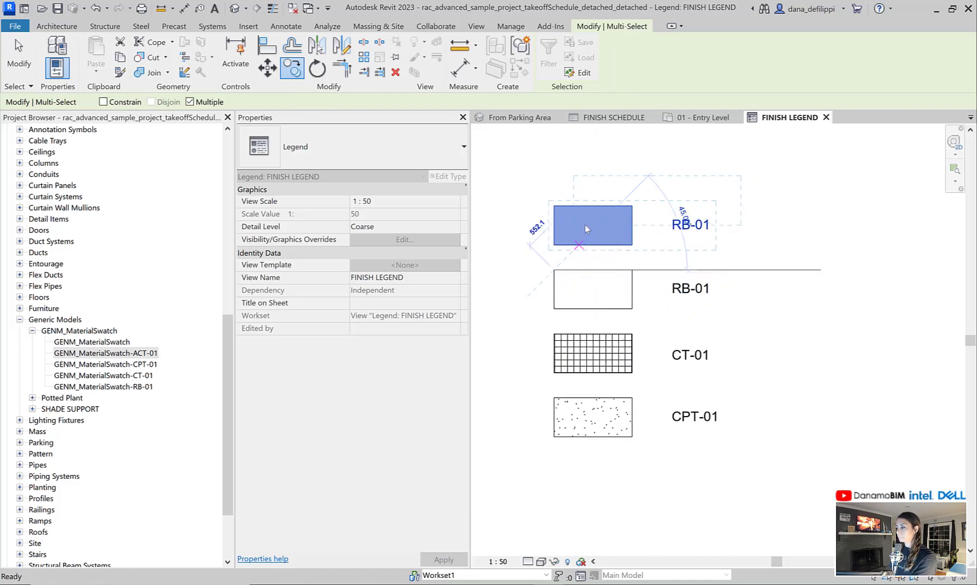
Step: Change the copied swatch to the GENM_MaterialSwatch-ACT-01 type and view its type properties
left_click(590, 225)
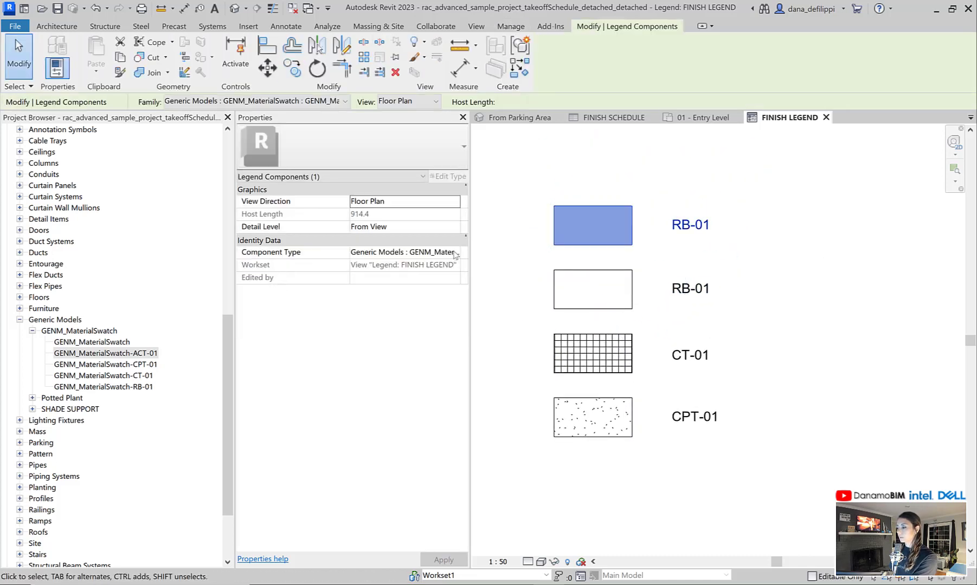
left_click(455, 253)
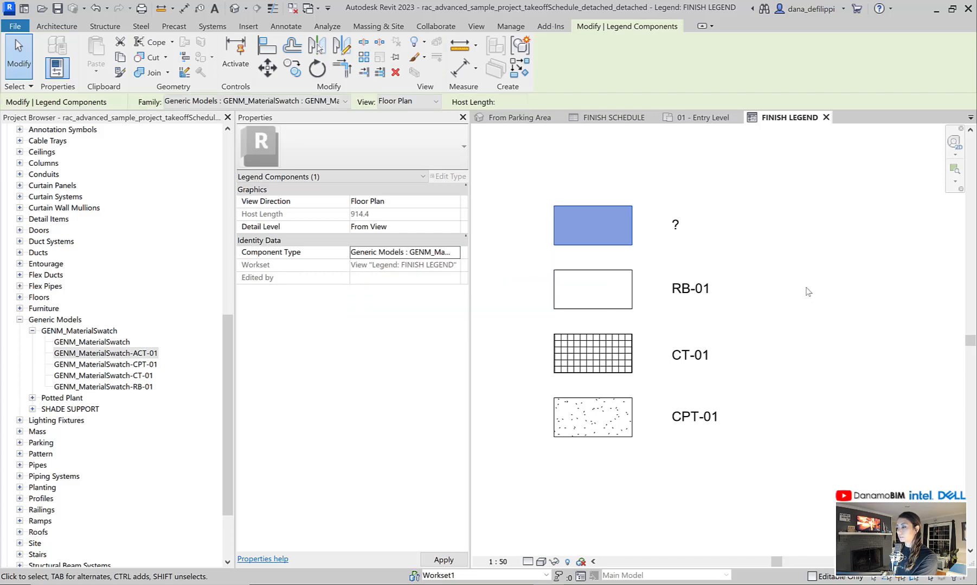
right_click(103, 387)
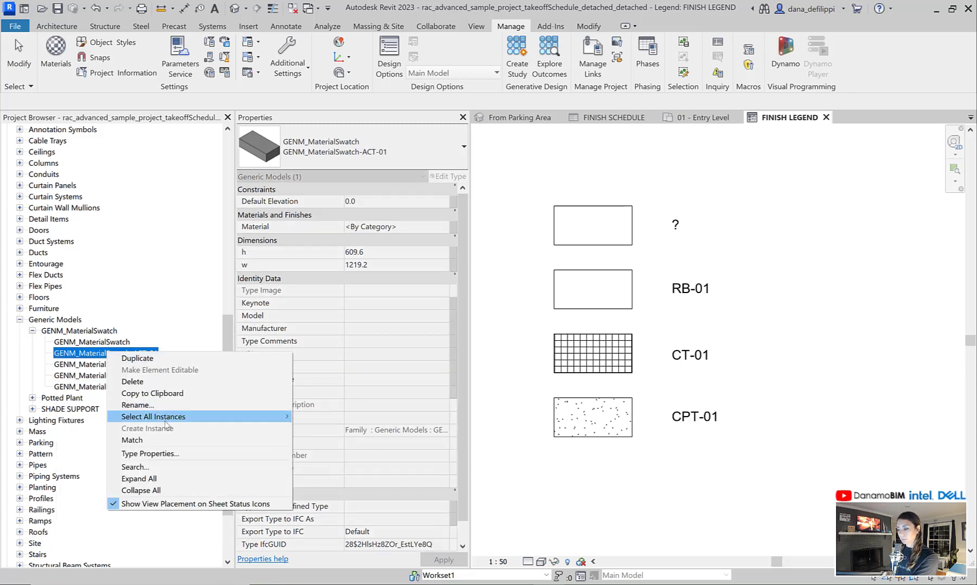
left_click(150, 453)
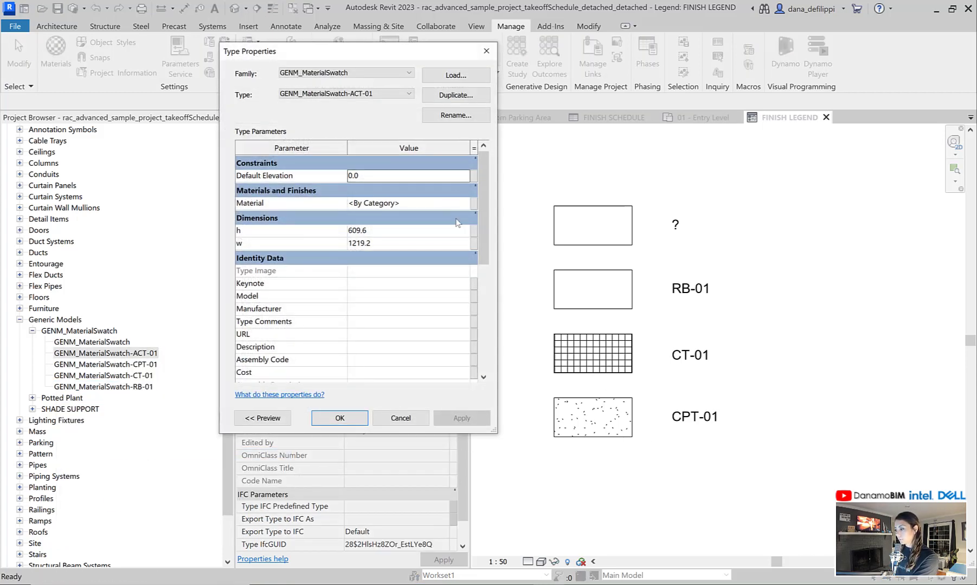
Step: Assign the Ceiling Tile 600 x 600 material to the ACT-01 swatch type
left_click(407, 203)
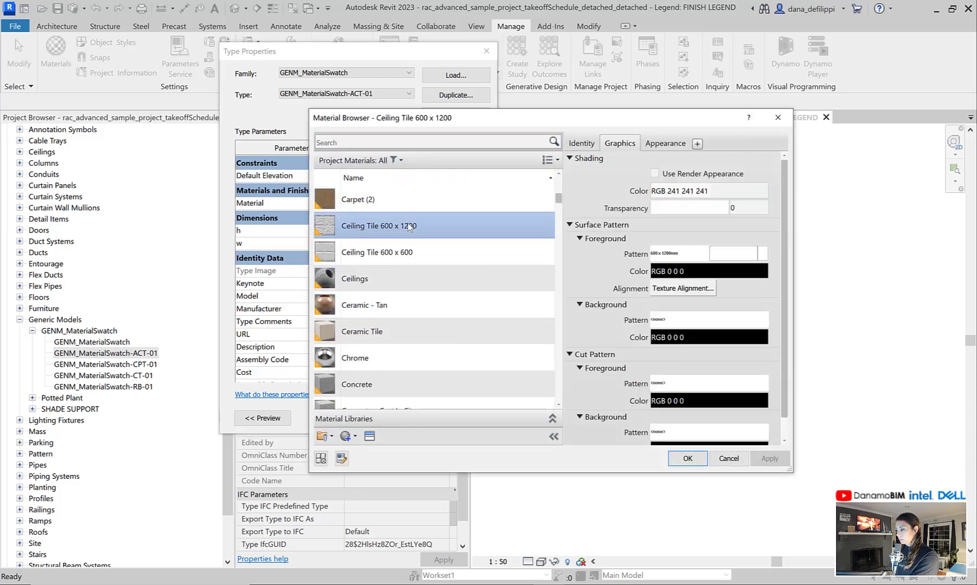
left_click(580, 143)
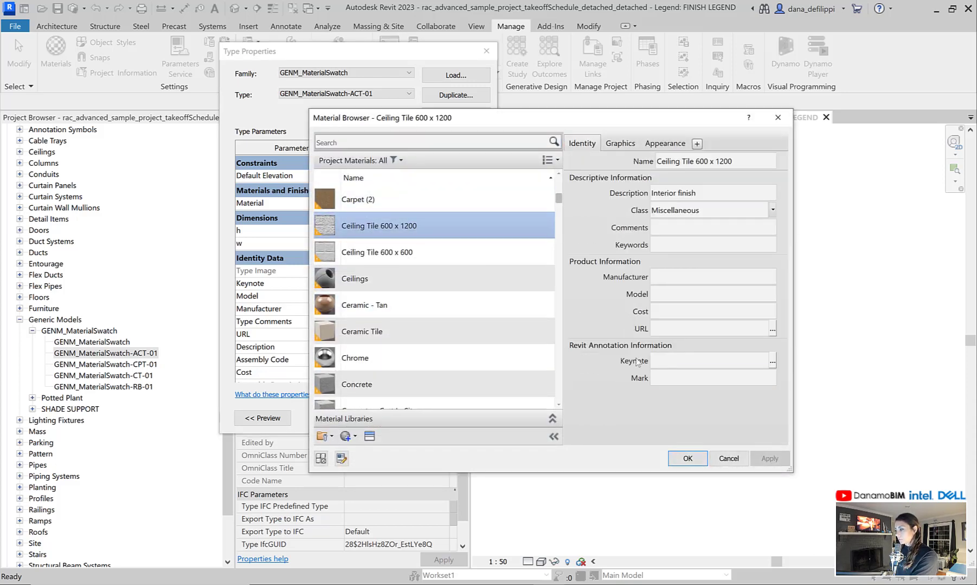
left_click(376, 253)
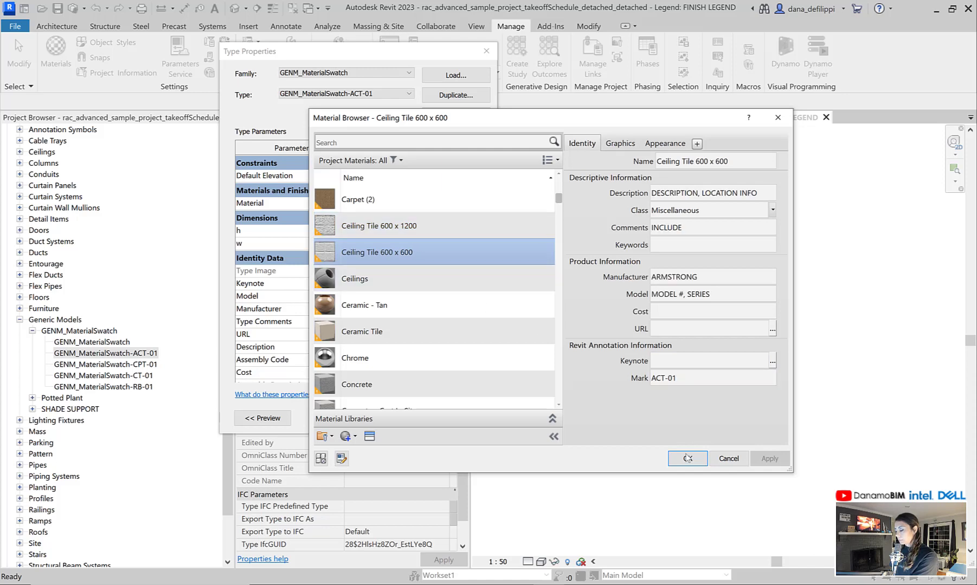
left_click(687, 458)
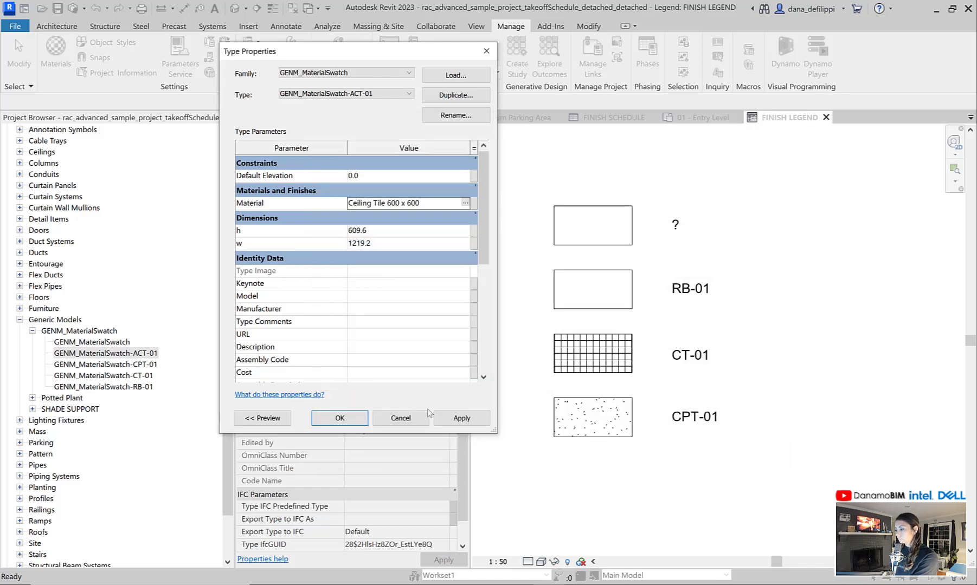
left_click(339, 417)
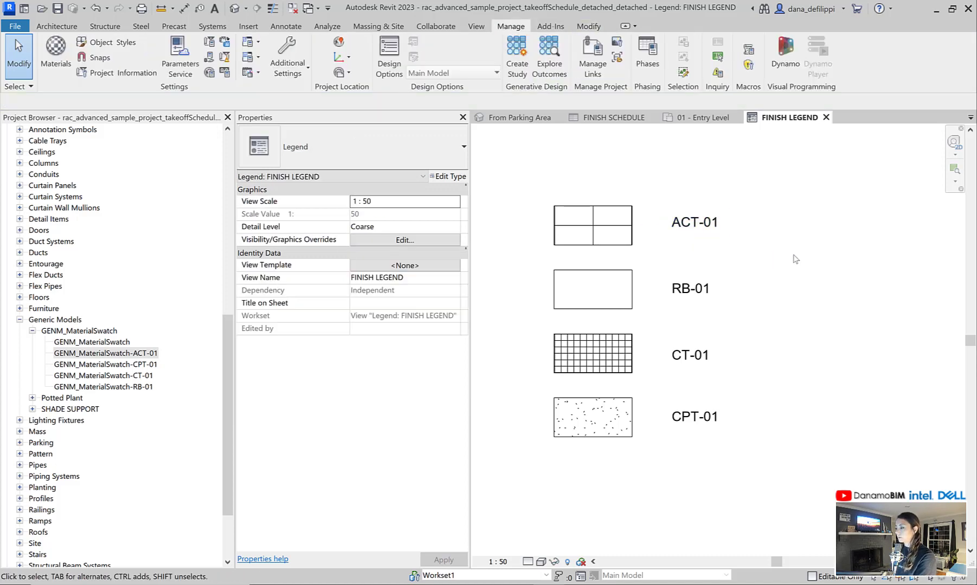
Step: Select the ACT-01 material tag and edit the M_Material Tag family
left_click(693, 222)
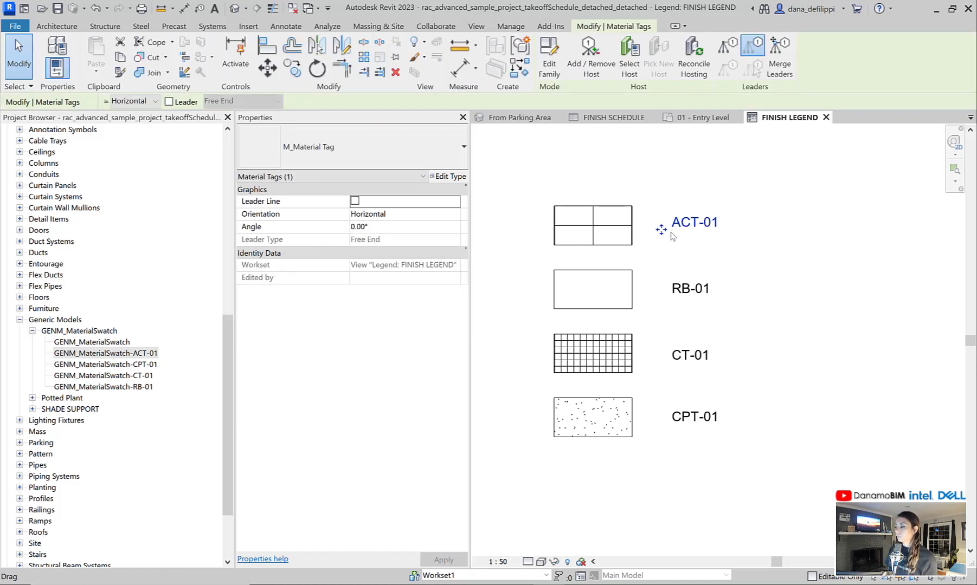
mouse_move(663, 230)
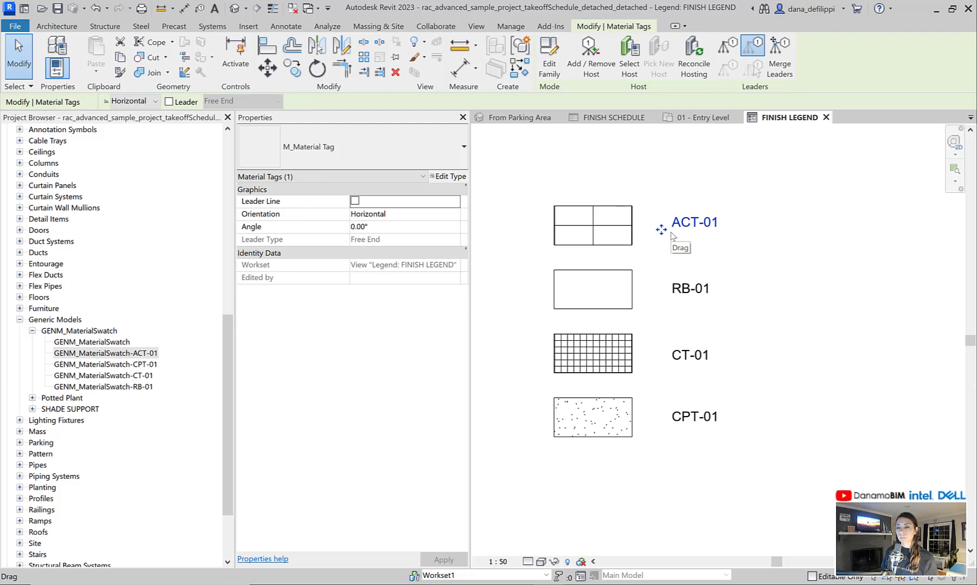
mouse_move(682, 252)
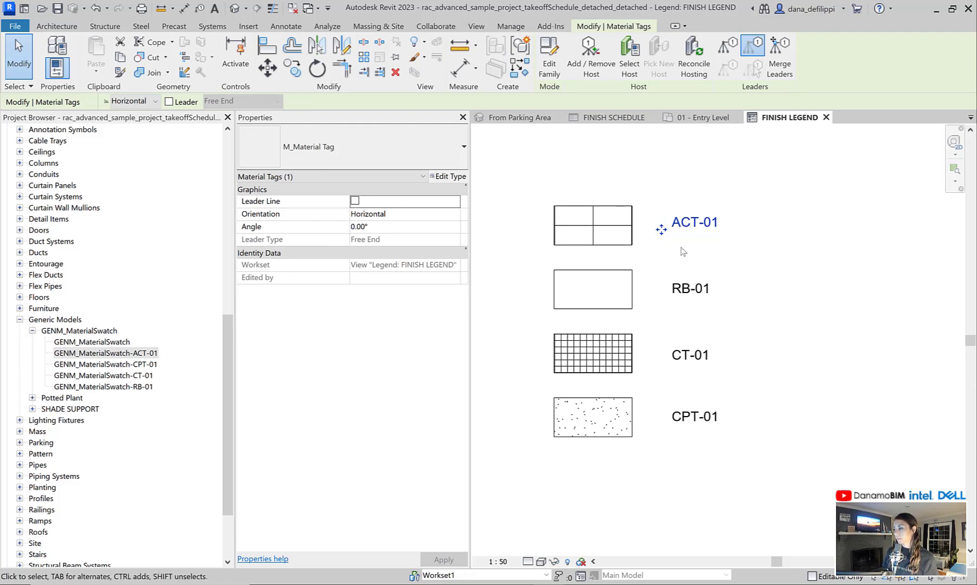
mouse_move(691, 242)
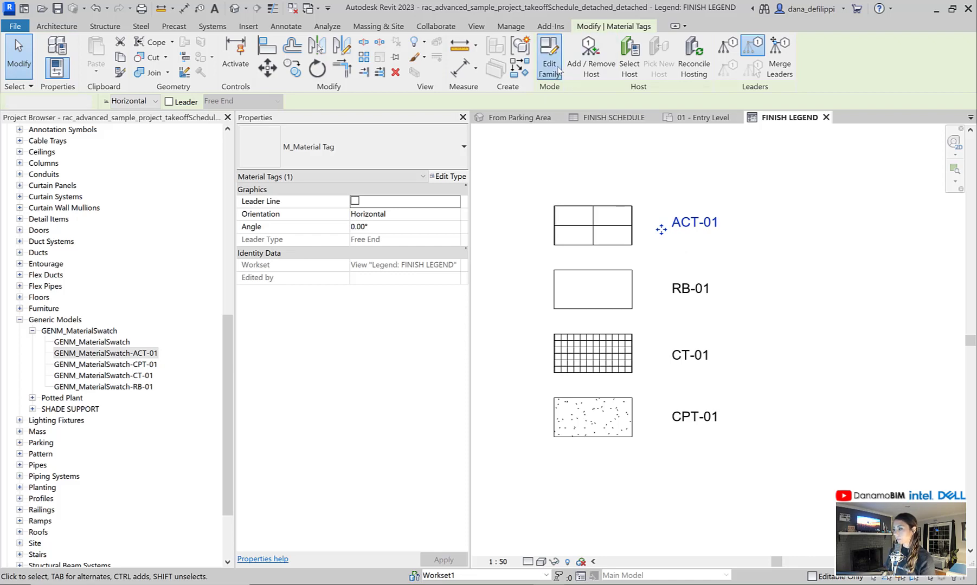
left_click(548, 56)
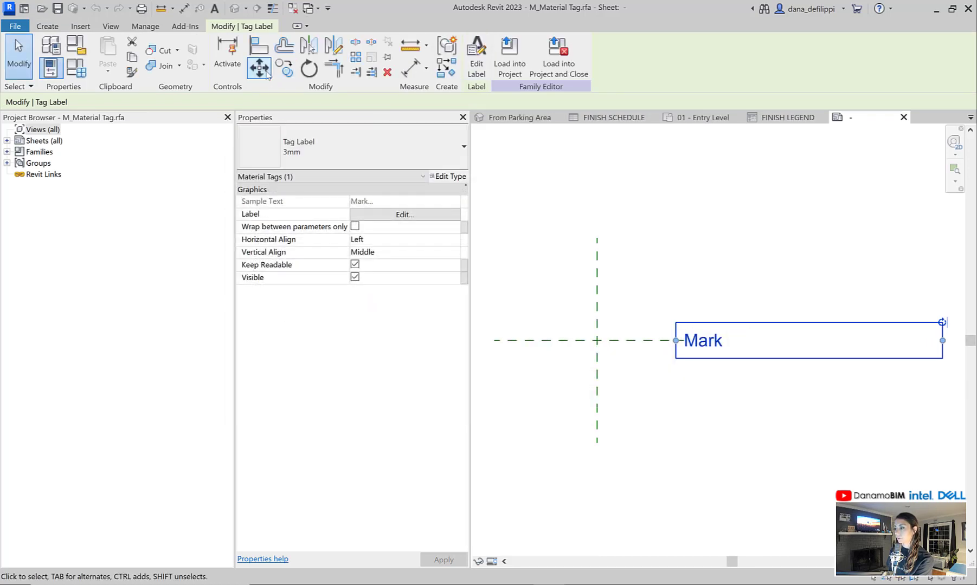
Step: Add Manufacturer and Model on separate lines to the tag label, then begin associating its visibility
left_click(259, 67)
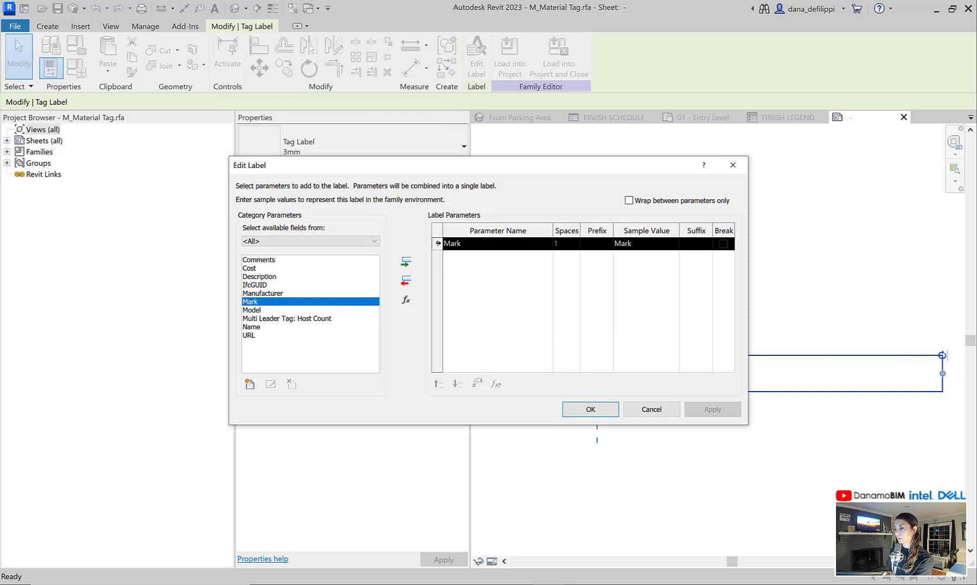
left_click(405, 282)
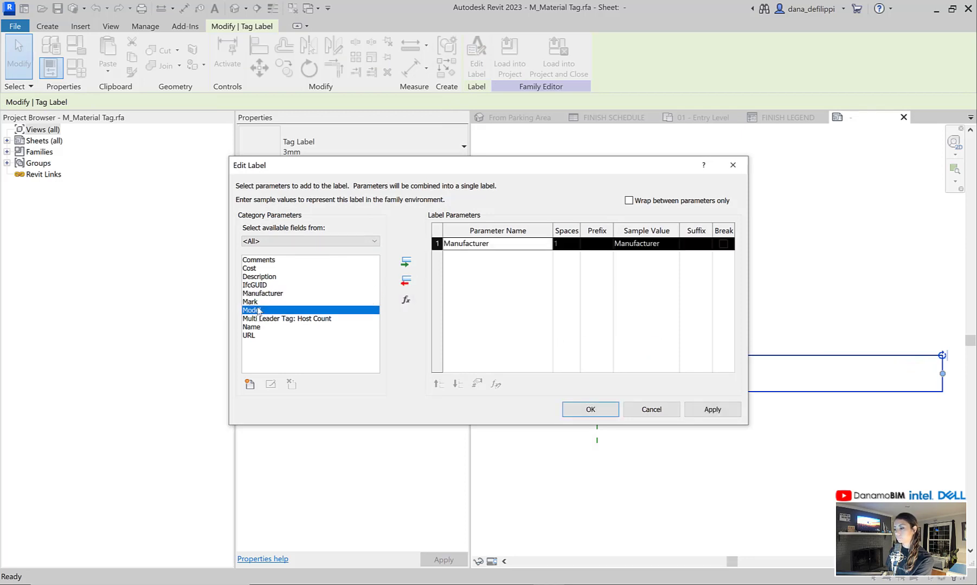
left_click(405, 261)
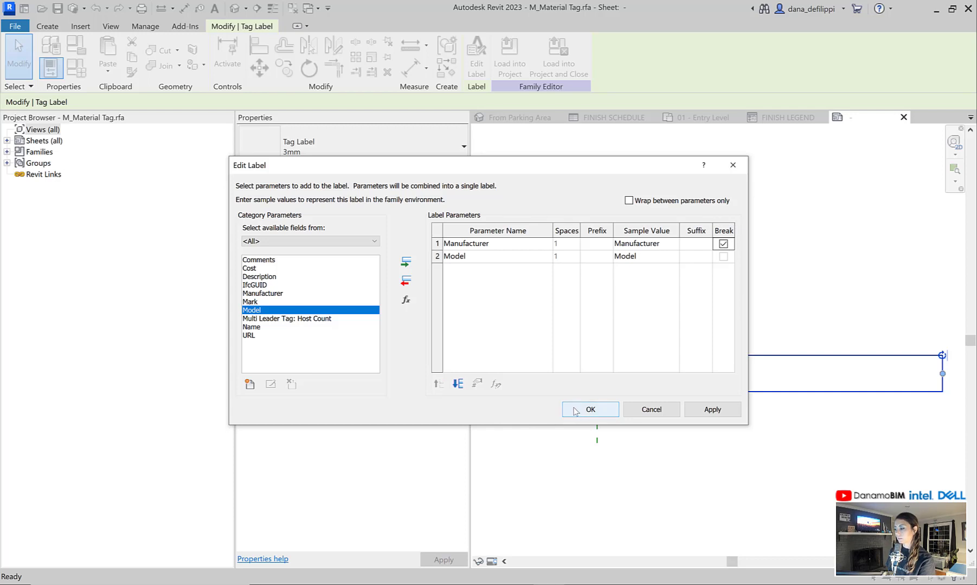
left_click(590, 409)
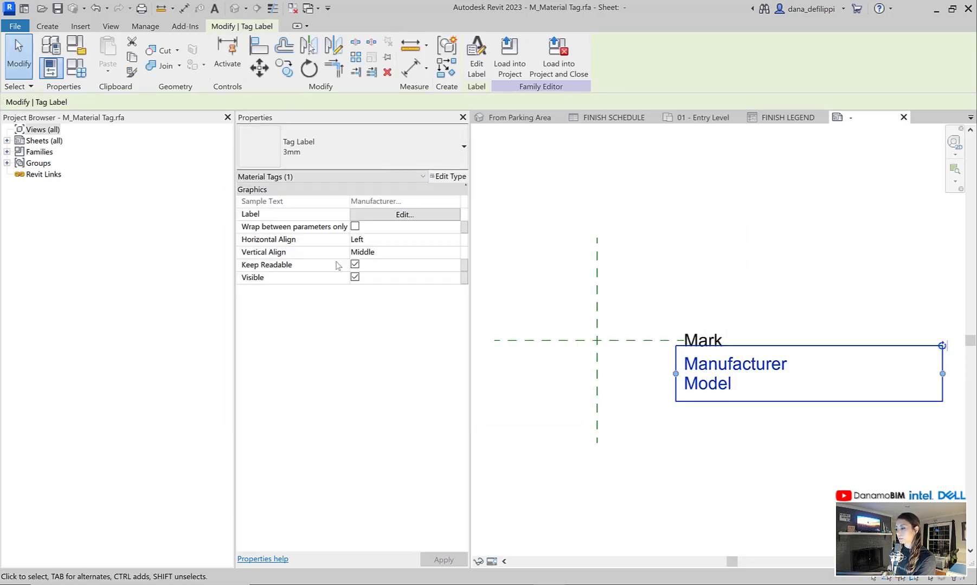
left_click(356, 278)
type("m")
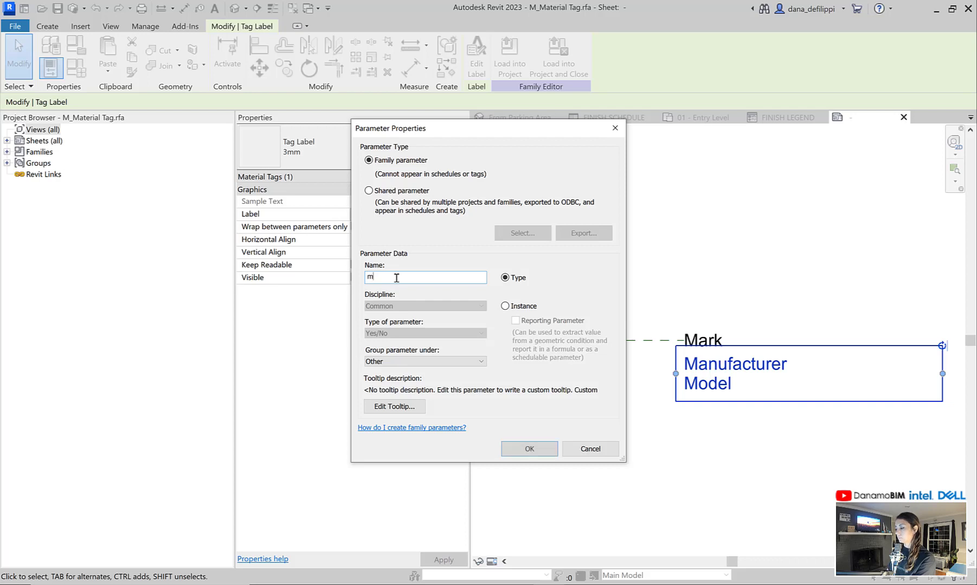
Step: Create the Yes/No 'Material Data' parameter controlling the label's visibility
type("aterial Data")
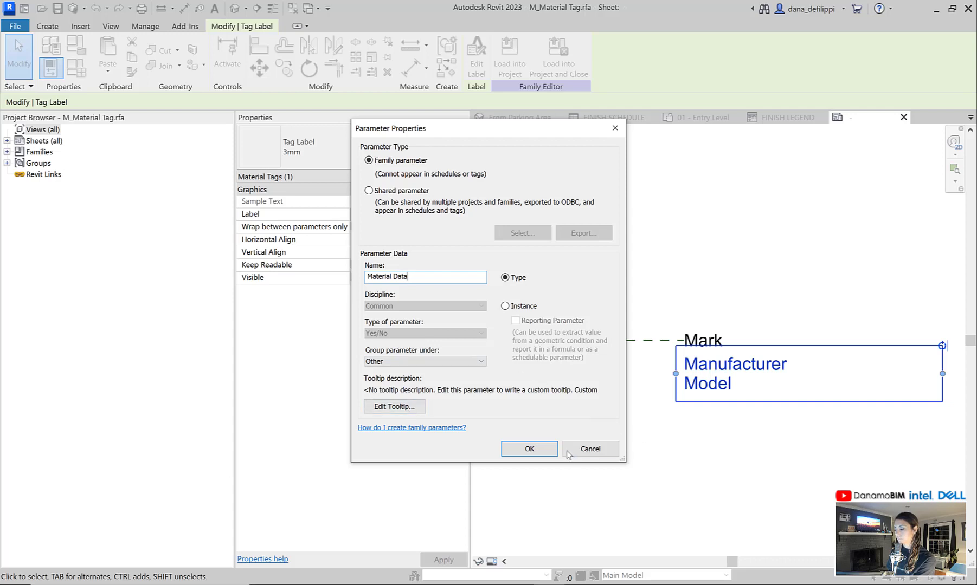
left_click(589, 448)
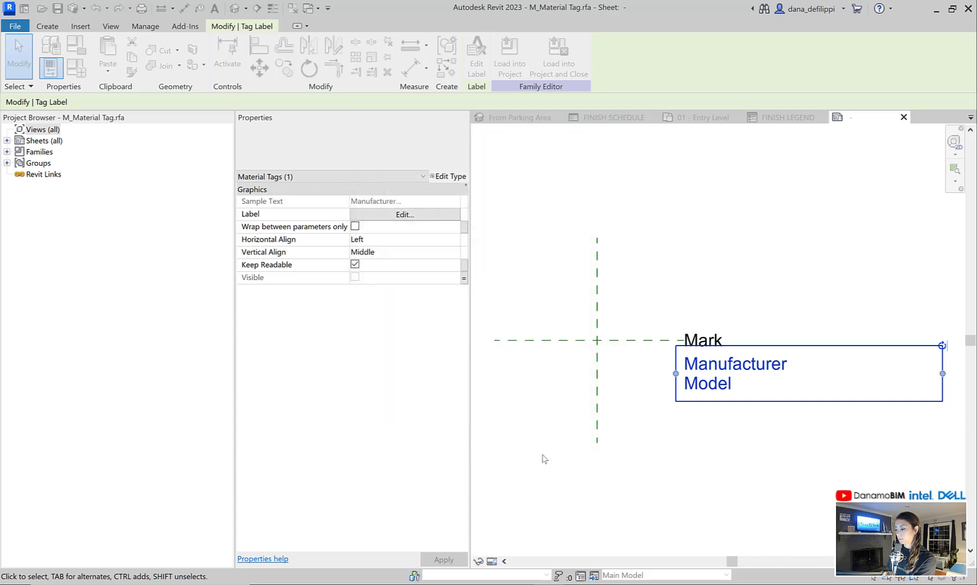
Step: Add a new family type named 'Material Data' to the tag family
left_click(545, 458)
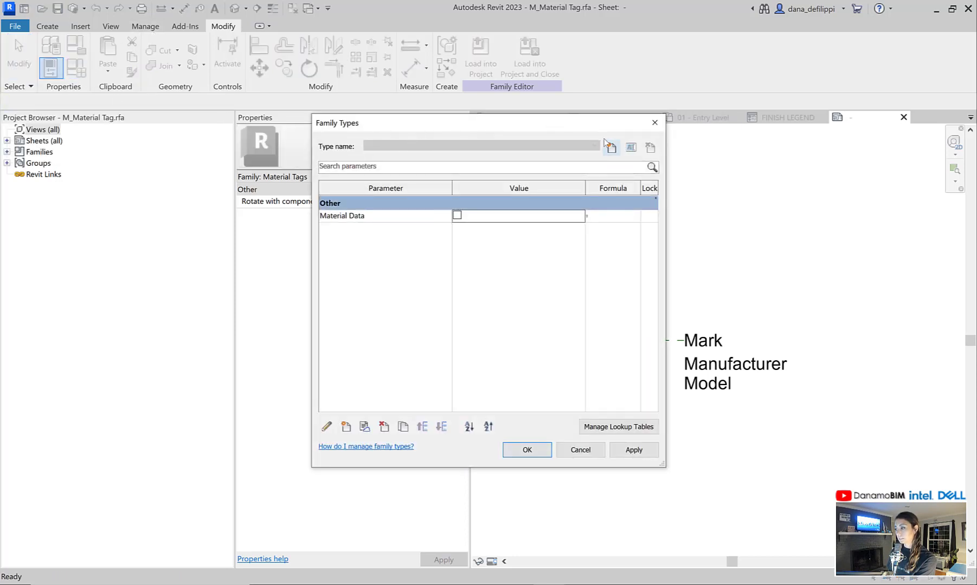
left_click(610, 147)
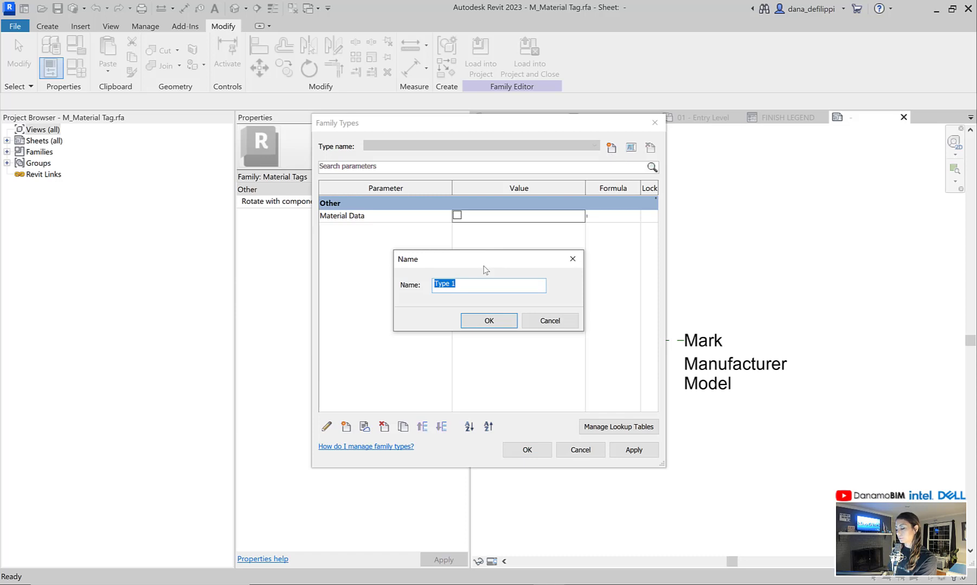
type("Material Dat")
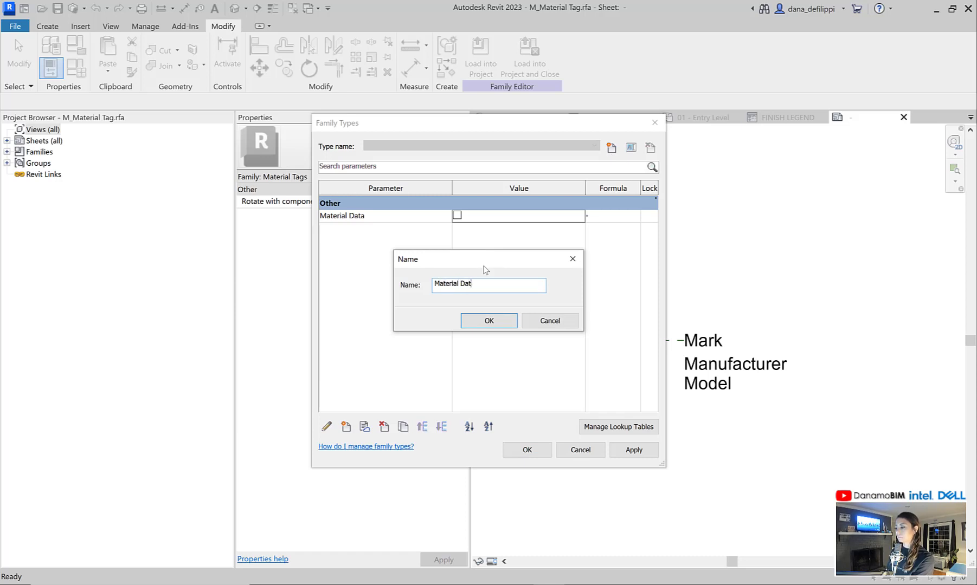
left_click(488, 321)
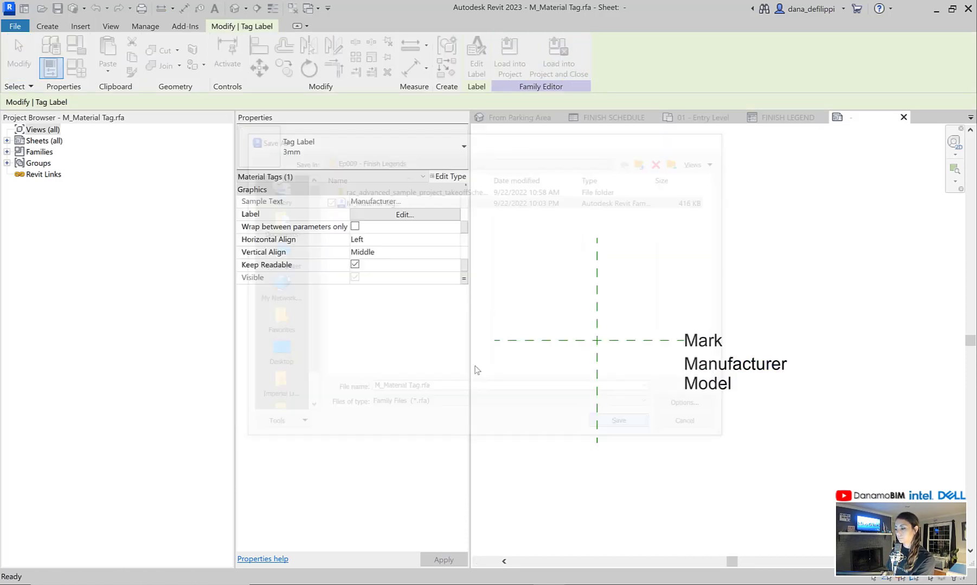
Step: Save the tag family and load it into the project, overwriting the existing version
left_click(618, 420)
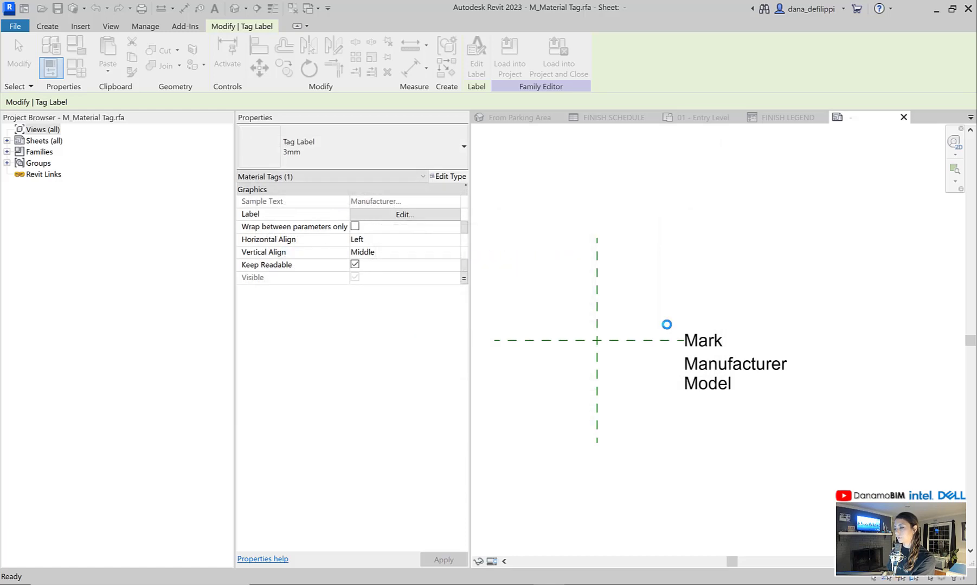
left_click(508, 56)
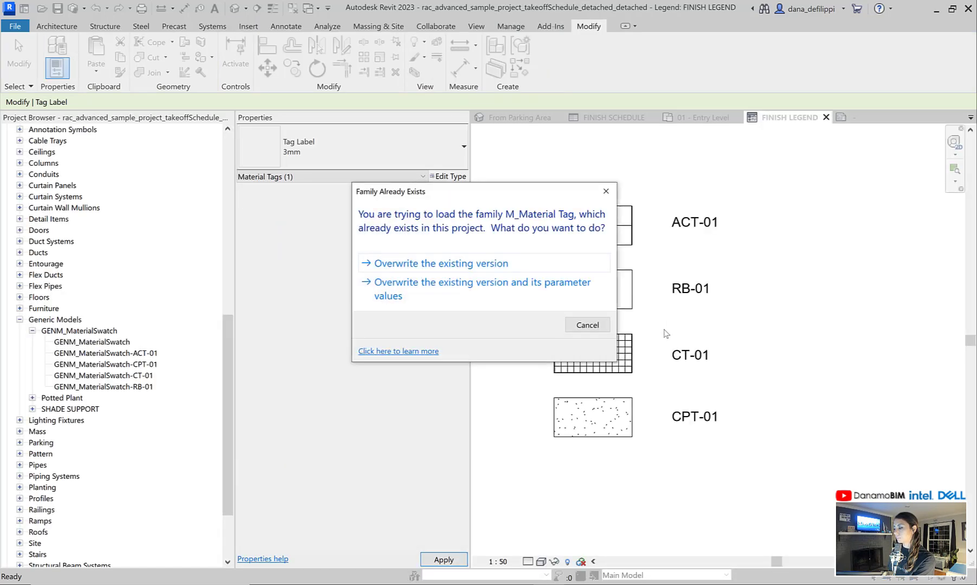
left_click(441, 262)
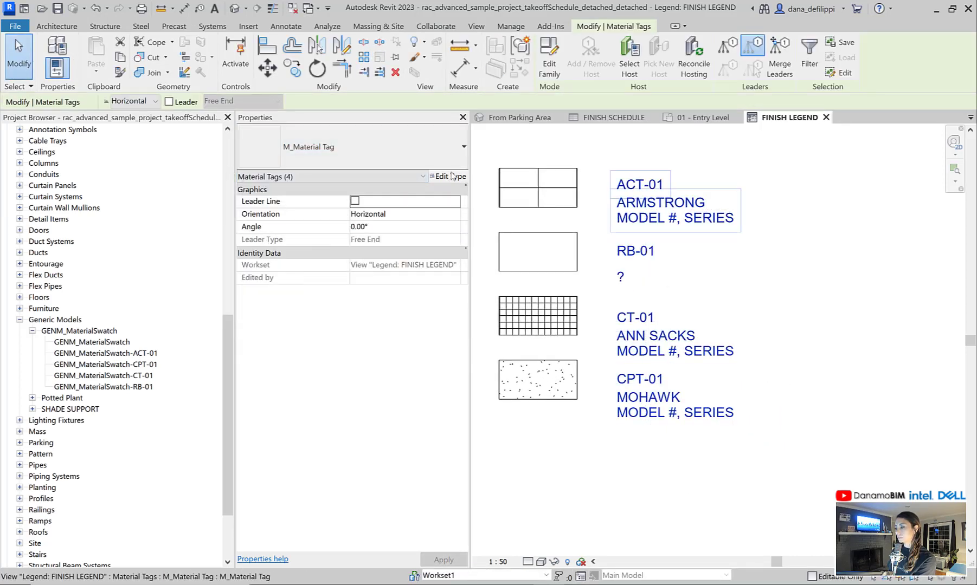
Step: Switch the selected legend tags to the Material Data tag type
left_click(447, 177)
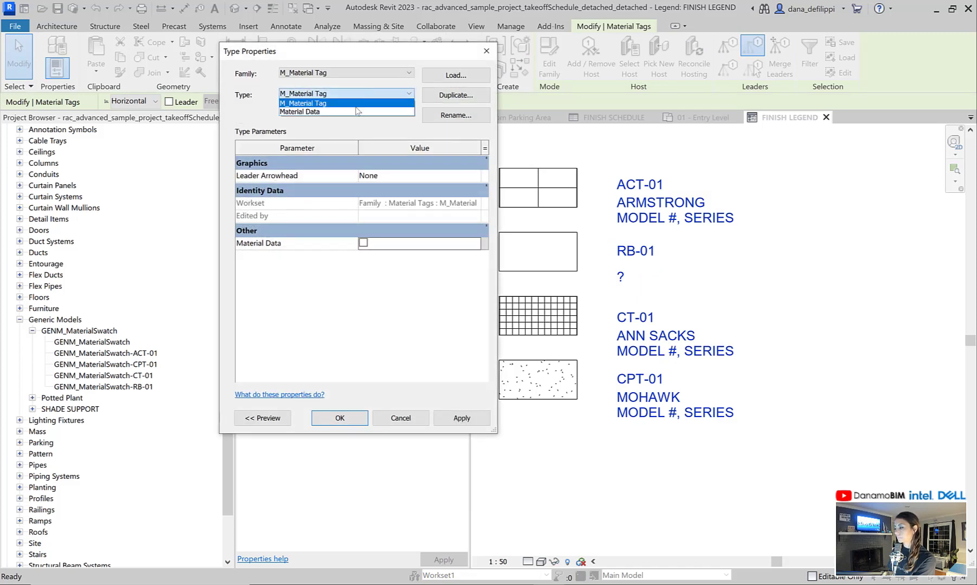
left_click(299, 111)
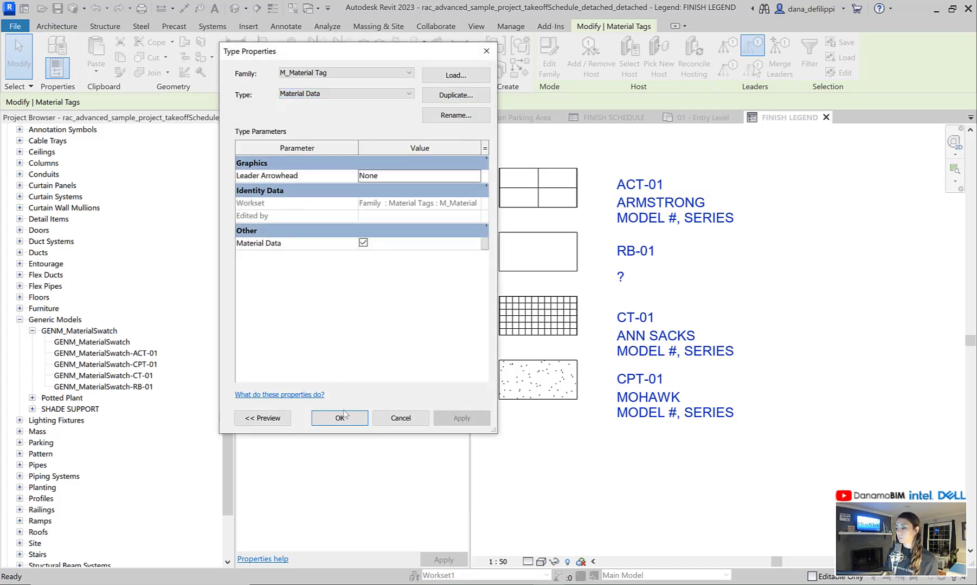
Step: Confirm the tag type, select RB-01, check its empty entries in the FINISH SCHEDULE and return to the legend
left_click(339, 417)
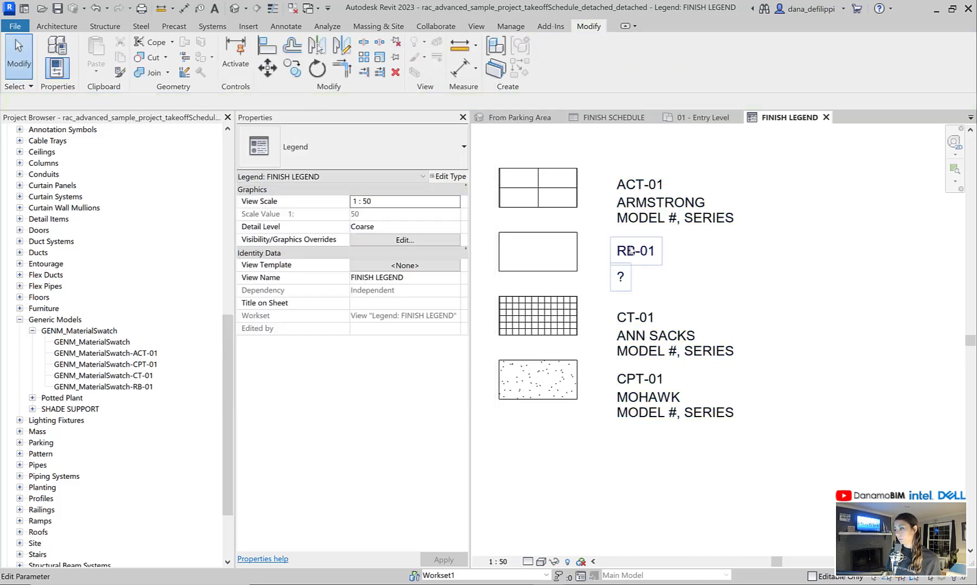
left_click(635, 250)
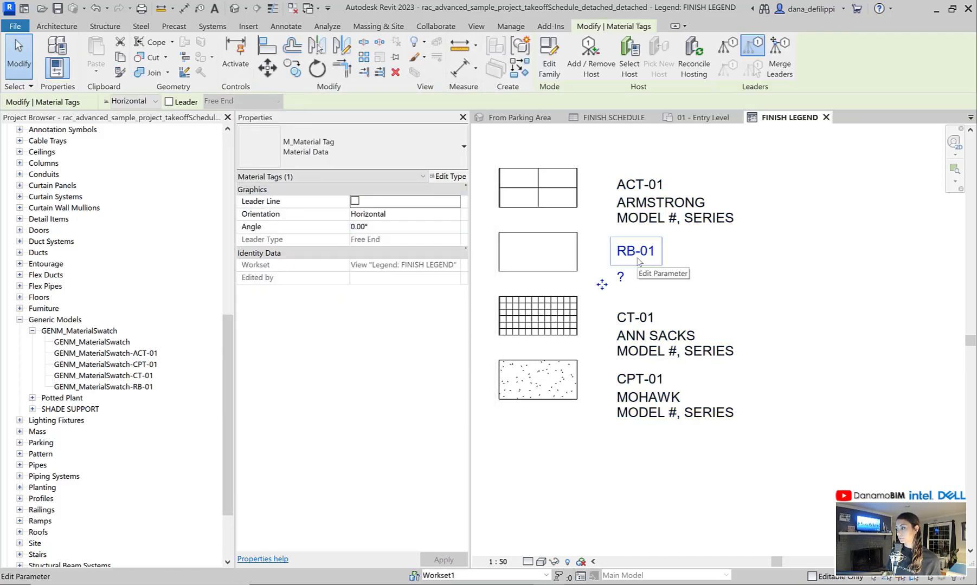
left_click(613, 117)
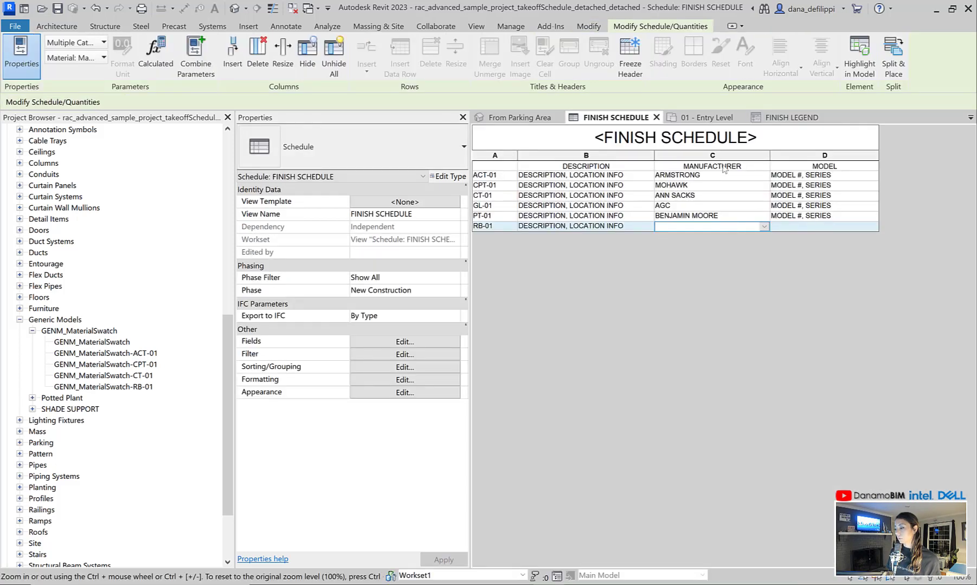
left_click(791, 117)
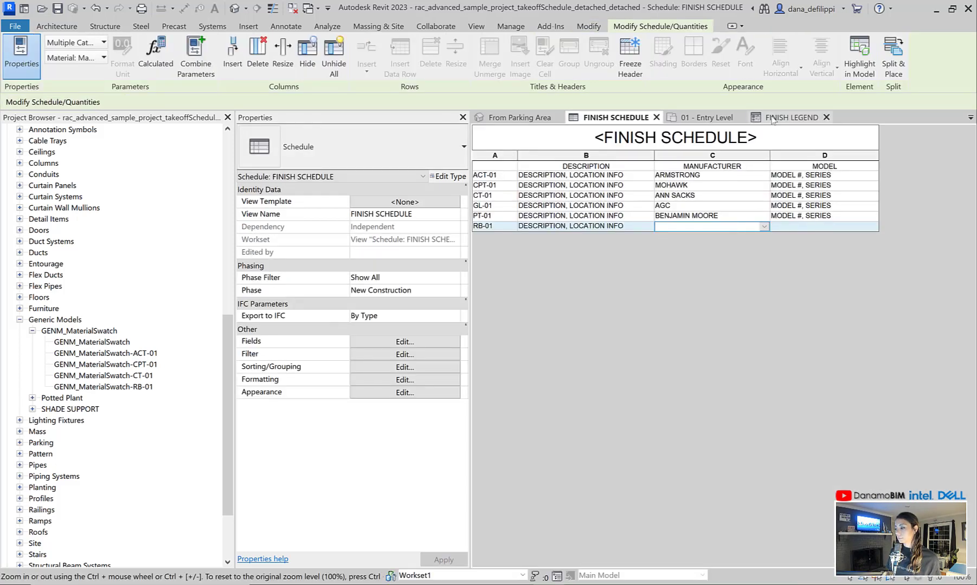
left_click(791, 117)
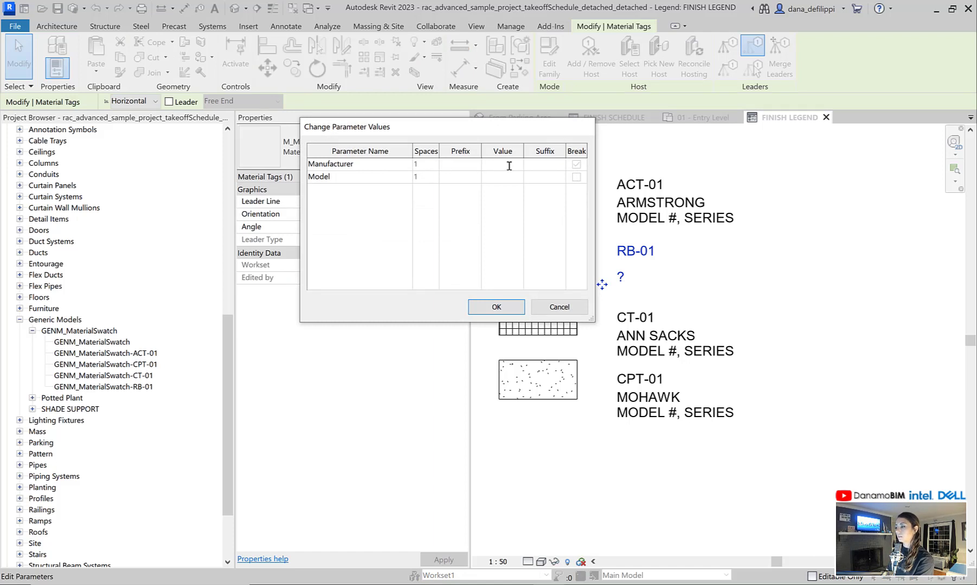
Step: Fill RB-01's Manufacturer as ARMSTRONG and Model as MODEL #, SERIES and confirm
type("ARMET")
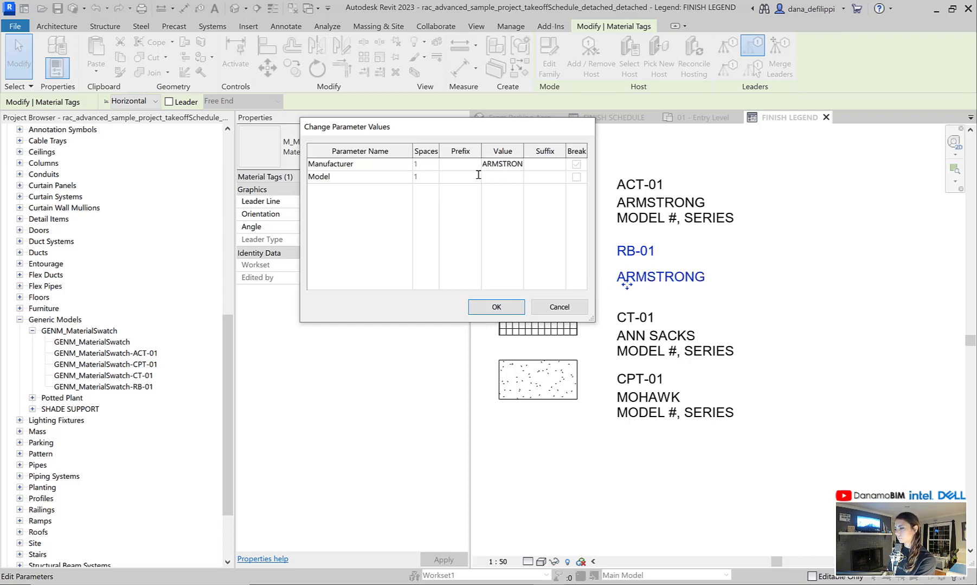
type("MODEL #")
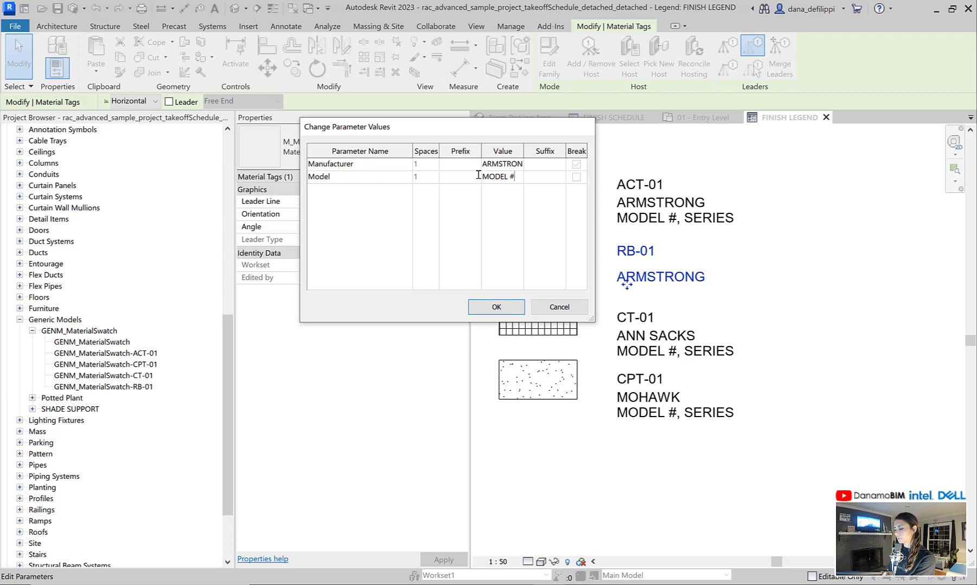
type(", SERIES")
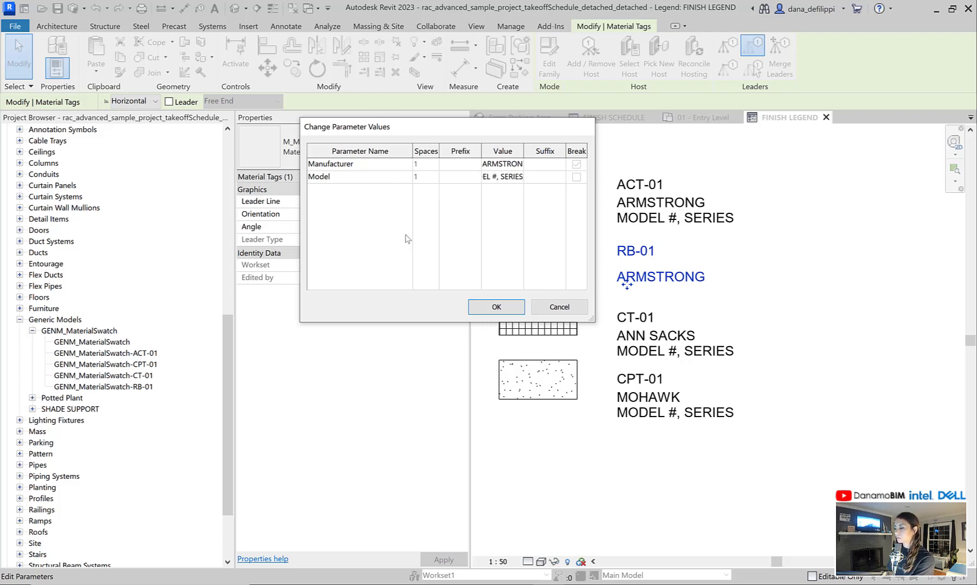
left_click(495, 307)
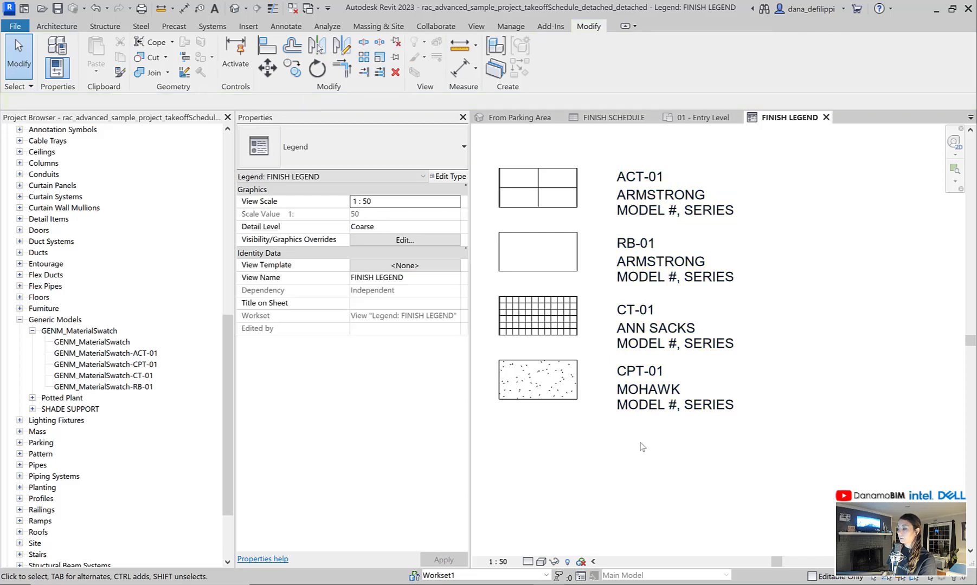
mouse_move(830, 397)
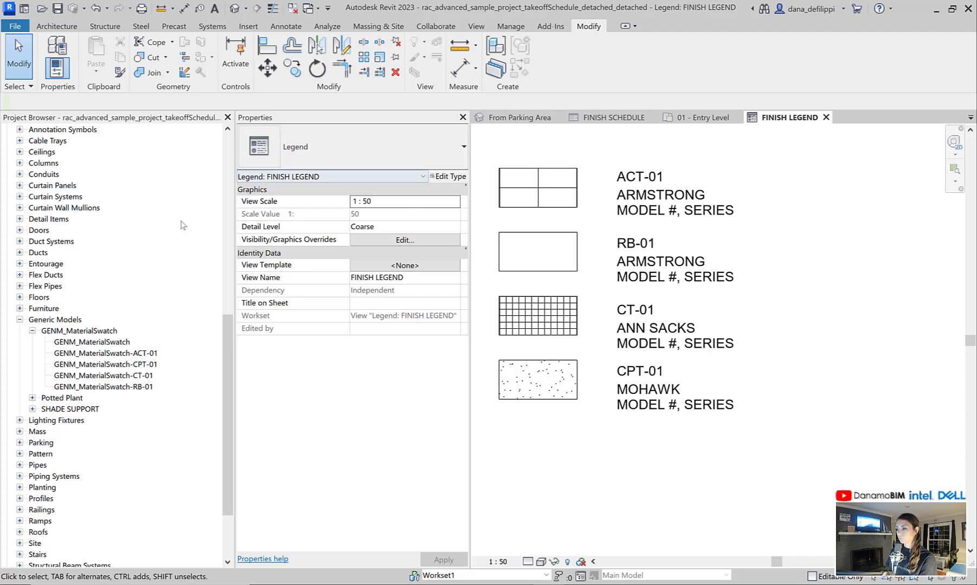
Step: Place FINISH LEGEND onto sheet A1 - Floor Plan showing the four tagged swatches at 1:50
scroll("down", 3)
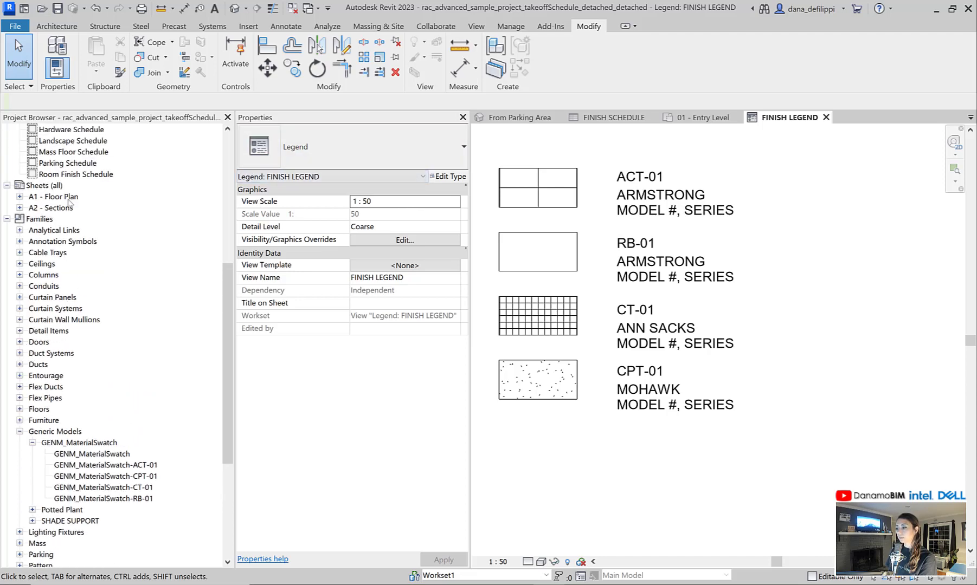
double_click(58, 196)
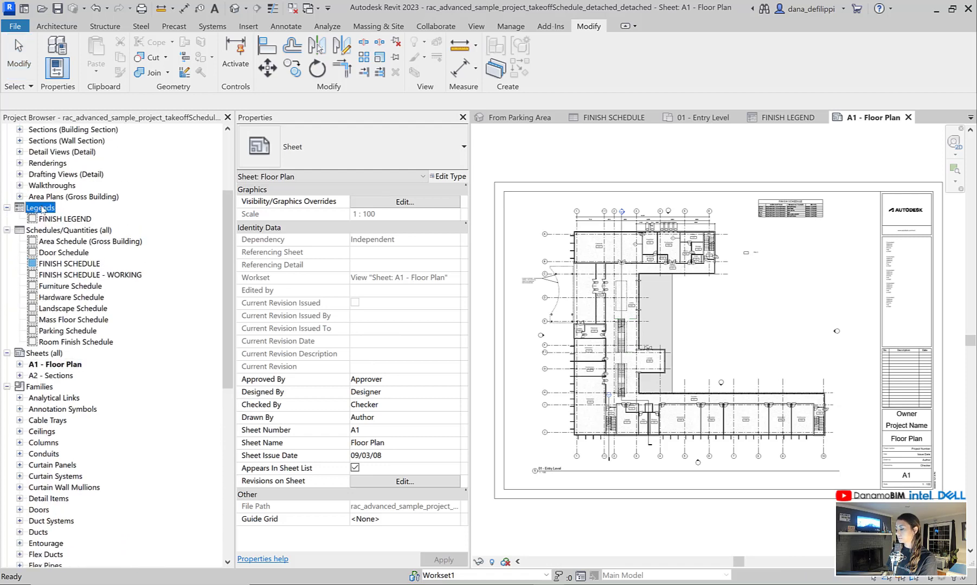
left_click(64, 219)
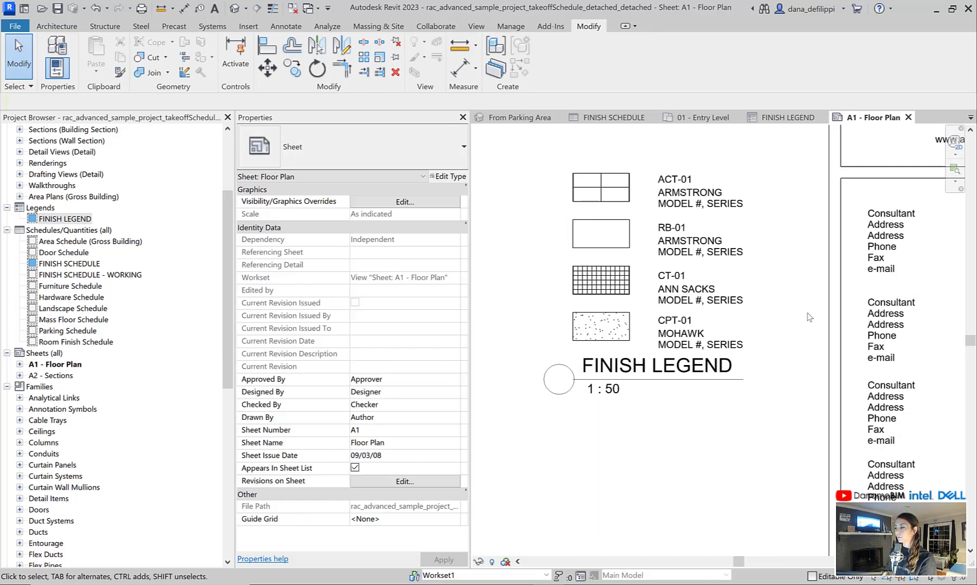
mouse_move(758, 243)
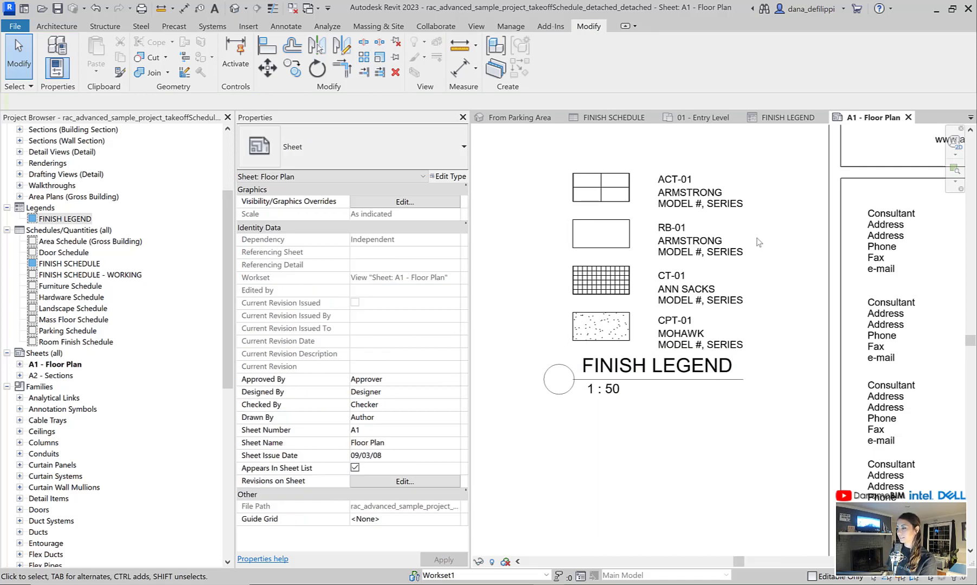
mouse_move(789, 141)
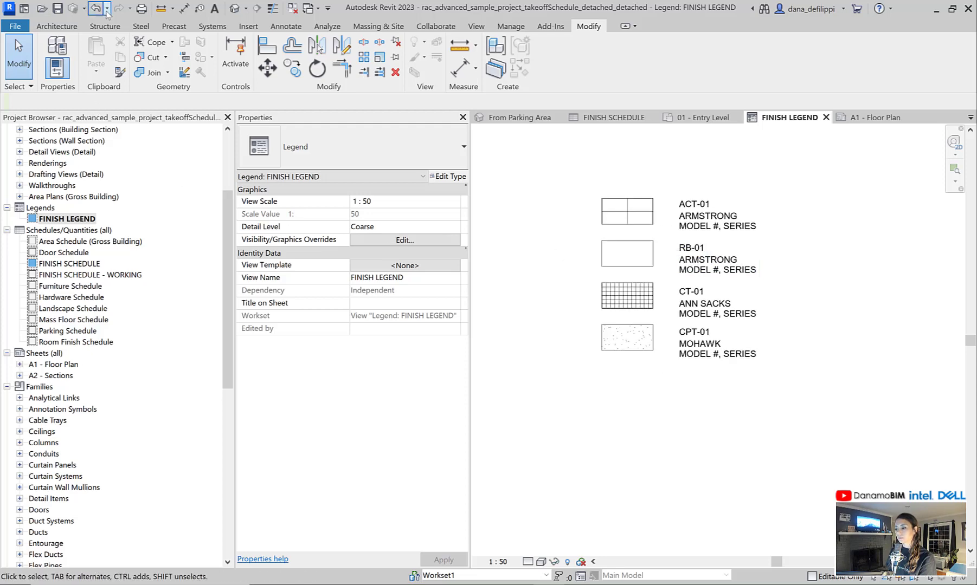
Step: Undo the legend placement, leaving an empty Legend 1 view opened
left_click(107, 8)
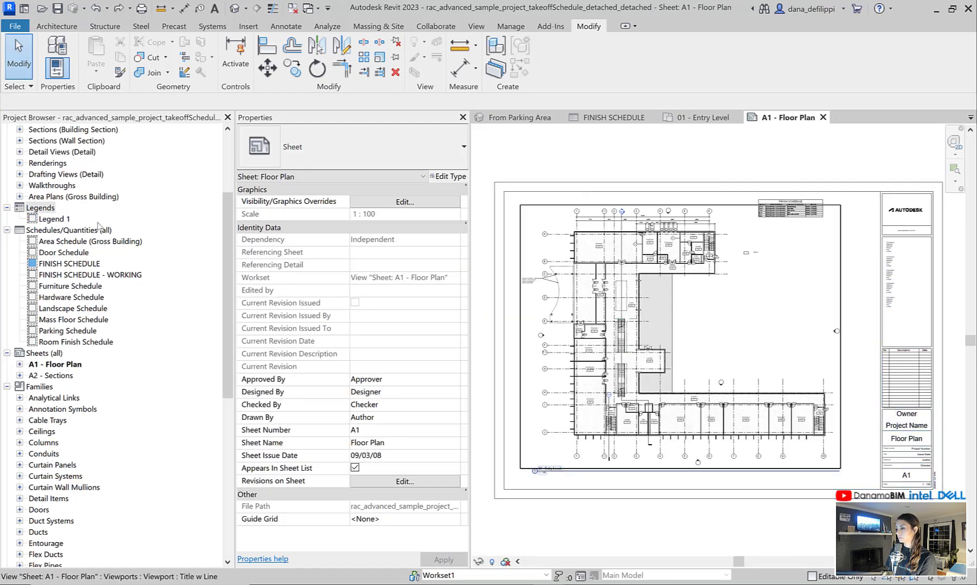
double_click(54, 219)
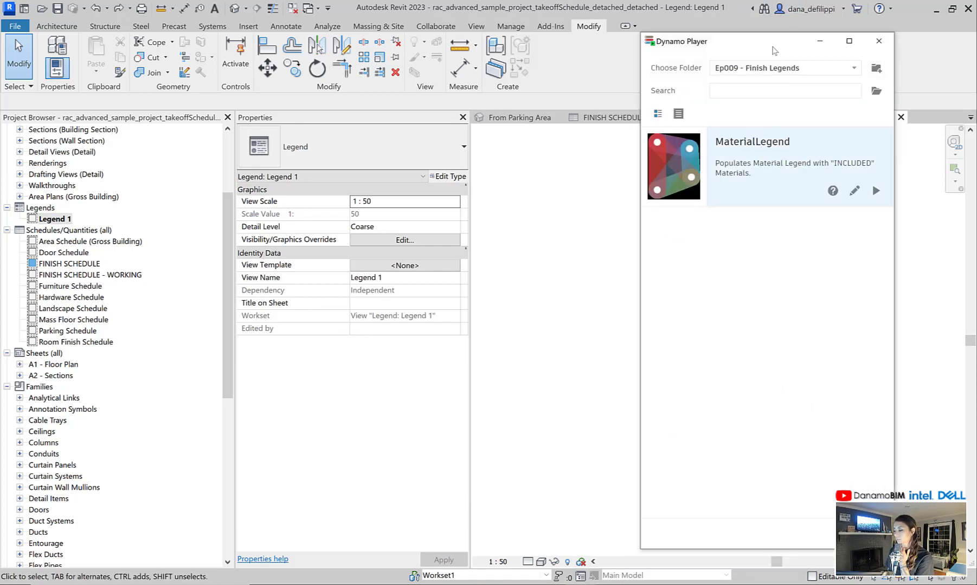
Step: Confirm Ceiling Tile 600 x 600 keeps Comments = INCLUDE in the Material Browser
left_click(854, 191)
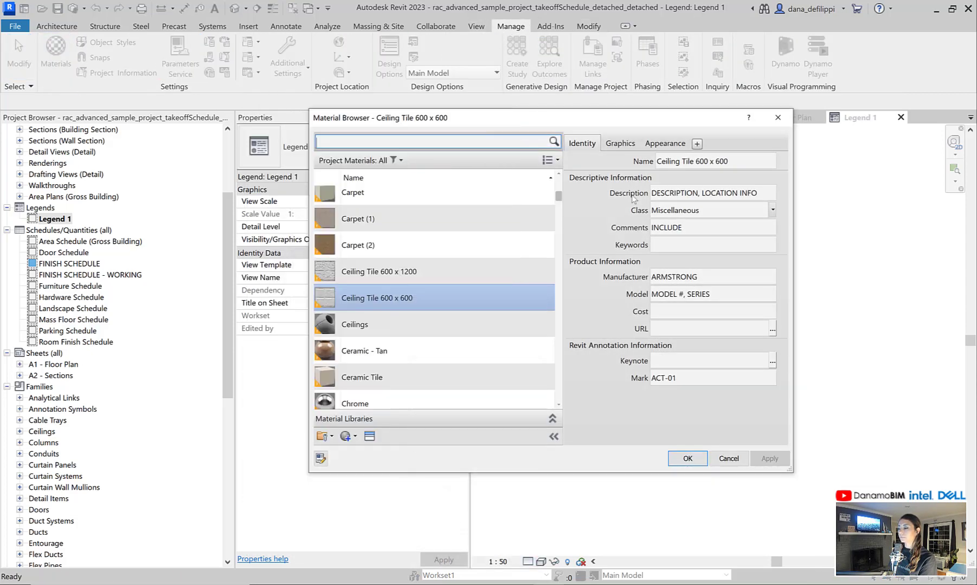
left_click(712, 228)
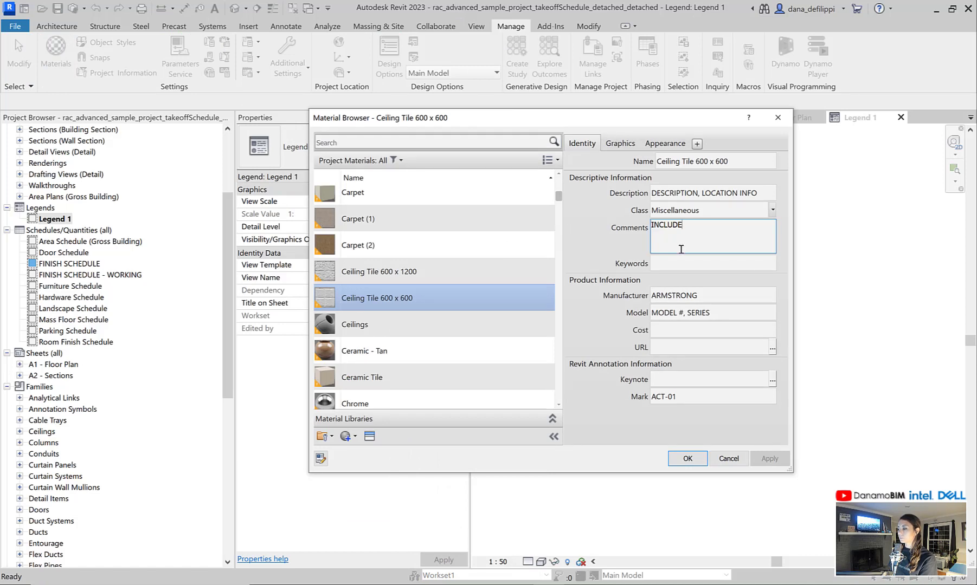
double_click(665, 224)
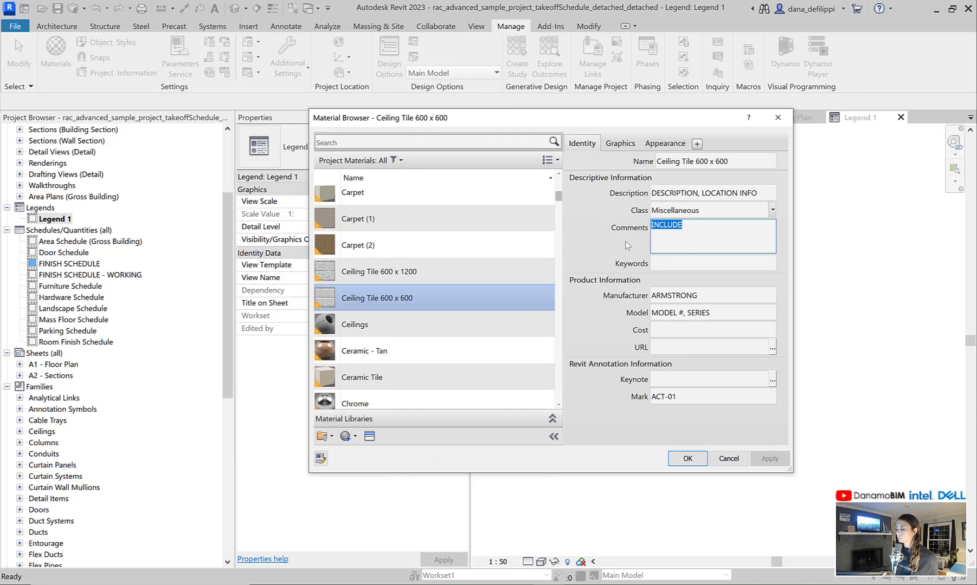
mouse_move(671, 231)
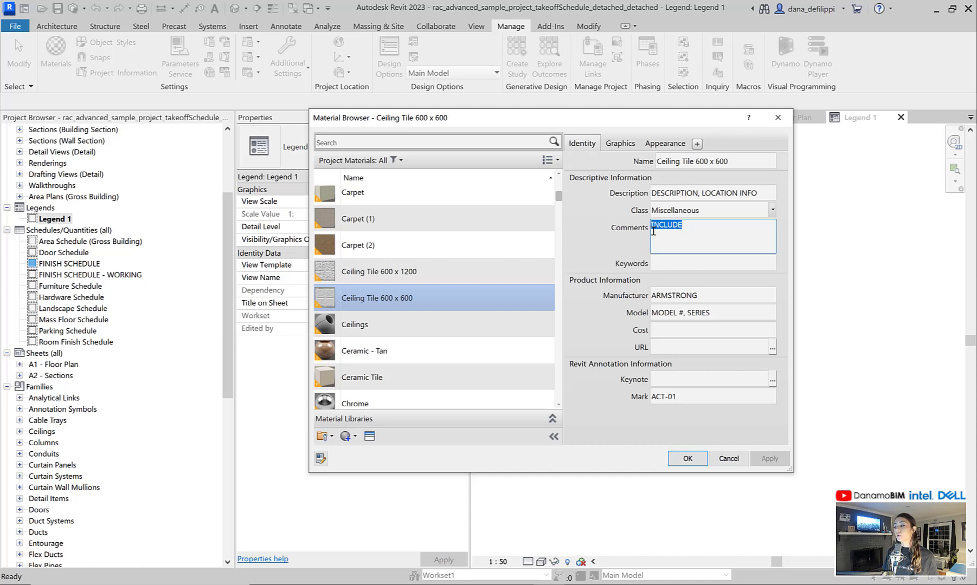
mouse_move(652, 231)
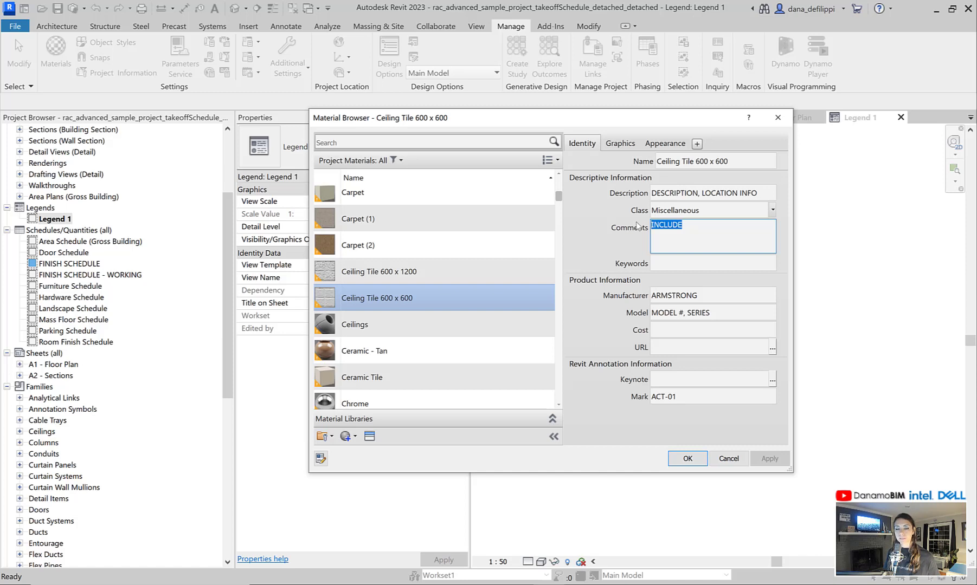
mouse_move(646, 240)
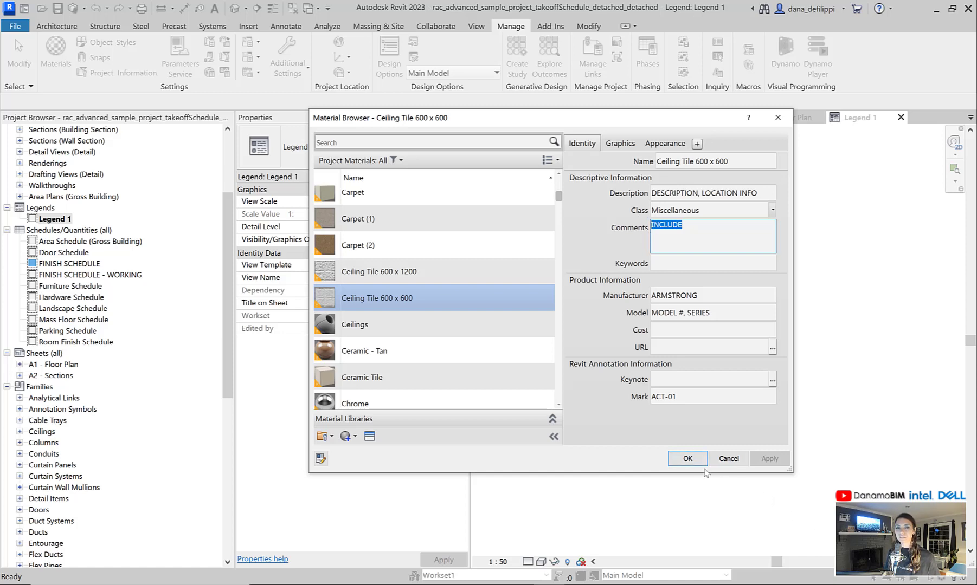
left_click(687, 459)
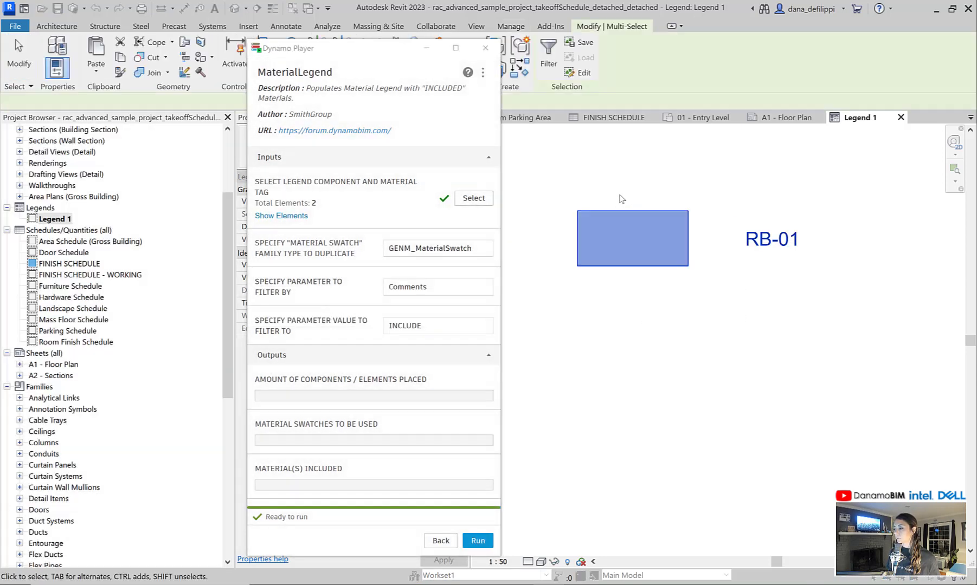
Step: Run the MaterialLegend script, placing swatches ACT-01, CPT-01, CT-01, GL-01, PT-01 and RB-01
scroll("down", 3)
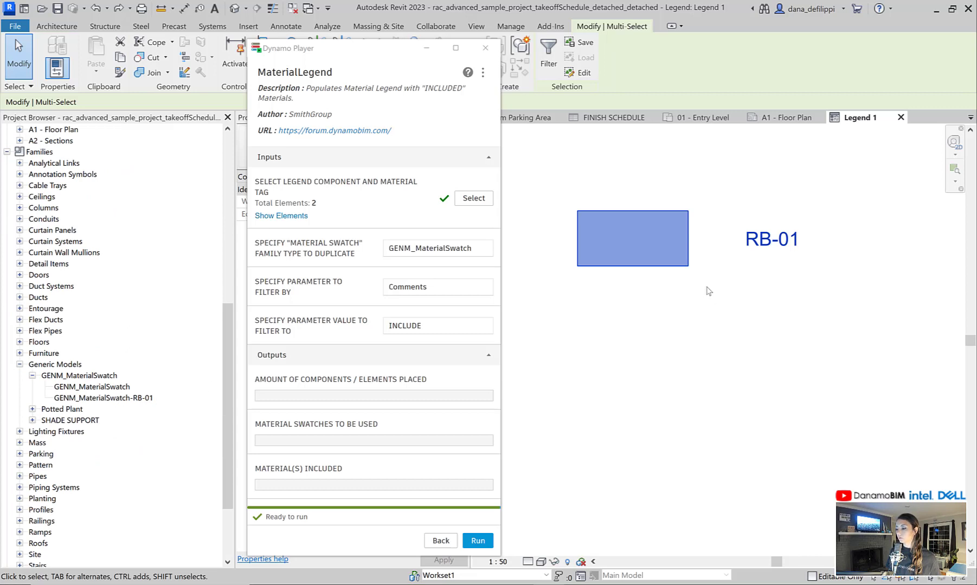
mouse_move(655, 358)
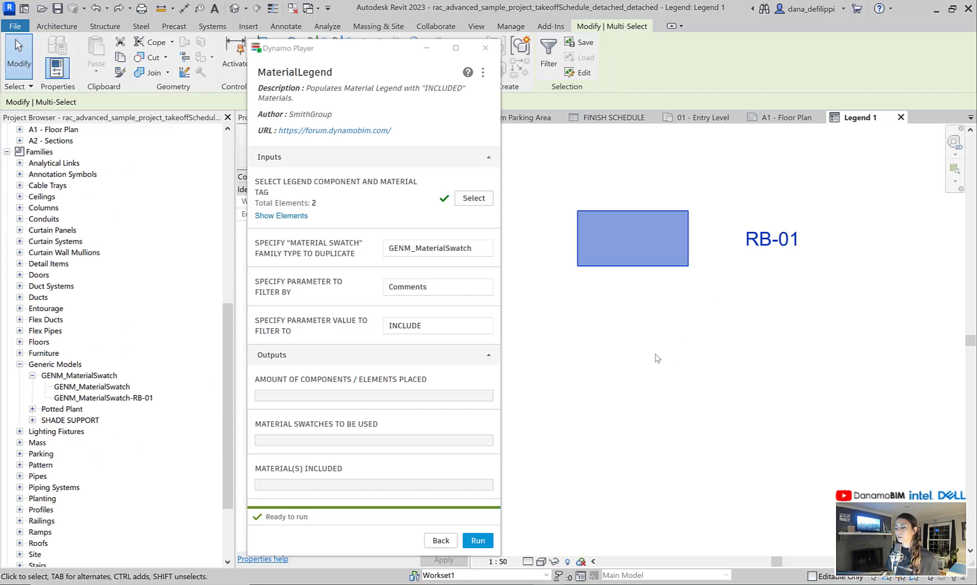
mouse_move(659, 241)
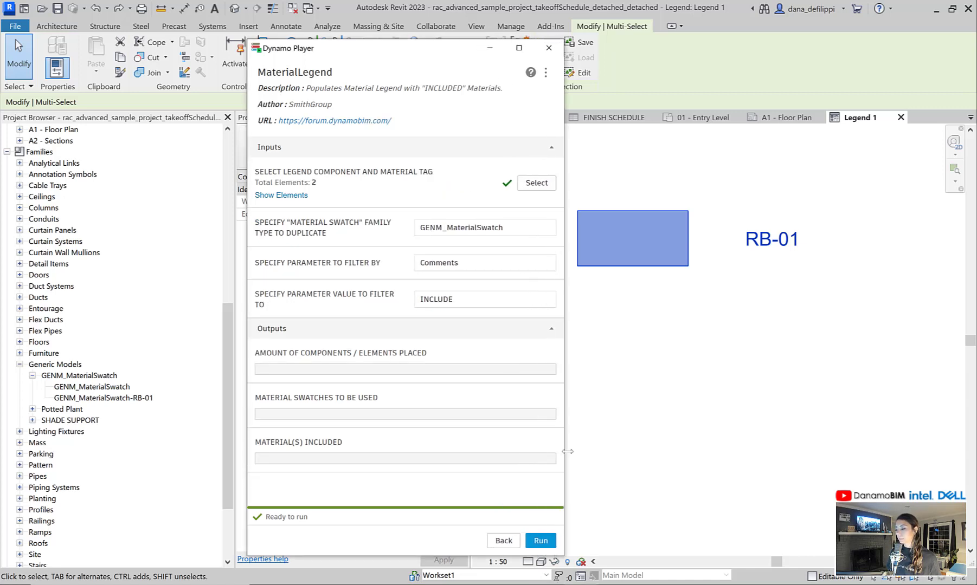
left_click_drag(566, 451, 702, 450)
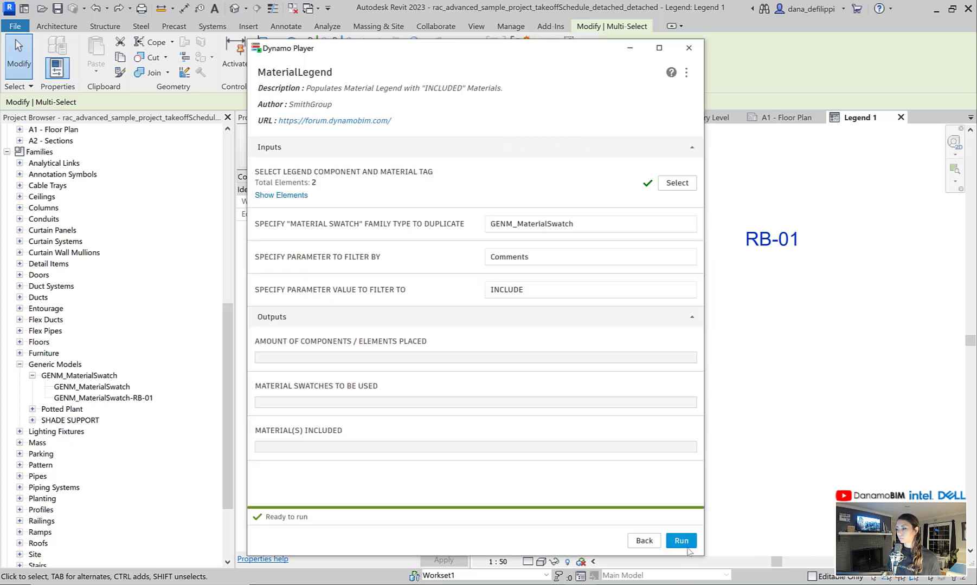
left_click(679, 541)
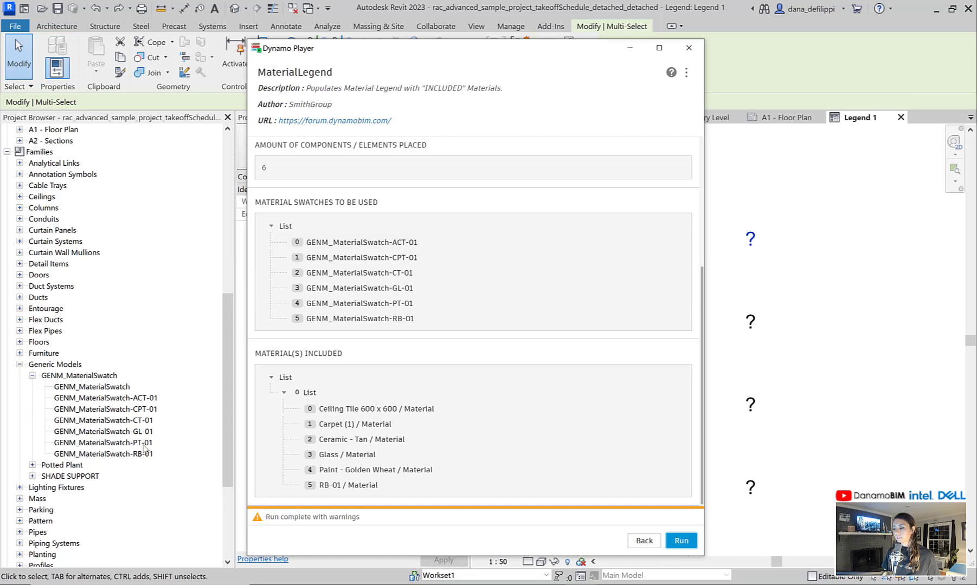
mouse_move(144, 450)
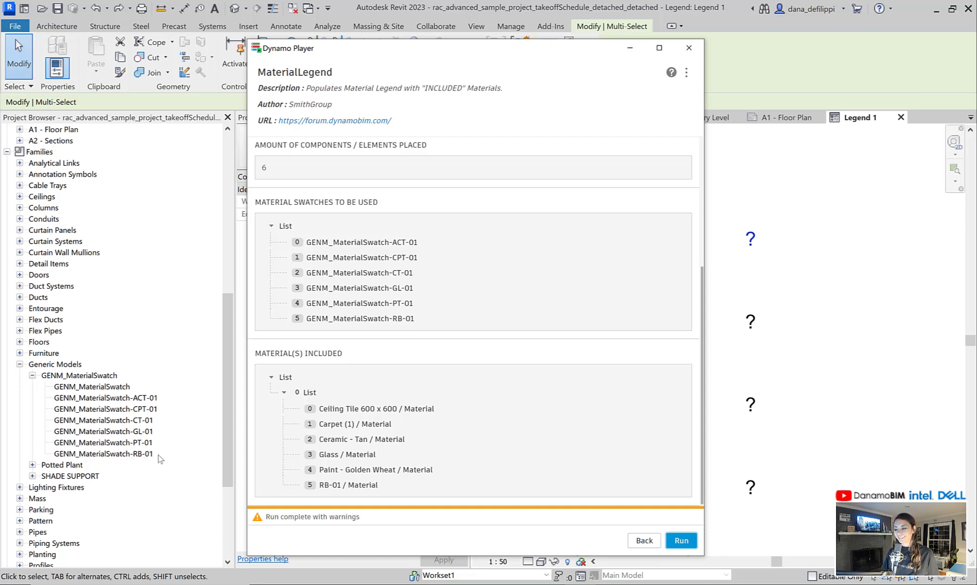
mouse_move(160, 461)
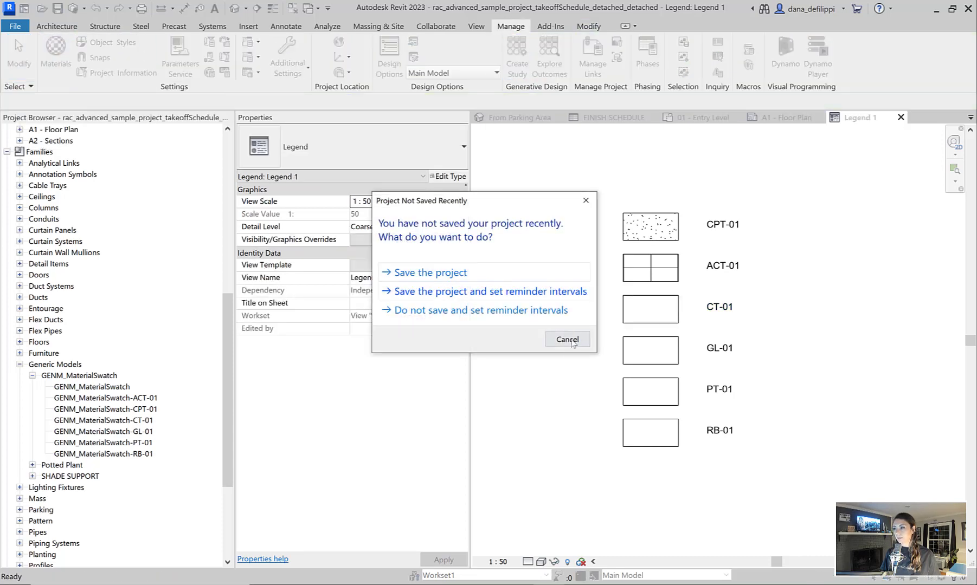
Step: Dismiss the save reminder and give Ceramic - Tan a 100mm Squares surface pattern for CT-01
left_click(566, 340)
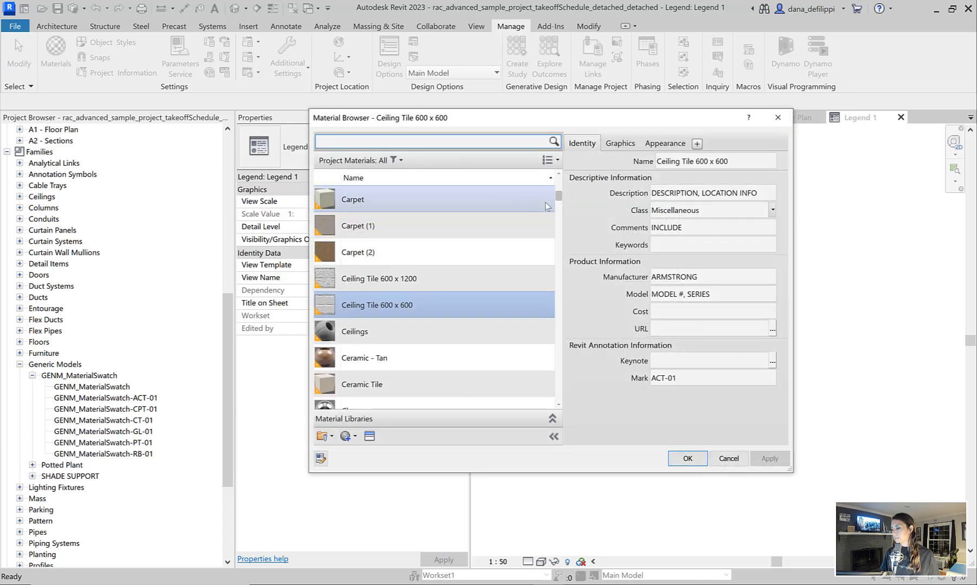
left_click(618, 143)
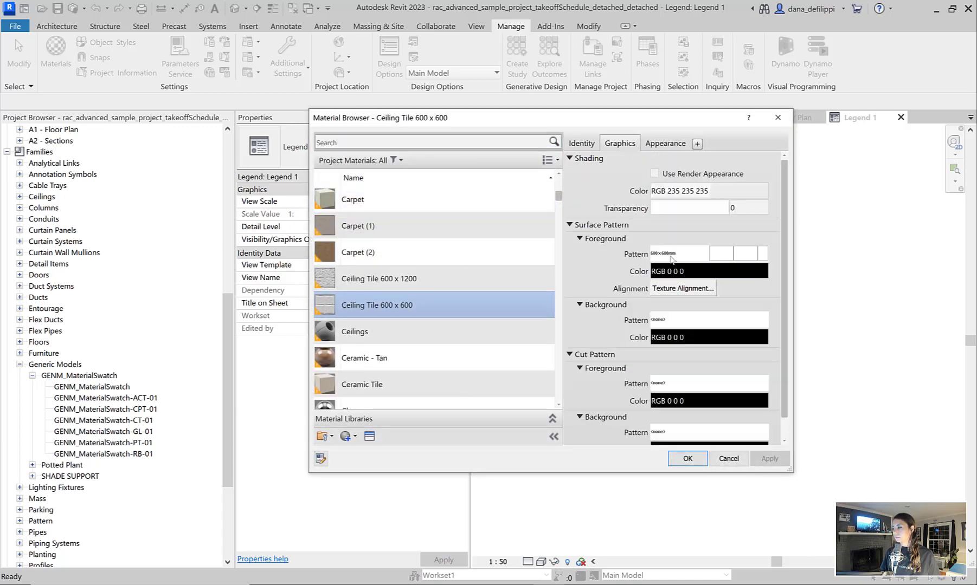
mouse_move(386, 251)
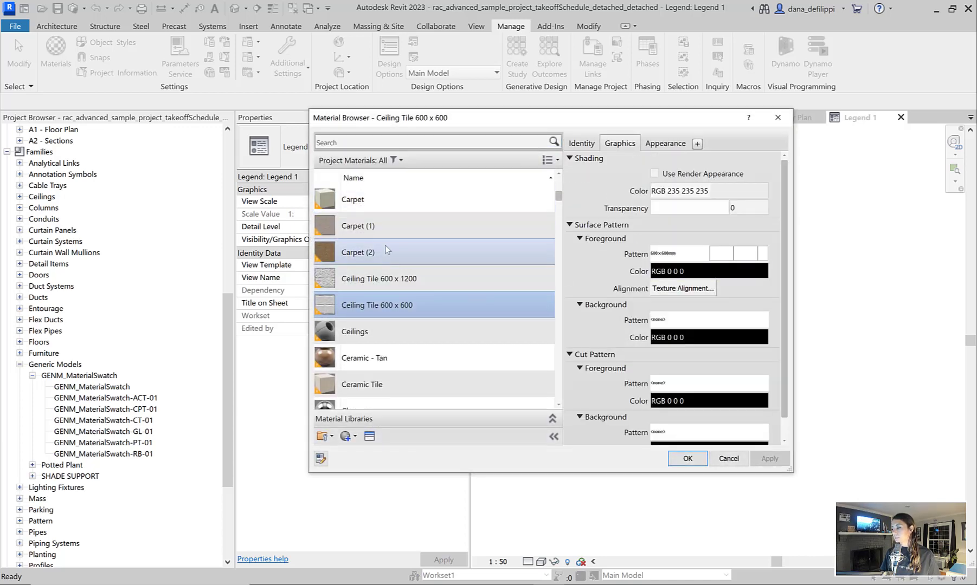
left_click(363, 357)
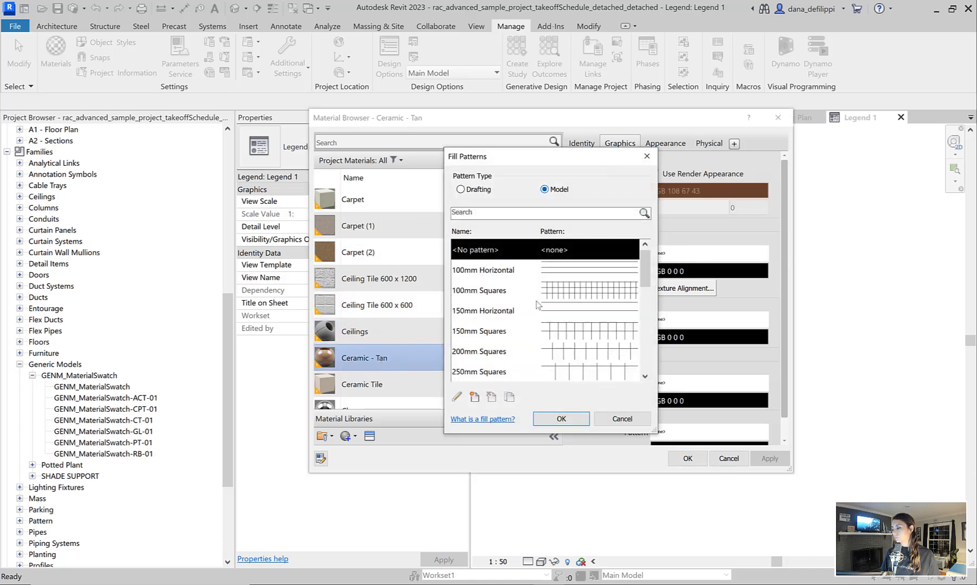
left_click(479, 290)
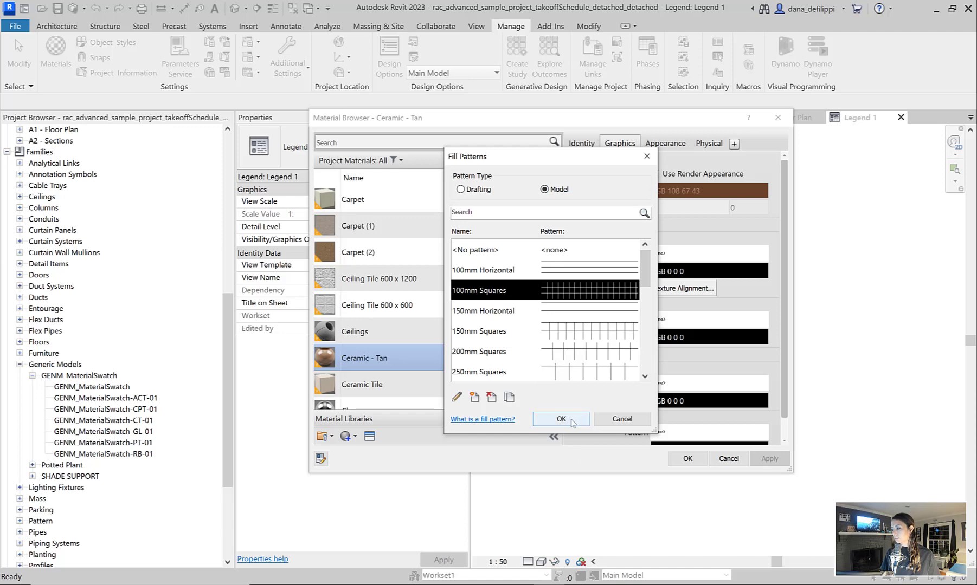
left_click(560, 419)
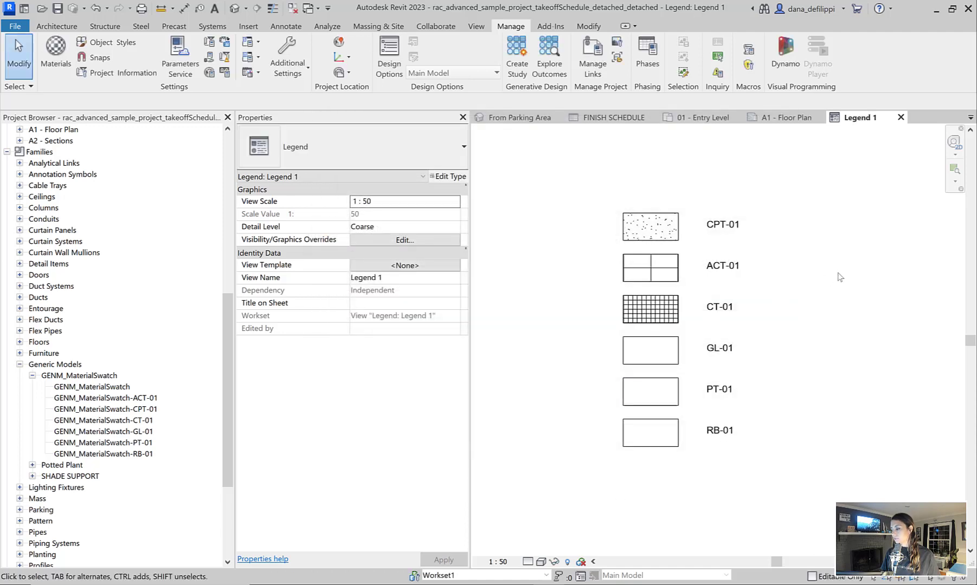
mouse_move(842, 277)
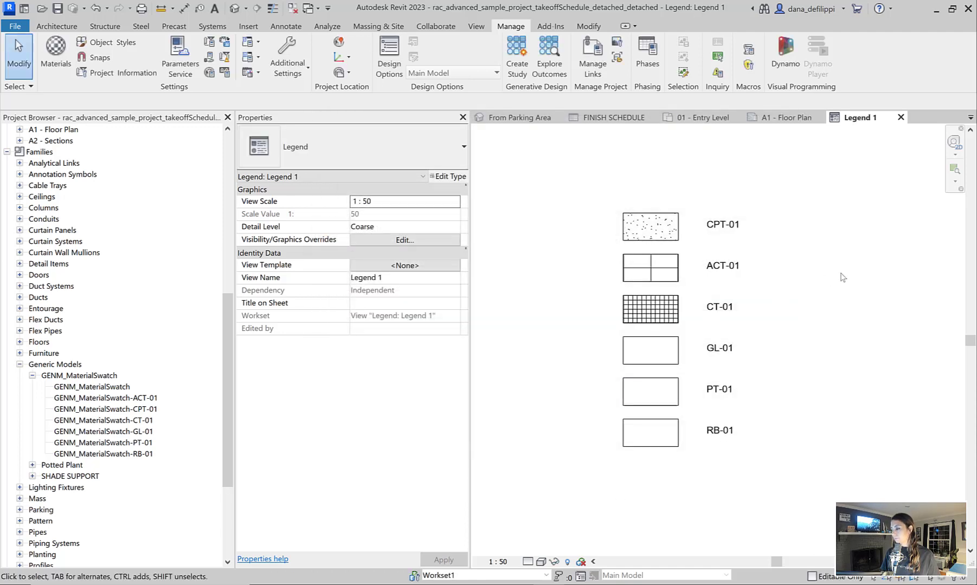